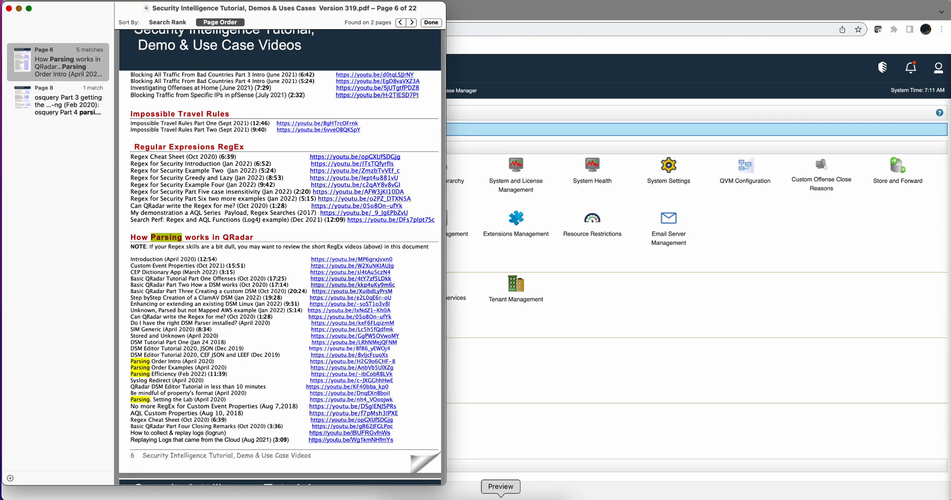
{"action": "mouse_move", "coordinate": [267, 271]}
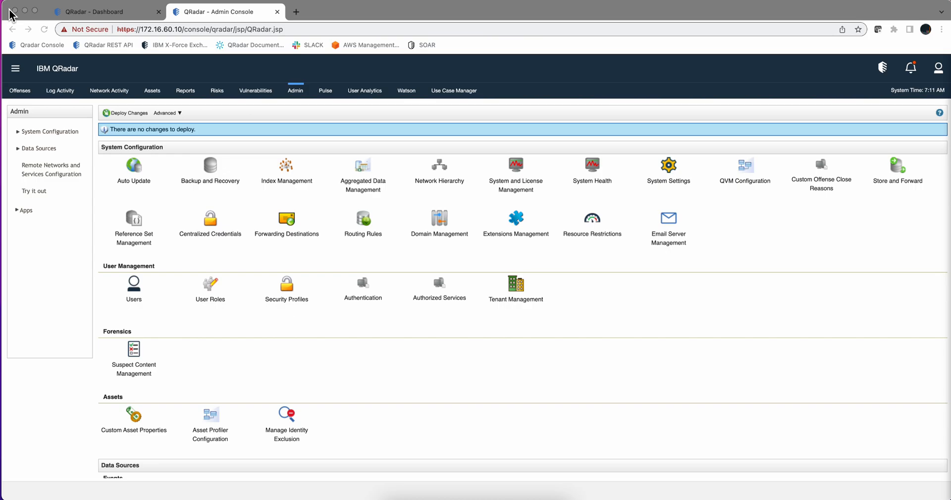
Step: Open the QRadar Log Source Management app from the expanded Admin Apps list
{"action": "left_click", "coordinate": [127, 113]}
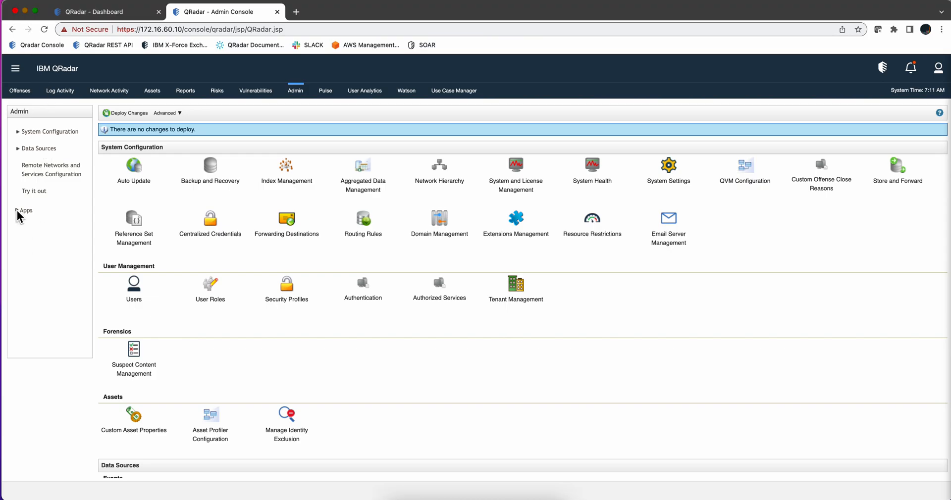
{"action": "left_click", "coordinate": [25, 210]}
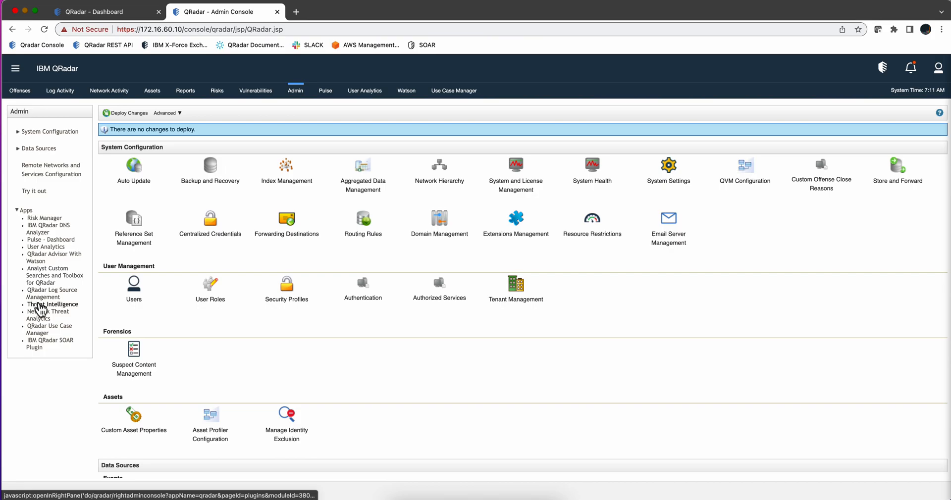
{"action": "left_click", "coordinate": [52, 294]}
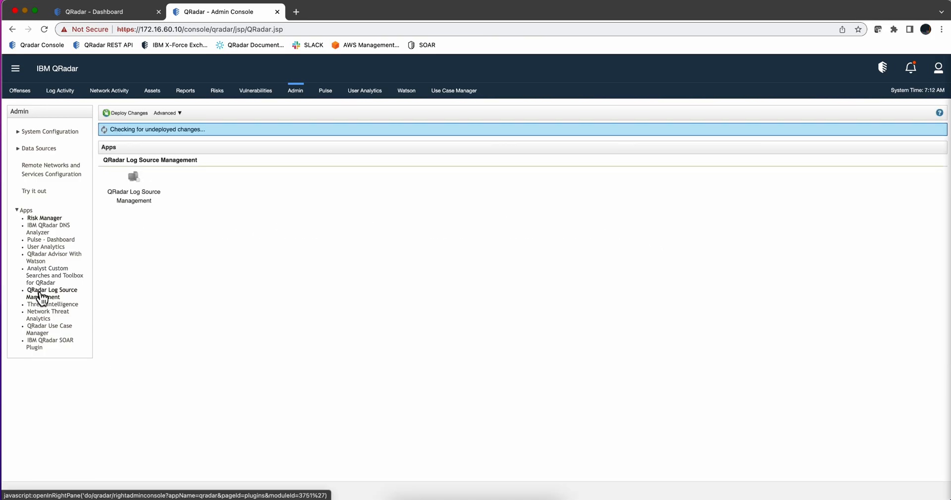
{"action": "left_click", "coordinate": [52, 294]}
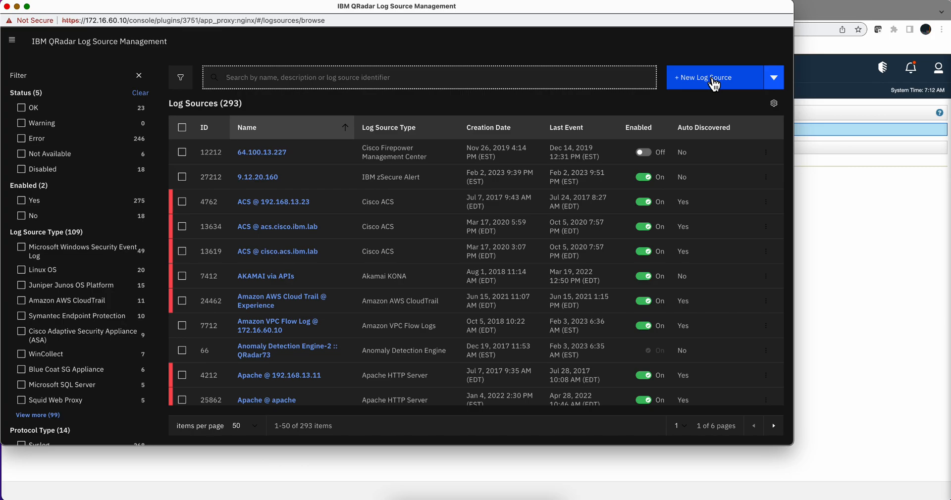
{"action": "mouse_move", "coordinate": [590, 127]}
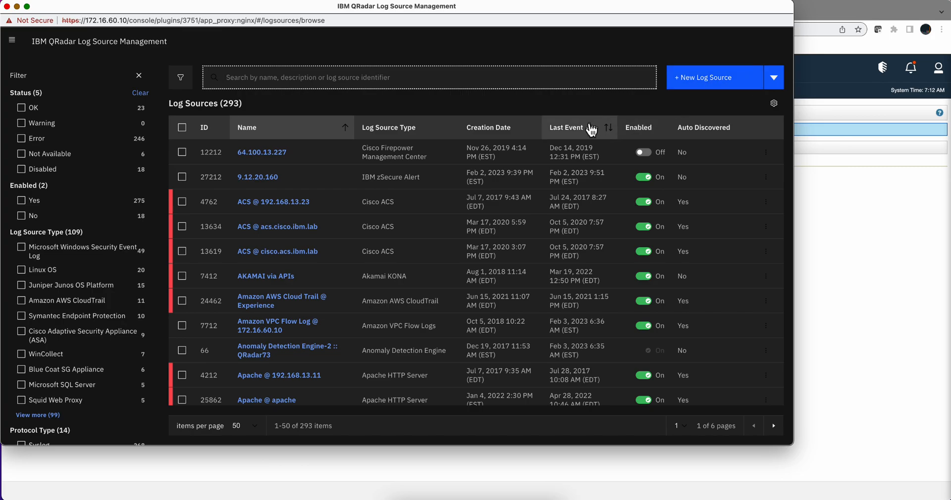
{"action": "mouse_move", "coordinate": [567, 127]}
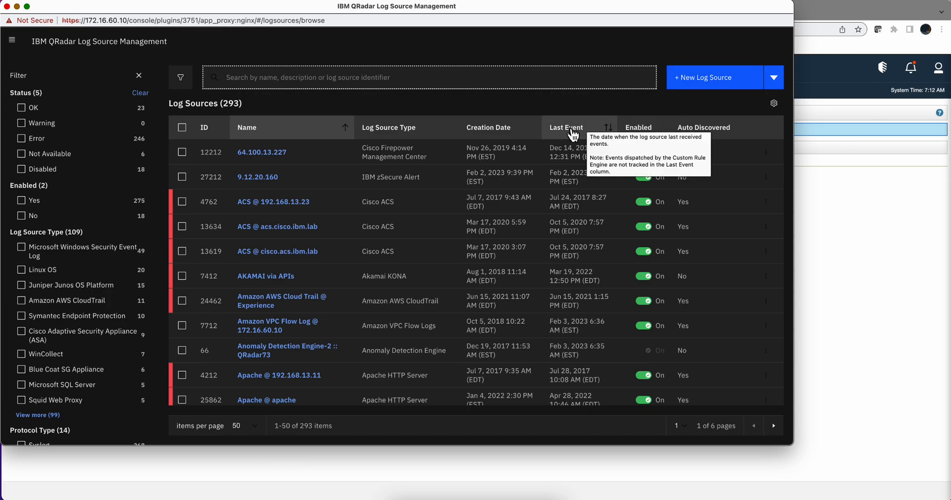
{"action": "left_click", "coordinate": [565, 127]}
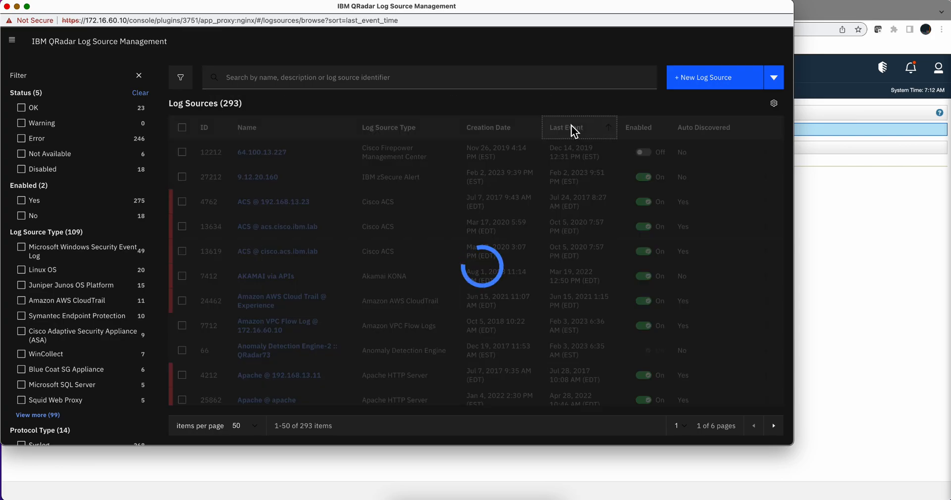
{"action": "left_click", "coordinate": [491, 127]}
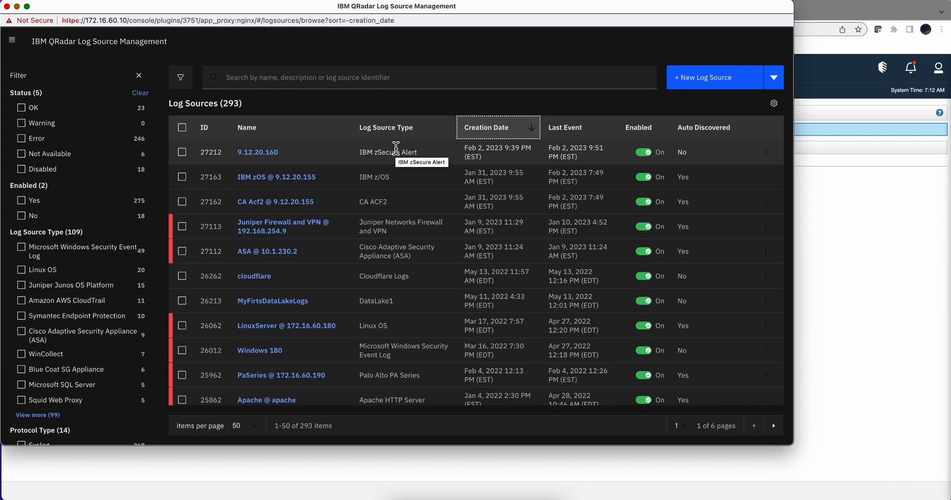
{"action": "mouse_move", "coordinate": [368, 167]}
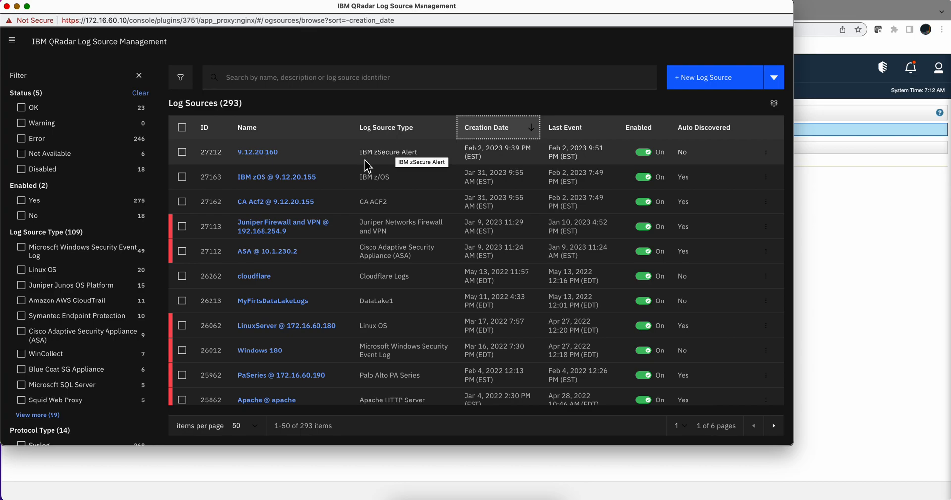
{"action": "mouse_move", "coordinate": [257, 152]}
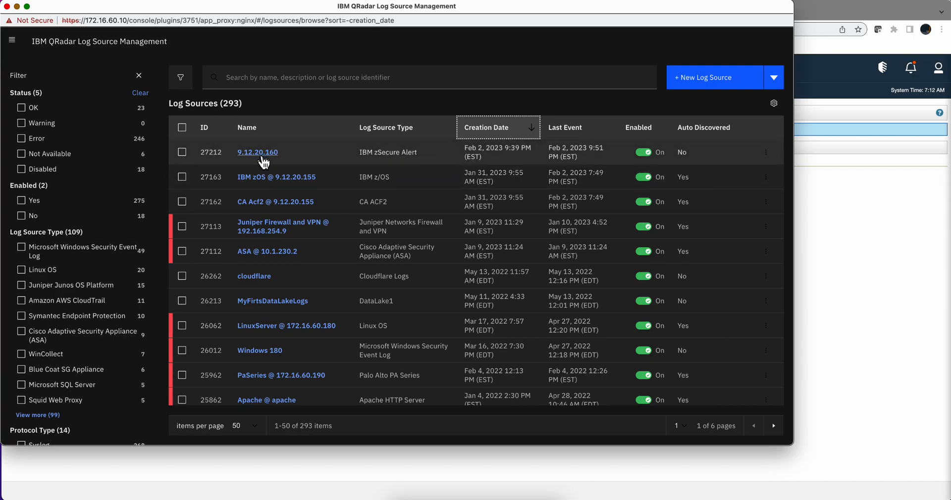
{"action": "left_click", "coordinate": [257, 152]}
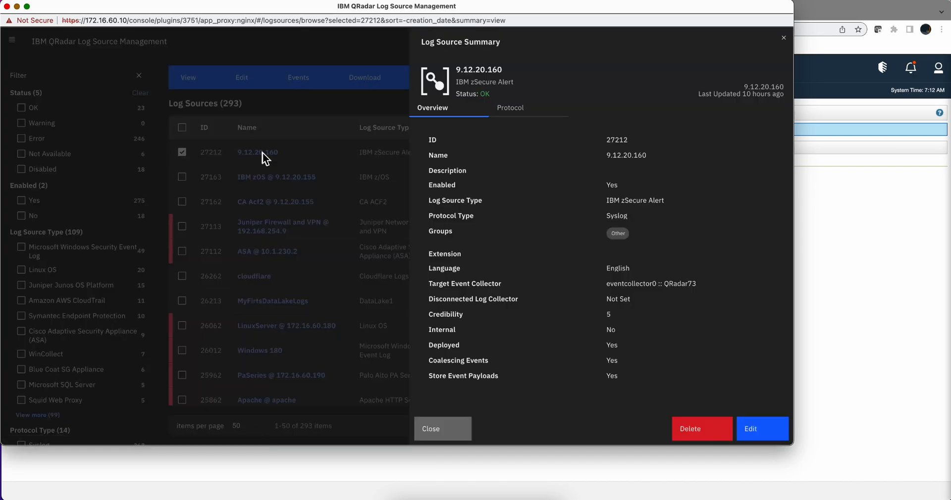
{"action": "mouse_move", "coordinate": [573, 234]}
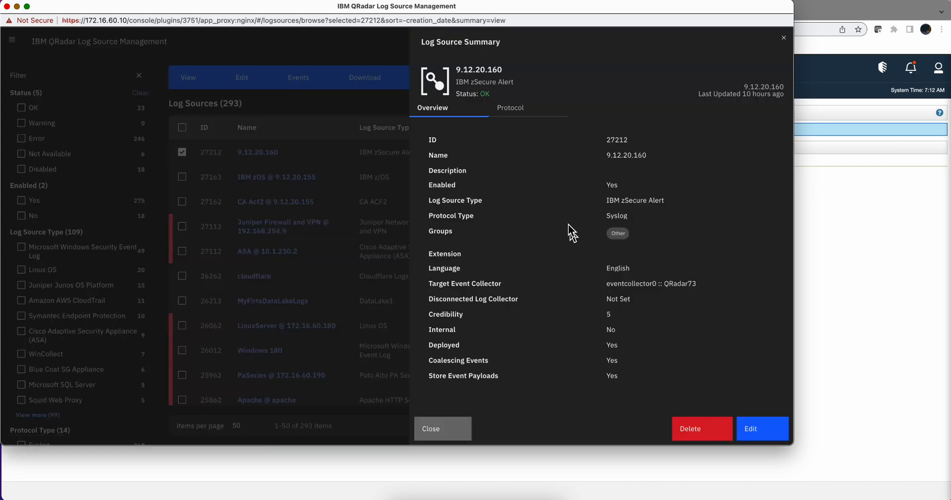
{"action": "left_click", "coordinate": [509, 107]}
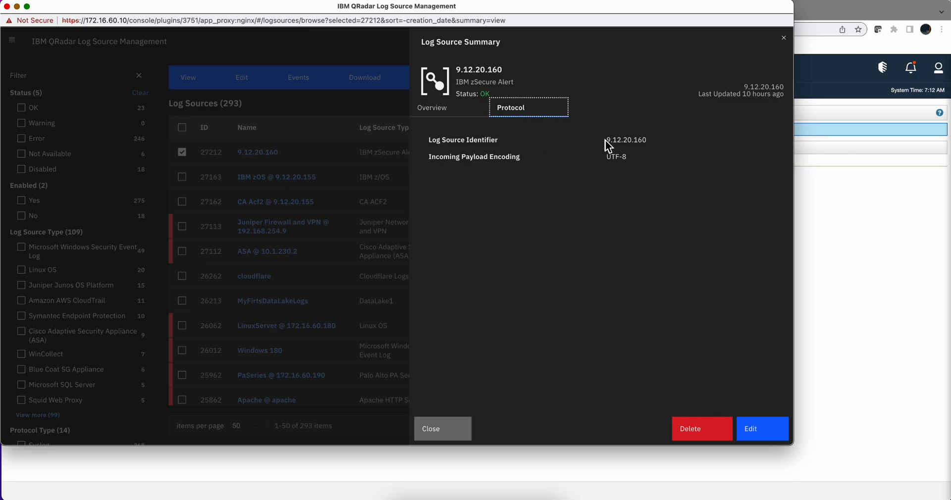
{"action": "mouse_move", "coordinate": [807, 34]}
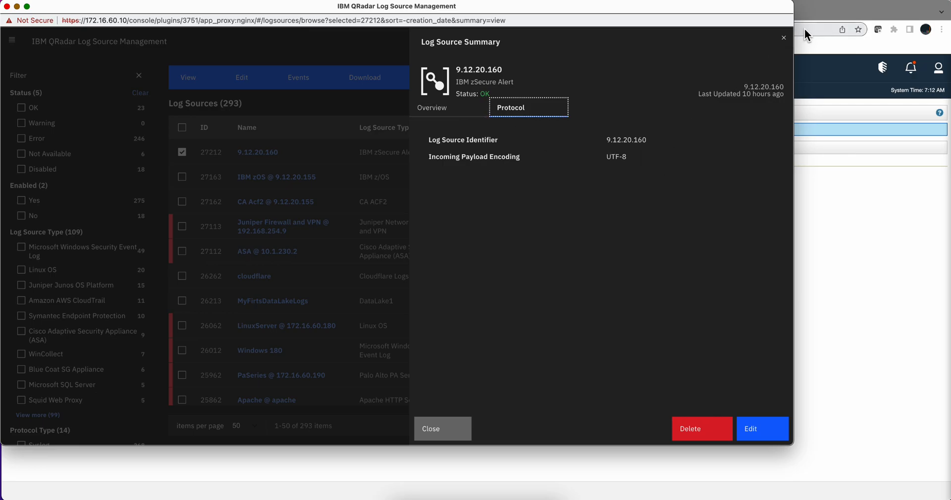
{"action": "left_click", "coordinate": [441, 429]}
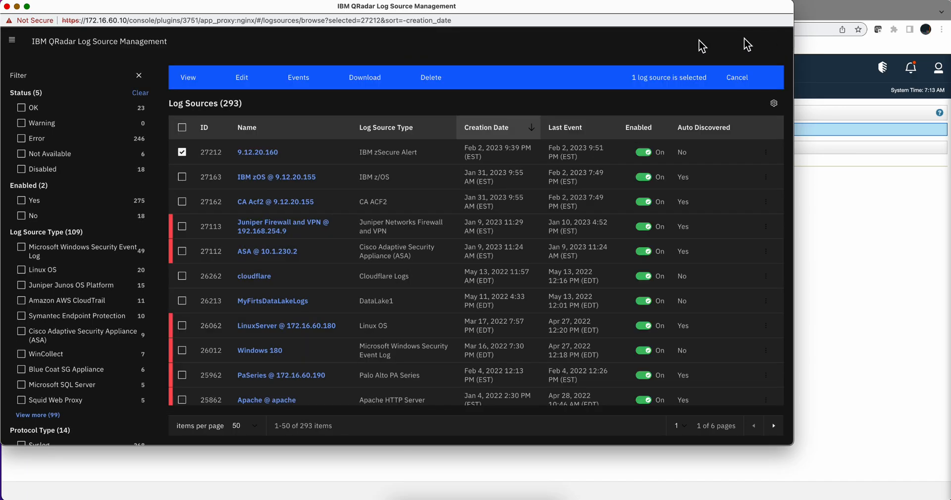
{"action": "left_click", "coordinate": [224, 11]}
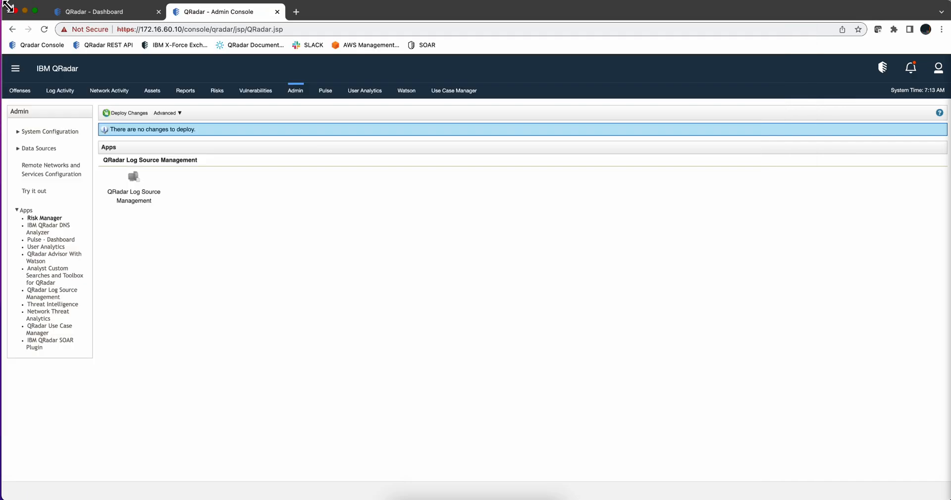
Step: Switch to Log Activity to review the IBM zSecure Alert Message events from 9.12.20.160
{"action": "left_click", "coordinate": [127, 113]}
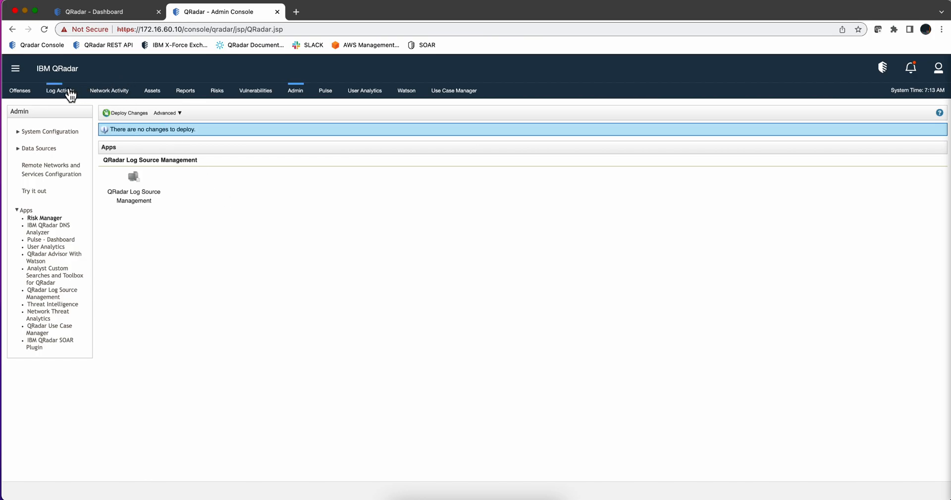
{"action": "left_click", "coordinate": [60, 90]}
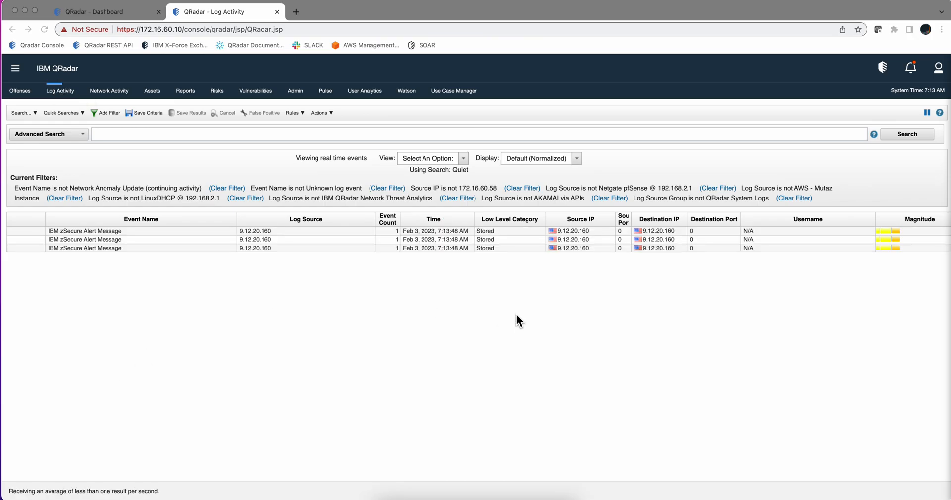
{"action": "mouse_move", "coordinate": [506, 248]}
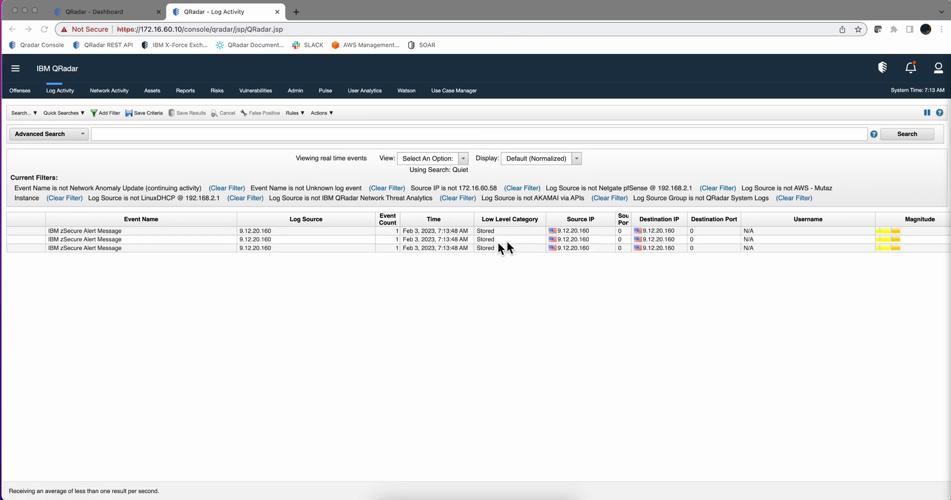
{"action": "mouse_move", "coordinate": [593, 234]}
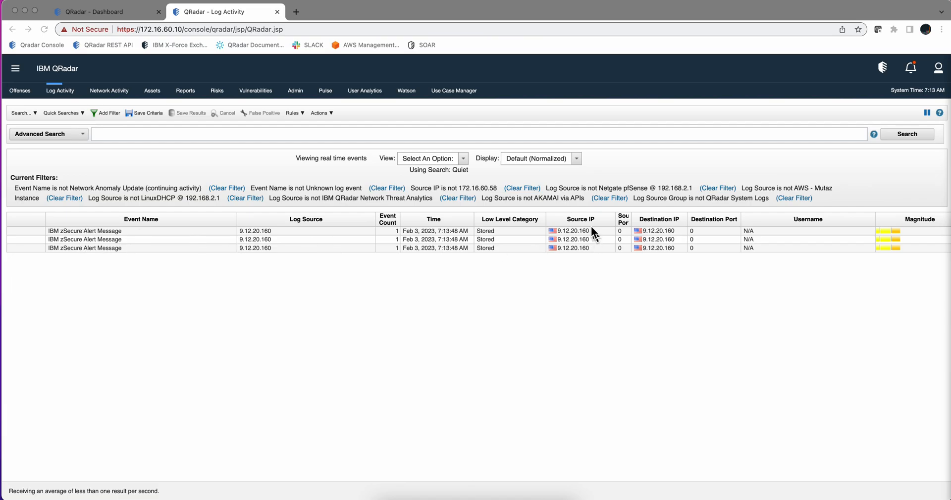
{"action": "mouse_move", "coordinate": [530, 236]}
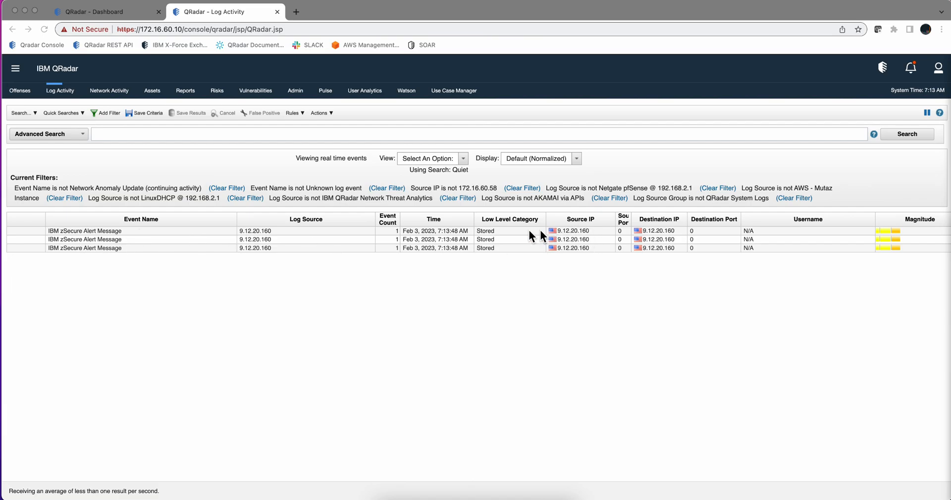
{"action": "mouse_move", "coordinate": [83, 237]}
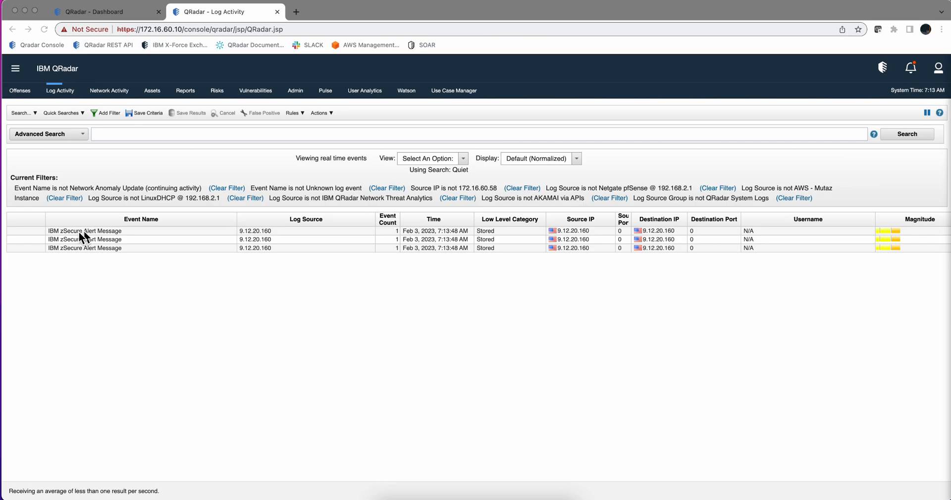
{"action": "mouse_move", "coordinate": [293, 241]}
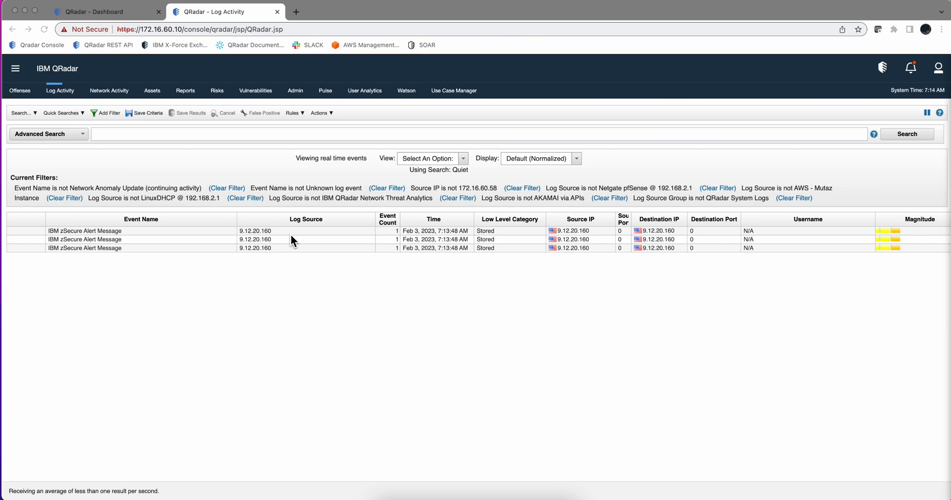
{"action": "mouse_move", "coordinate": [757, 165]}
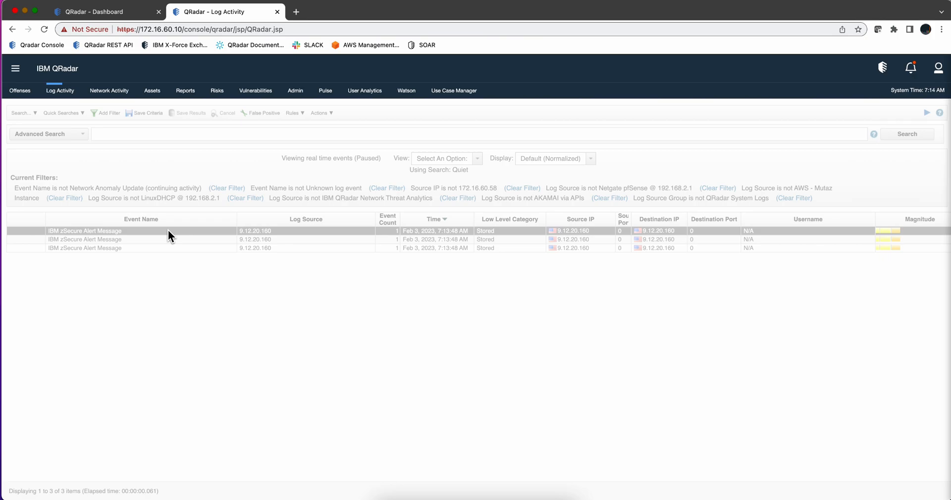
{"action": "double_click", "coordinate": [85, 231]}
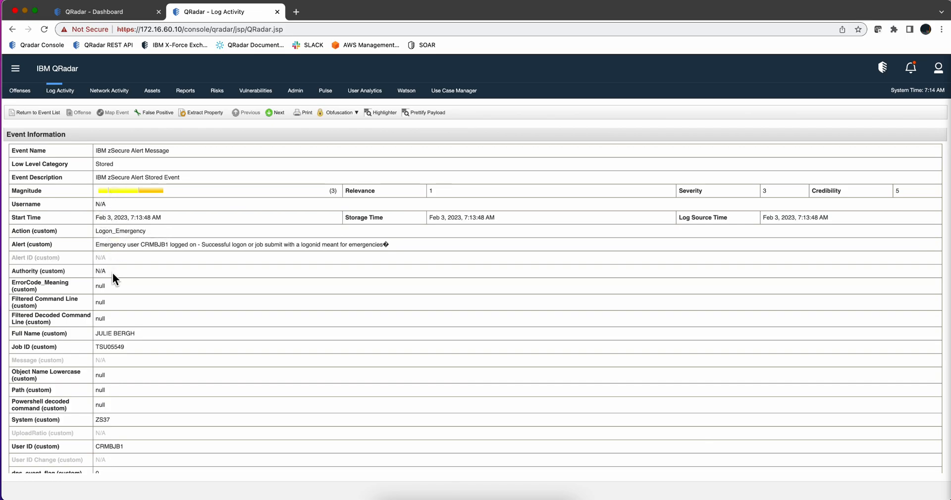
{"action": "mouse_move", "coordinate": [124, 334]}
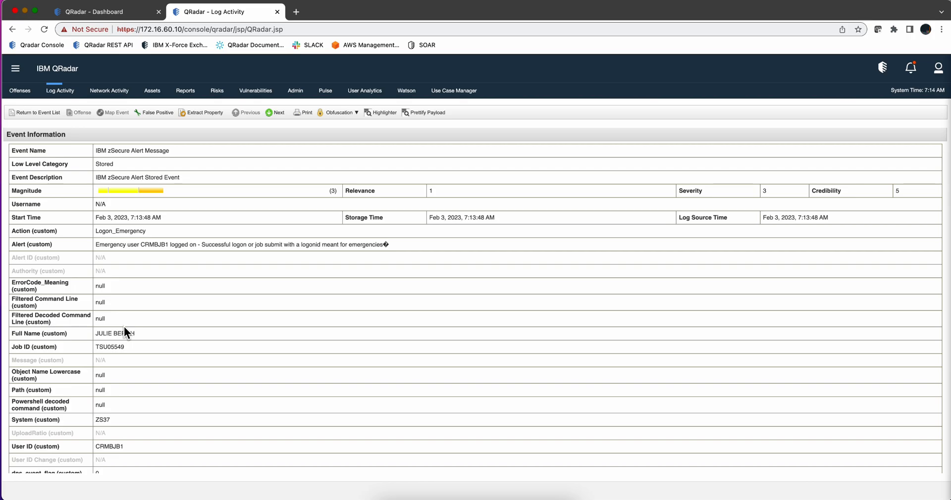
{"action": "scroll", "scroll_direction": "down", "scroll_amount": 3}
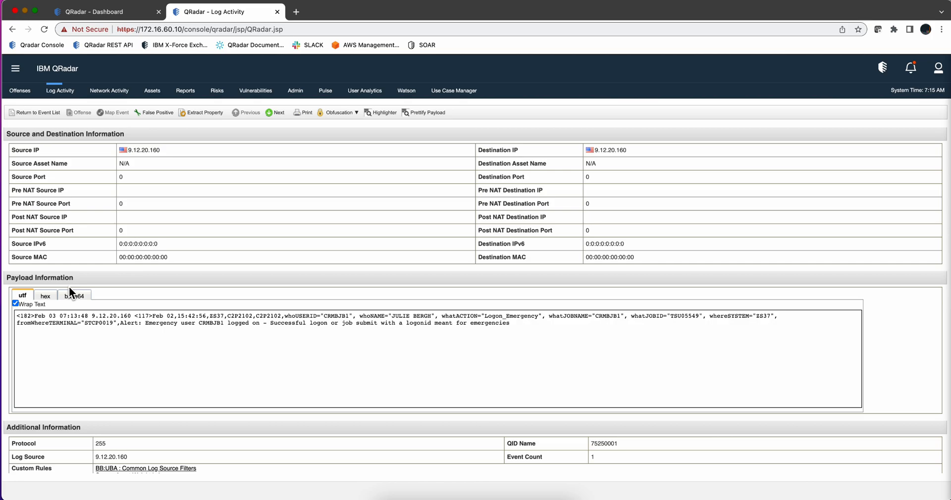
{"action": "mouse_move", "coordinate": [81, 270]}
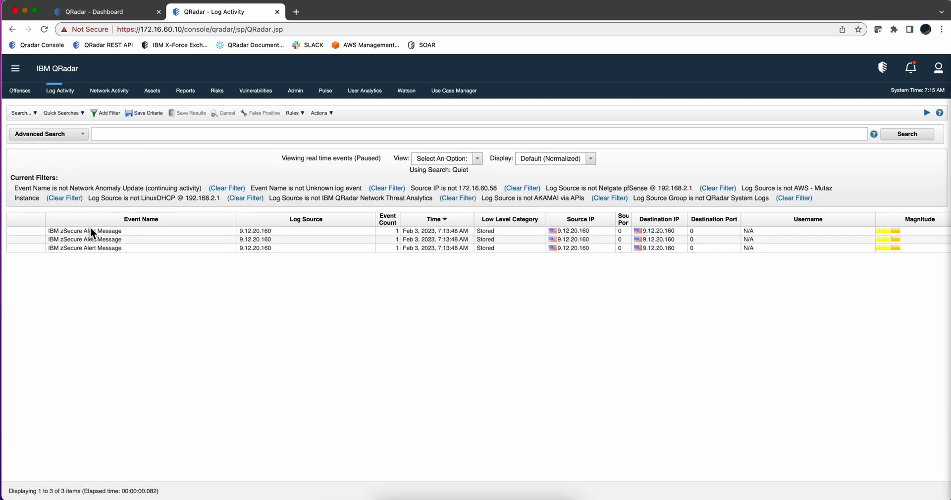
Step: Load the first zSecure Alert event into the DSM Editor and open the Event ID property configuration
{"action": "right_click", "coordinate": [85, 230]}
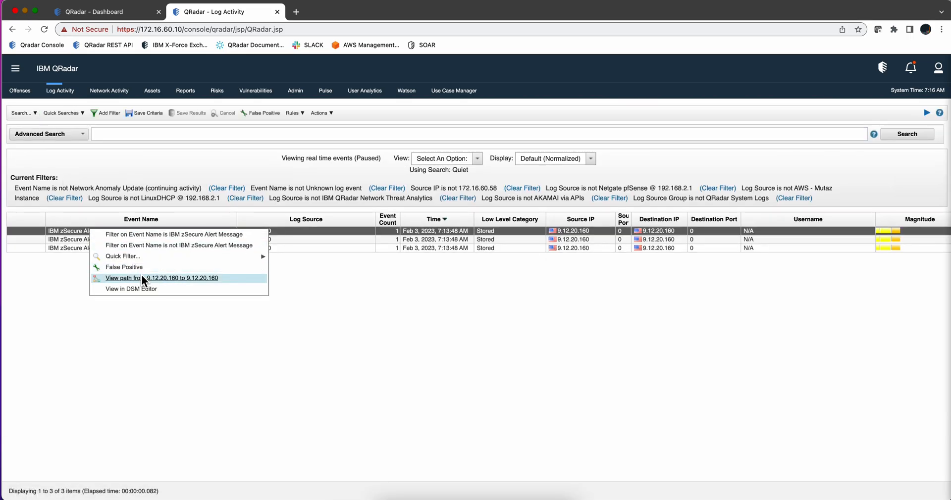
{"action": "left_click", "coordinate": [143, 294]}
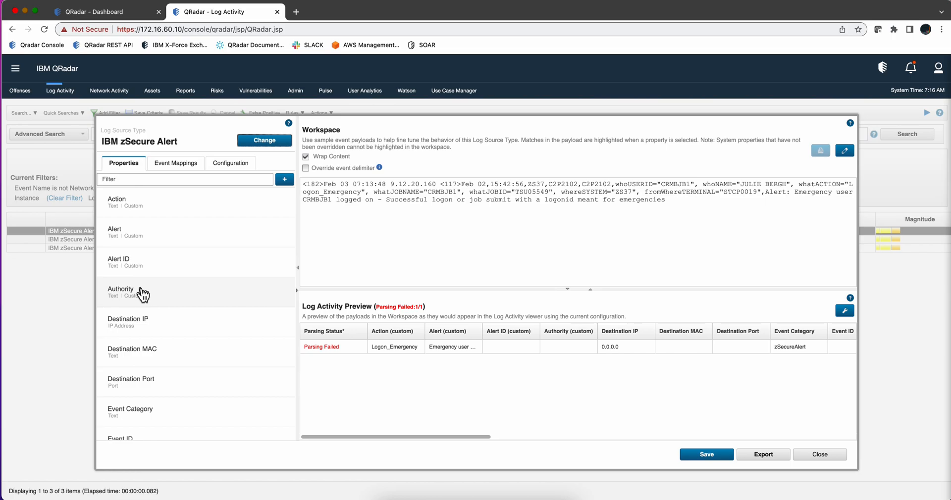
{"action": "mouse_move", "coordinate": [306, 311]}
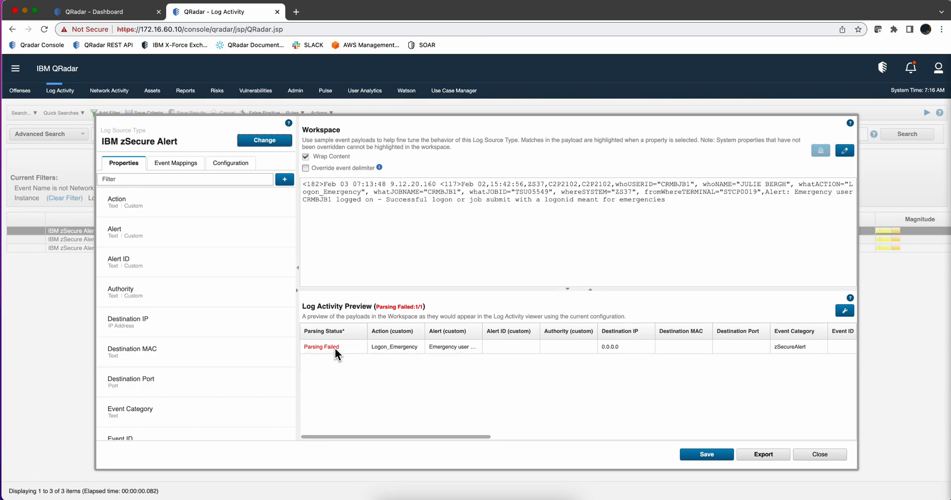
{"action": "mouse_move", "coordinate": [395, 349]}
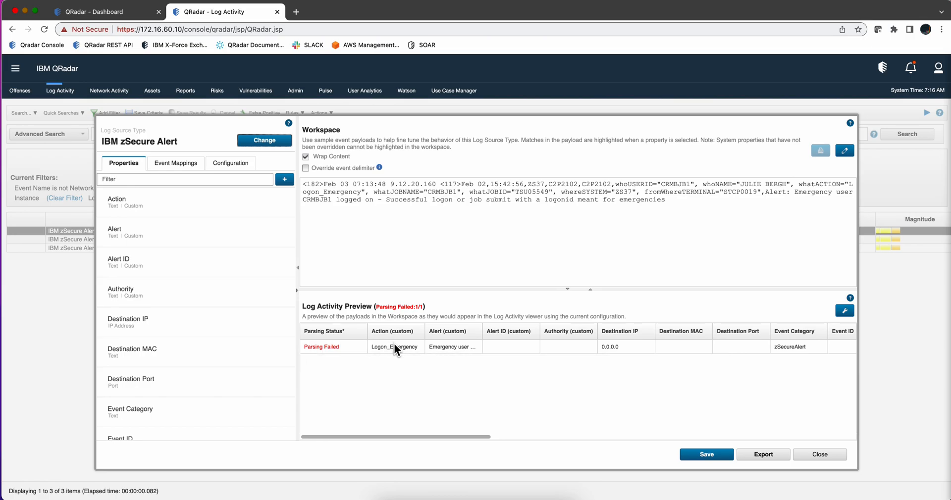
{"action": "mouse_move", "coordinate": [434, 371]}
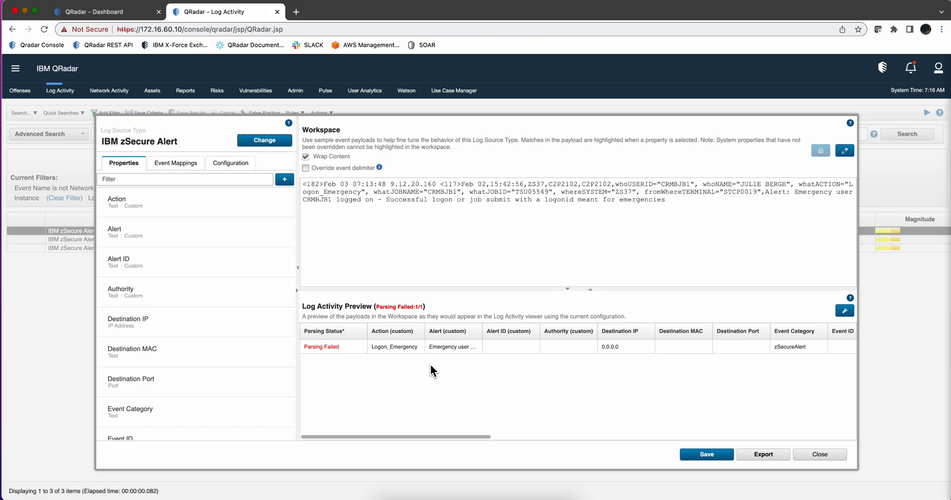
{"action": "mouse_move", "coordinate": [437, 443]}
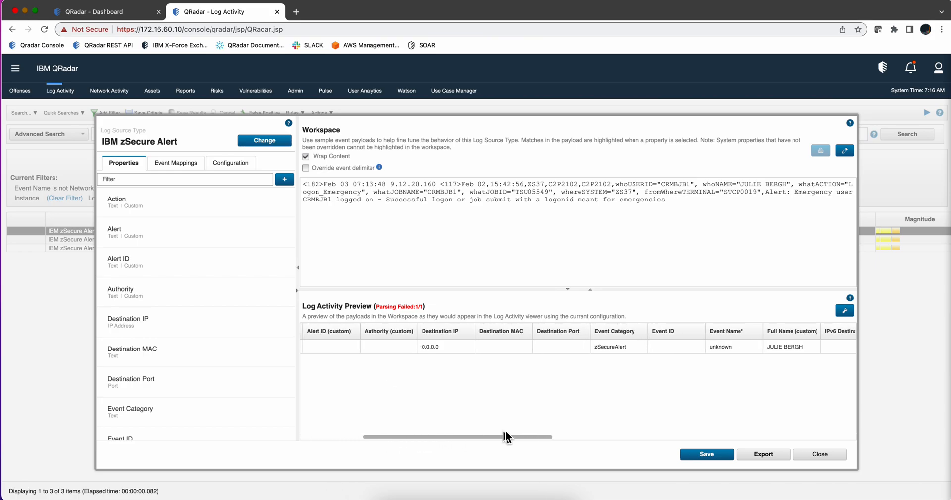
{"action": "scroll", "scroll_direction": "right", "scroll_amount": 3}
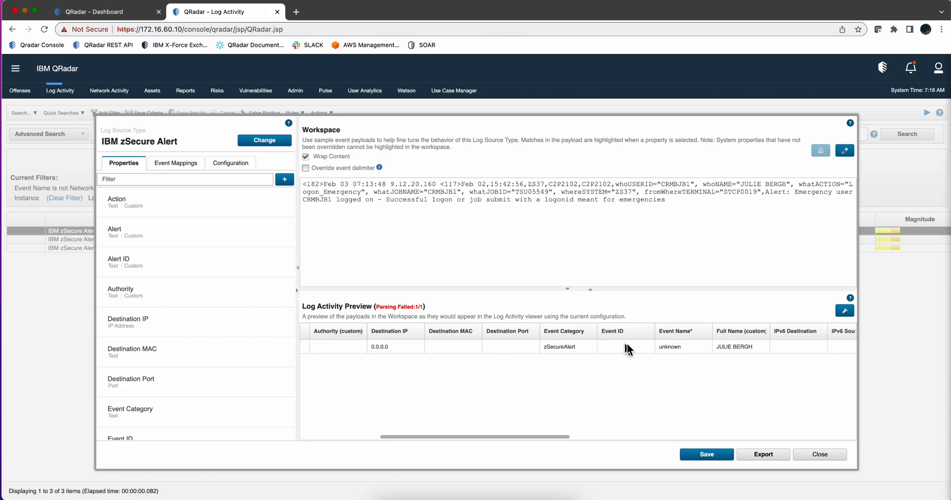
{"action": "mouse_move", "coordinate": [570, 354]}
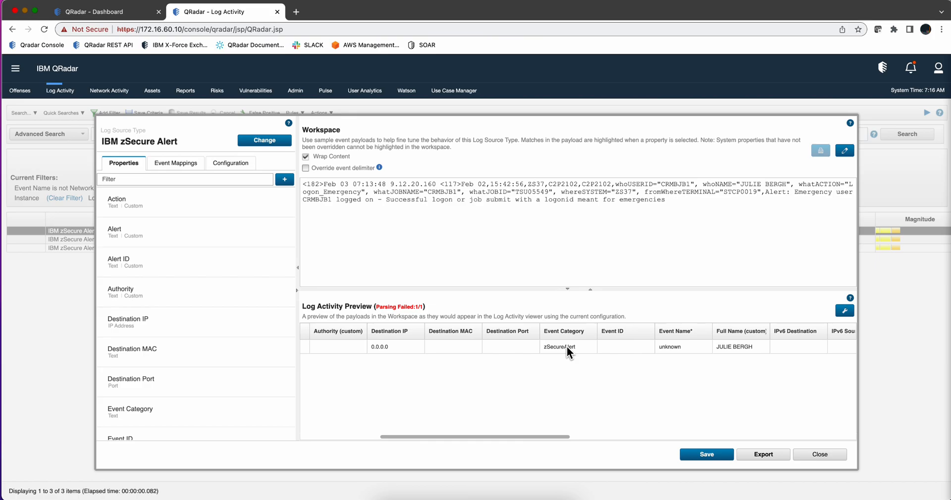
{"action": "mouse_move", "coordinate": [626, 347]}
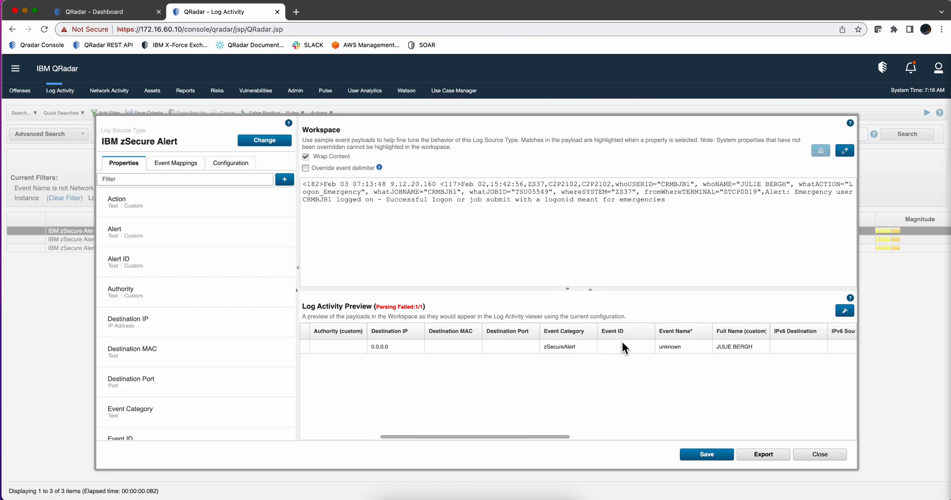
{"action": "left_click", "coordinate": [194, 284]}
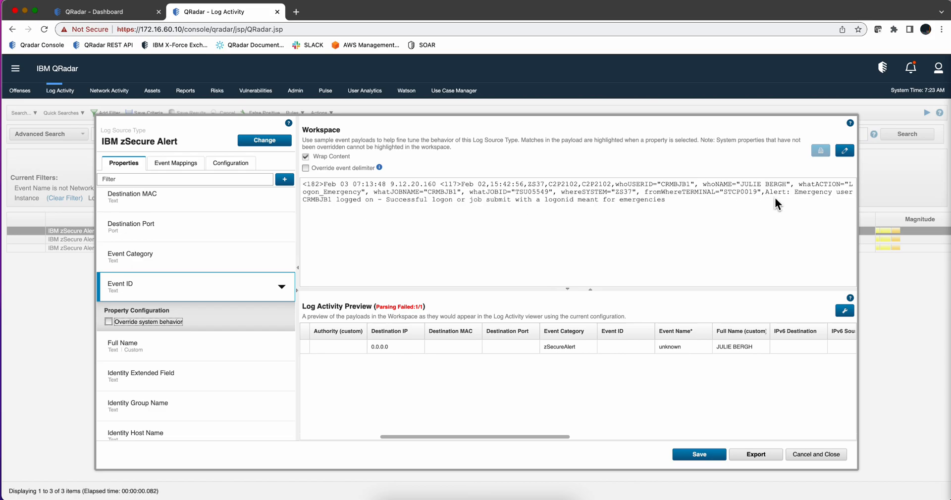
{"action": "mouse_move", "coordinate": [798, 200]}
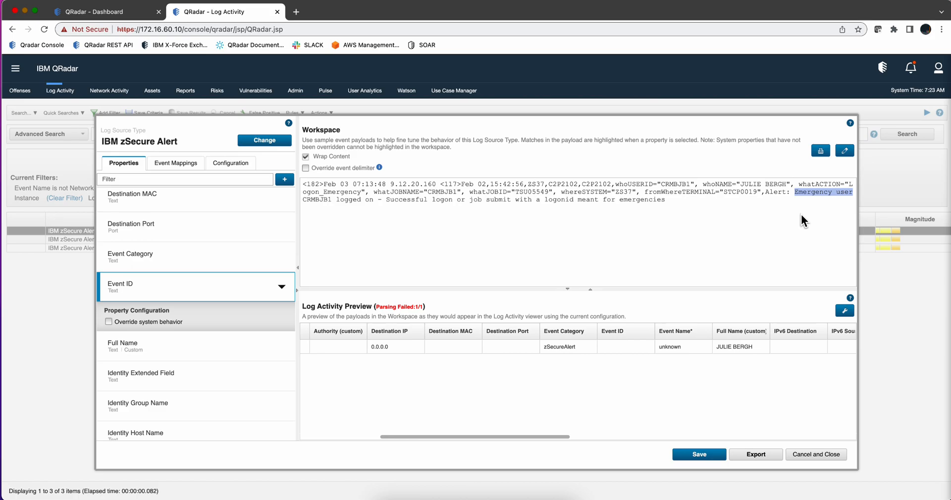
{"action": "mouse_move", "coordinate": [174, 247]}
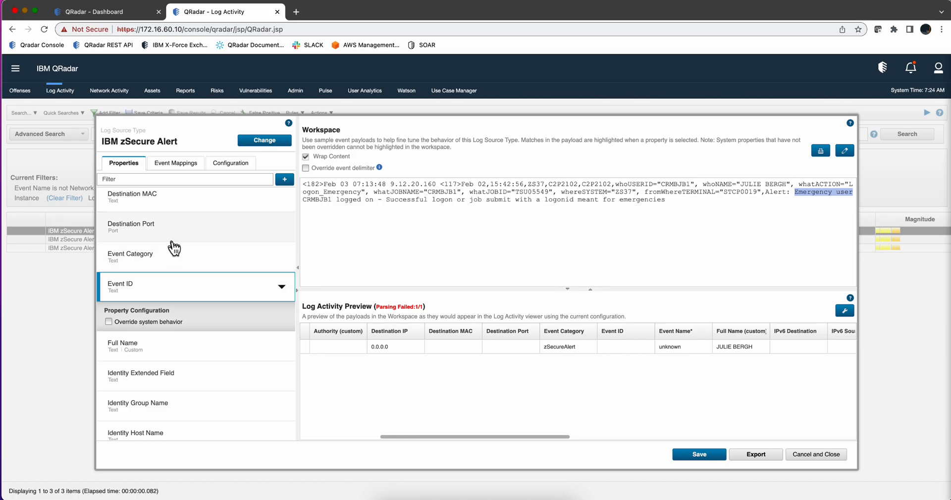
{"action": "mouse_move", "coordinate": [124, 285]}
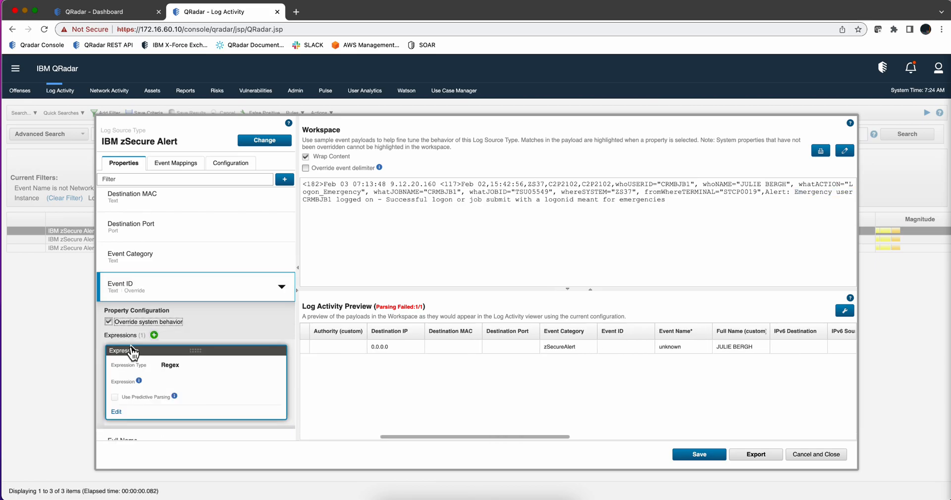
{"action": "mouse_move", "coordinate": [164, 382]}
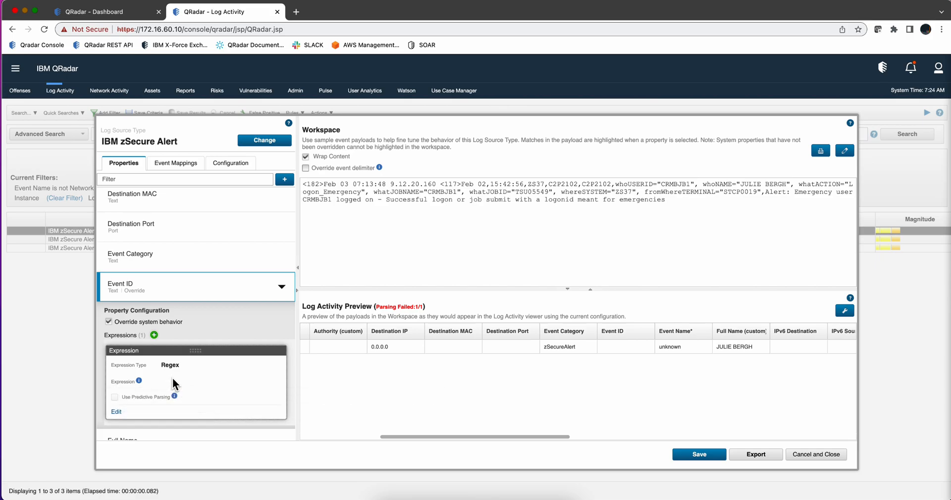
{"action": "mouse_move", "coordinate": [116, 412]}
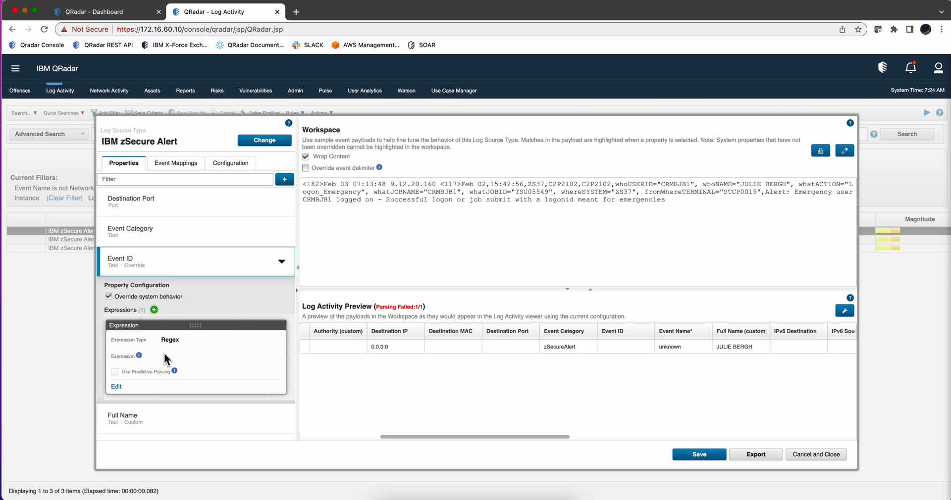
{"action": "mouse_move", "coordinate": [134, 356]}
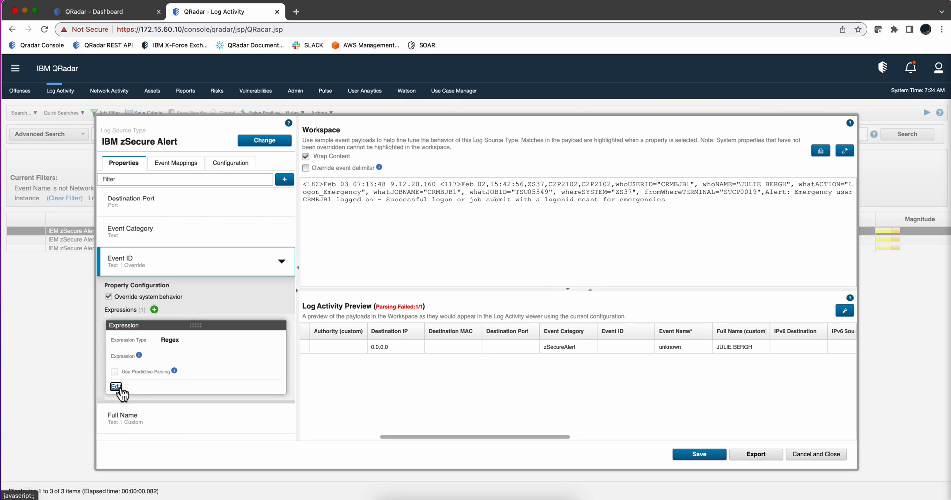
Step: Set the Event ID regex to Alert: ([^\s]+ [^\s]+) with format string $1
{"action": "left_click", "coordinate": [116, 387]}
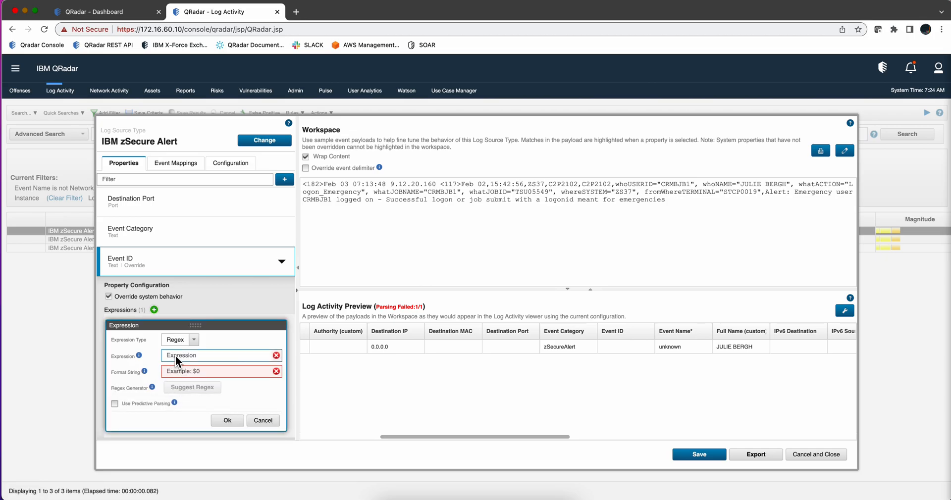
{"action": "type", "text": "Alert"}
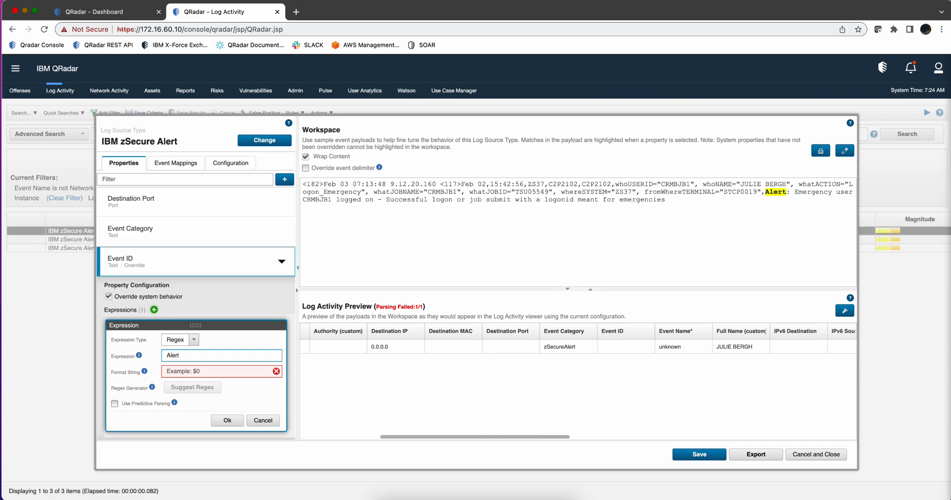
{"action": "type", "text": ":"}
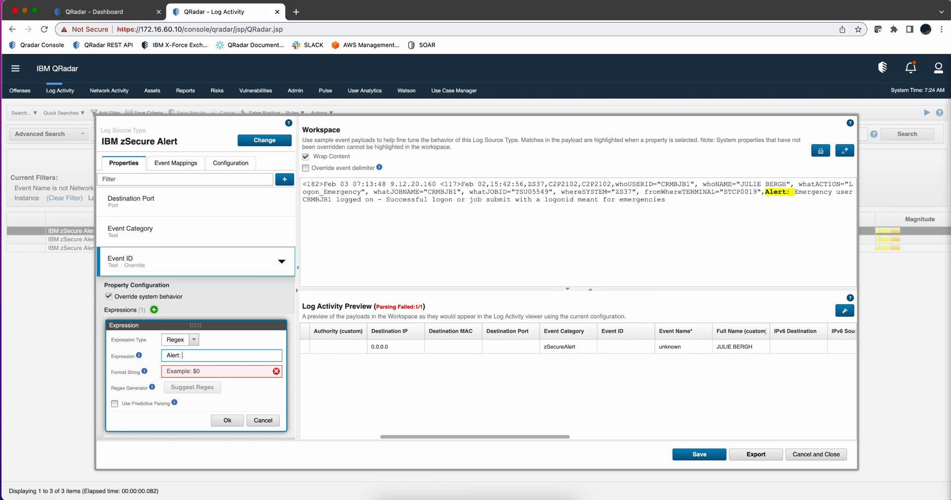
{"action": "type", "text": "("}
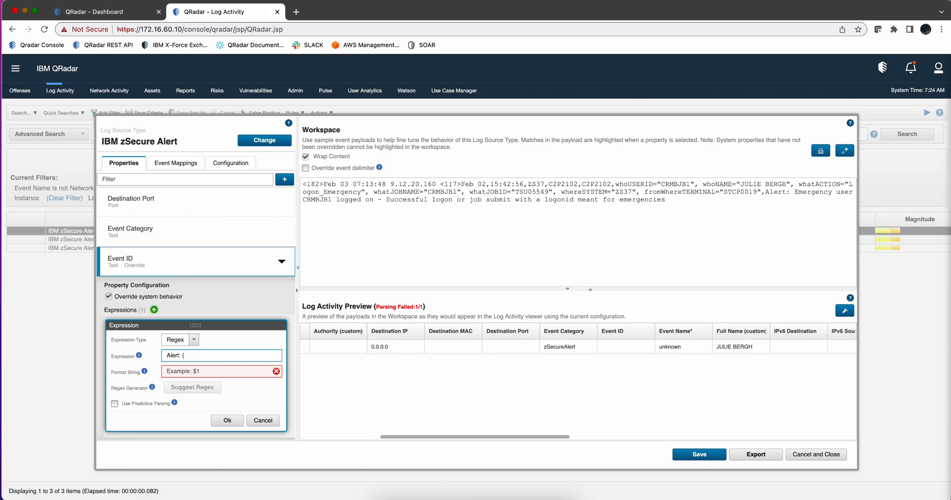
{"action": "type", "text": "("}
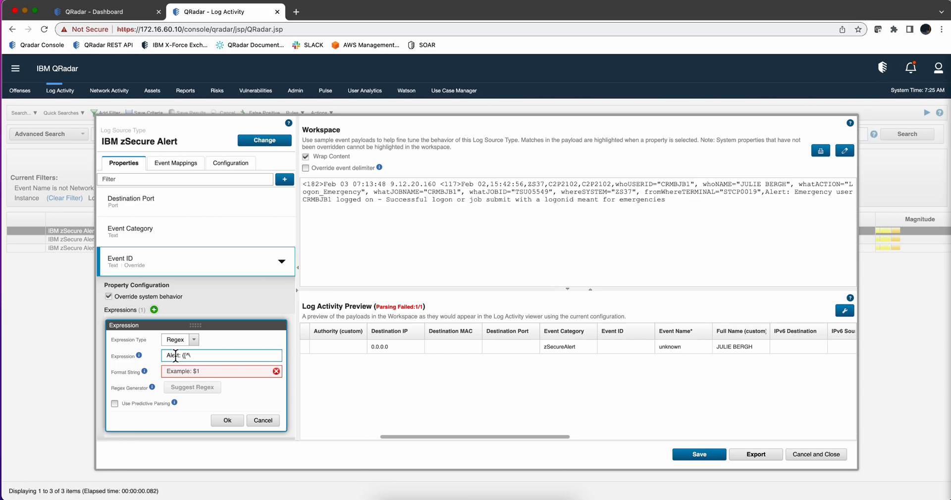
{"action": "type", "text": "w"}
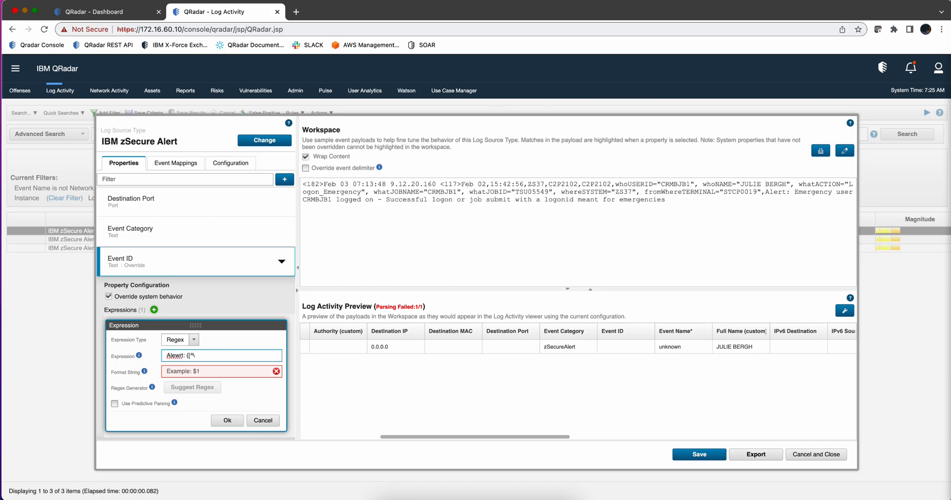
{"action": "type", "text": "Alert: ([^"}
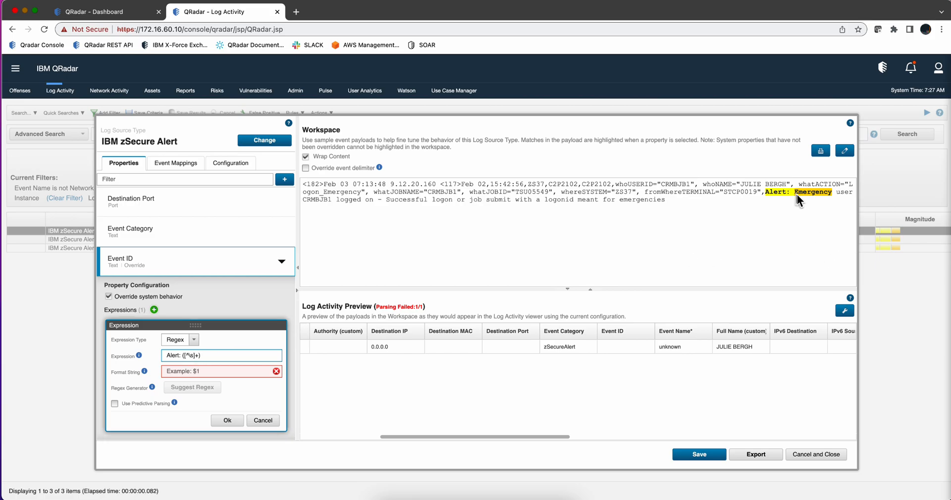
{"action": "mouse_move", "coordinate": [824, 203]}
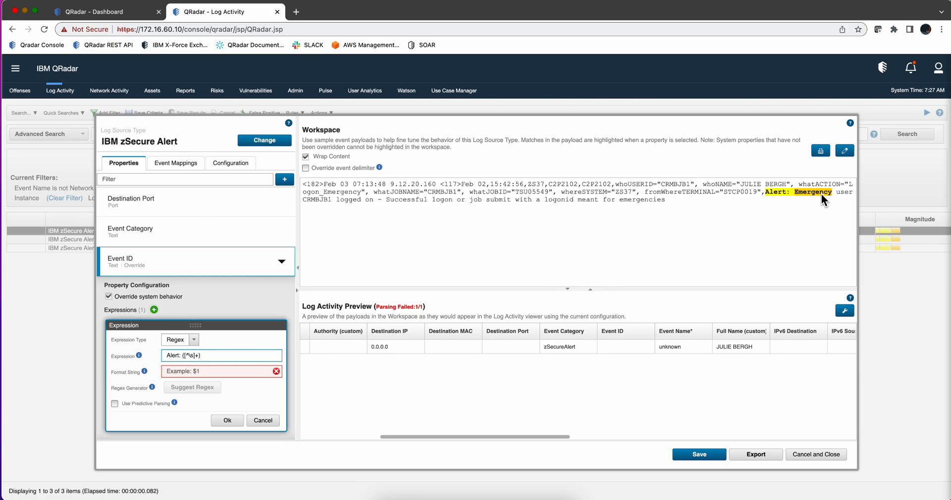
{"action": "mouse_move", "coordinate": [796, 208]}
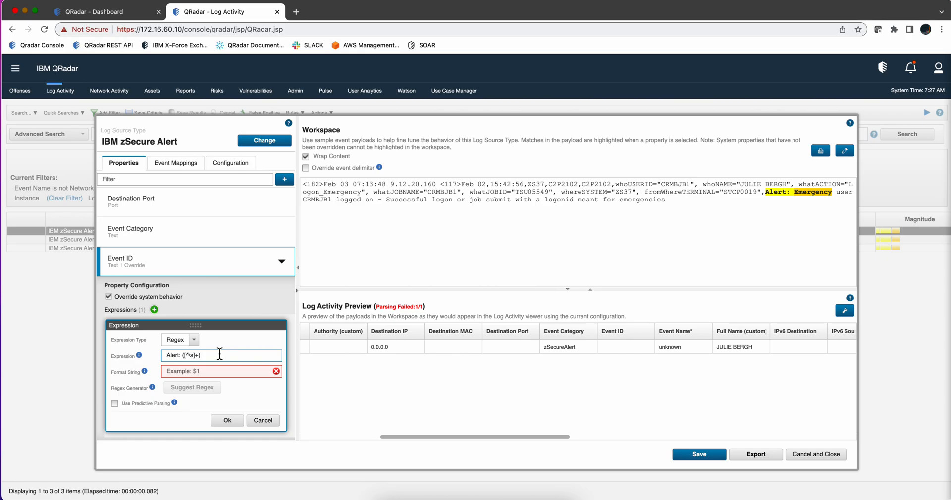
{"action": "mouse_move", "coordinate": [220, 355]}
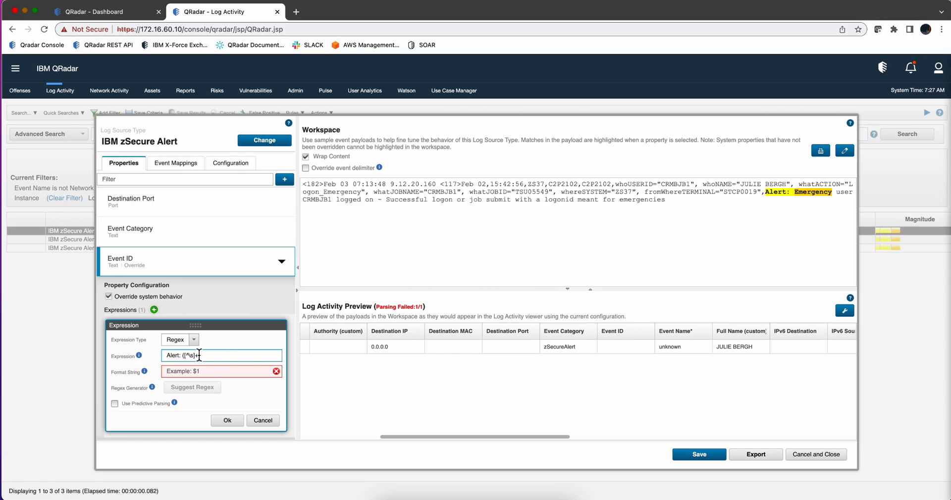
{"action": "mouse_move", "coordinate": [233, 355]}
{"action": "type", "text": " [^\\s]+"}
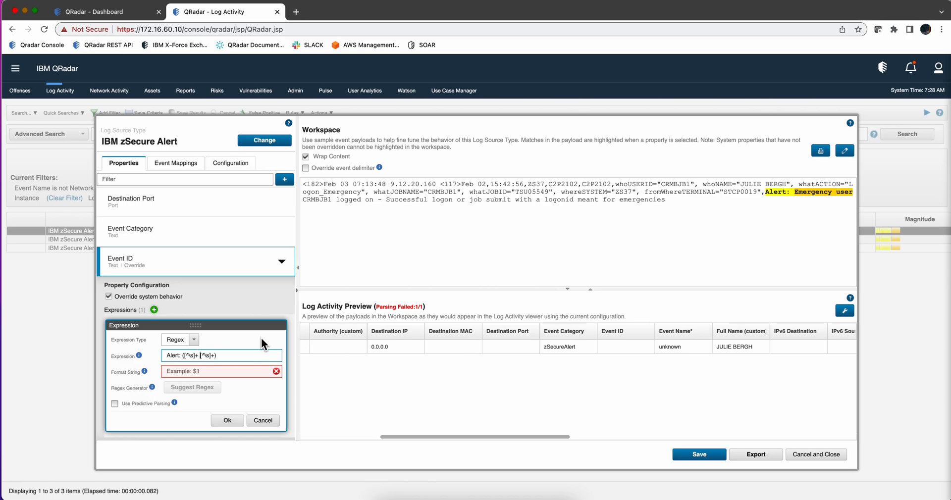
{"action": "mouse_move", "coordinate": [780, 201]}
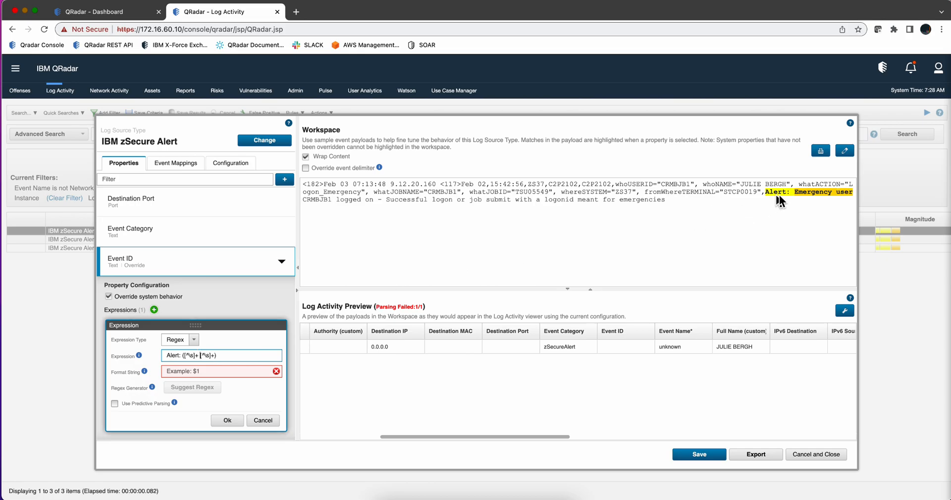
{"action": "mouse_move", "coordinate": [697, 208]}
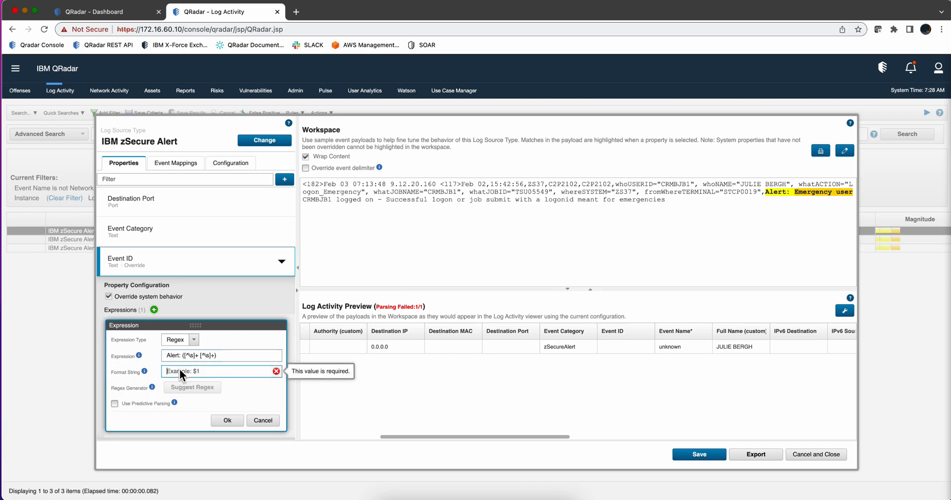
{"action": "type", "text": "$"}
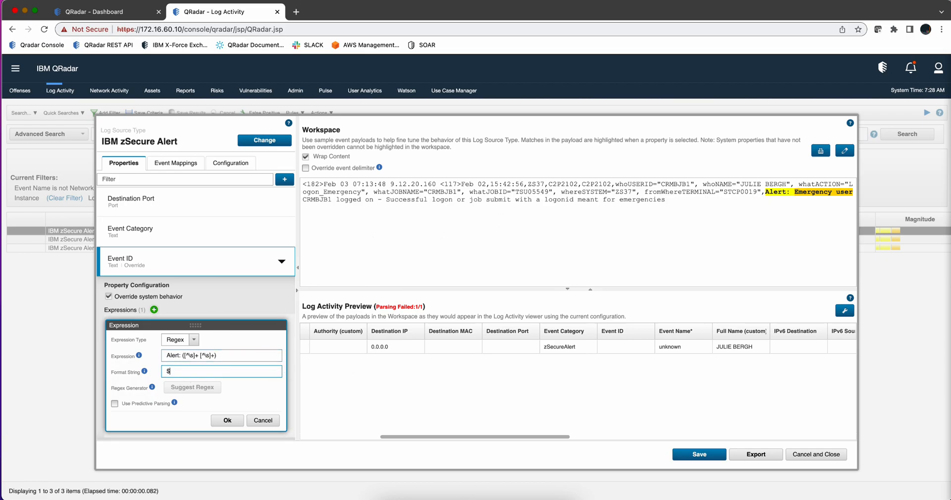
{"action": "type", "text": "1"}
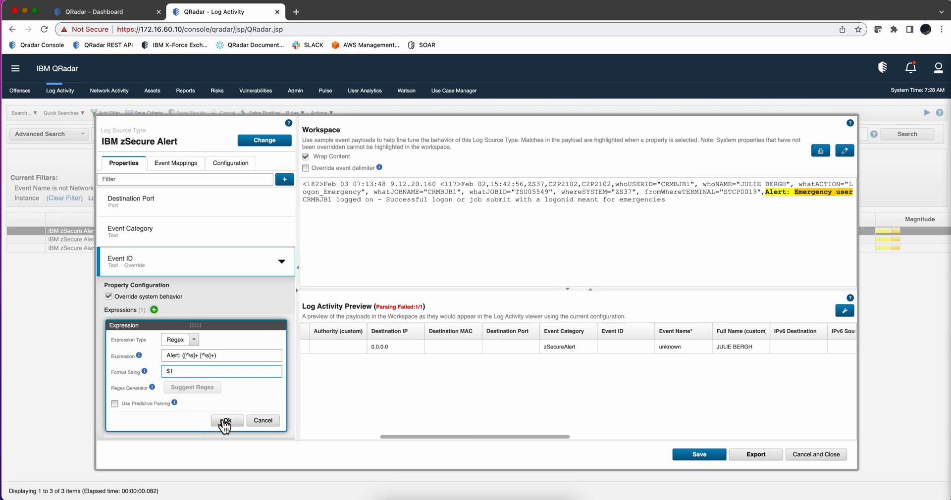
Step: Confirm the Event ID expression and switch to the Event Mappings list
{"action": "left_click", "coordinate": [227, 421]}
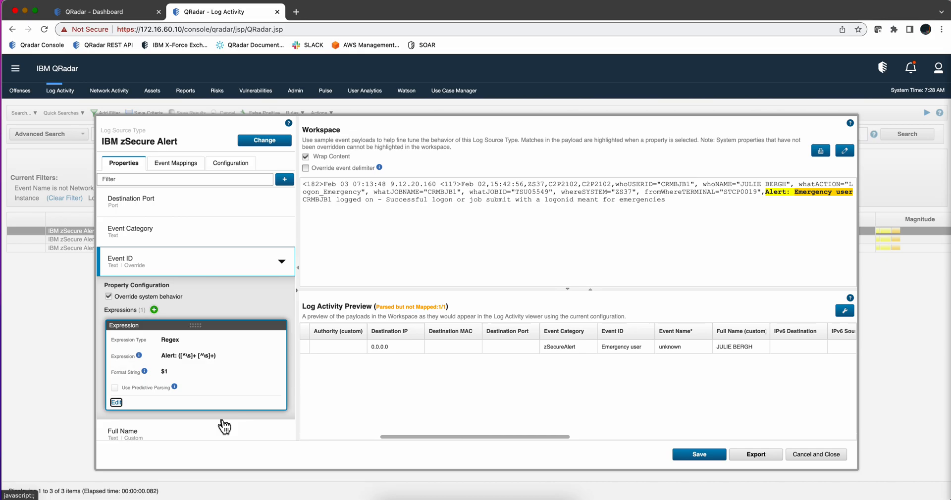
{"action": "mouse_move", "coordinate": [374, 370]}
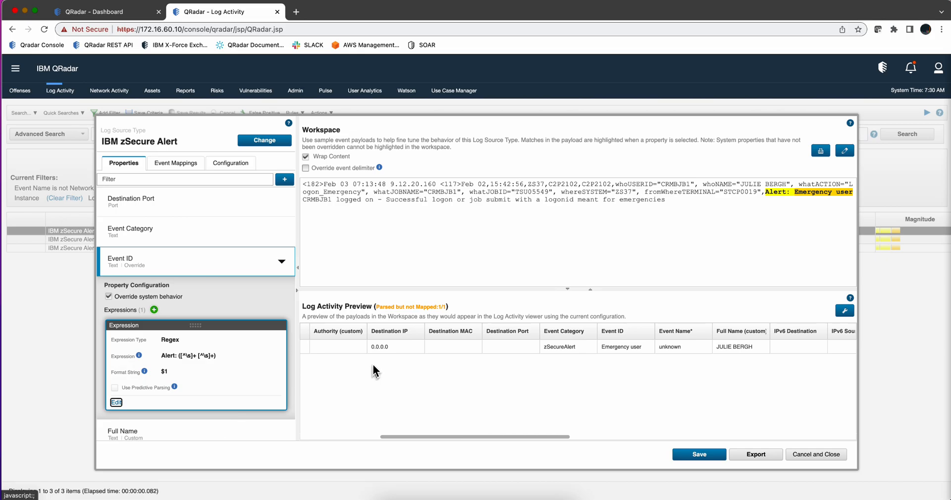
{"action": "mouse_move", "coordinate": [404, 322]}
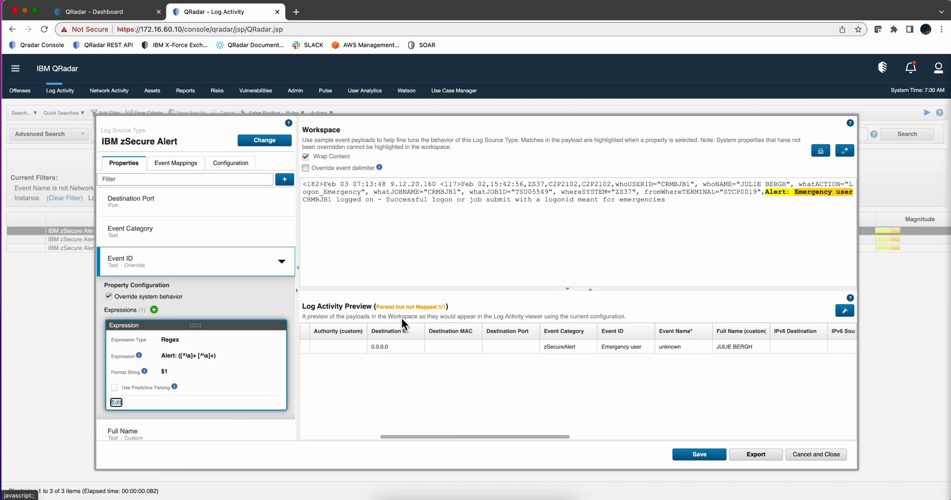
{"action": "mouse_move", "coordinate": [386, 315]}
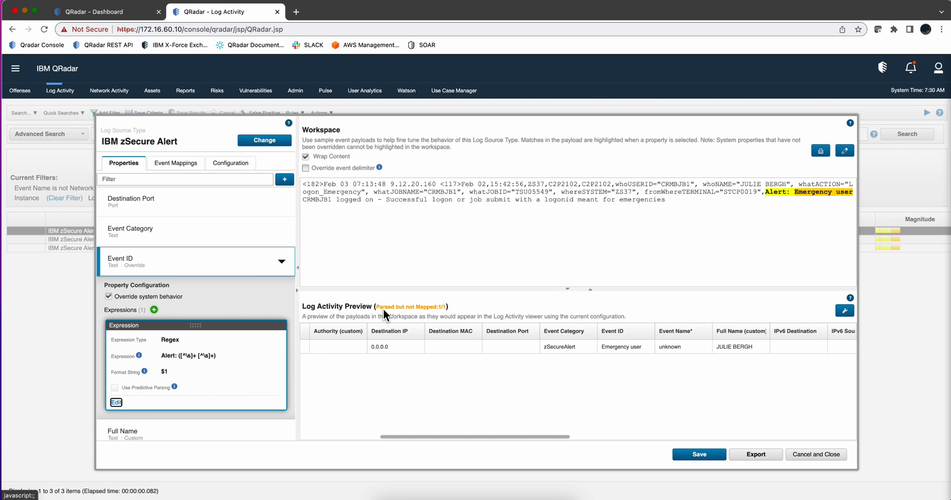
{"action": "mouse_move", "coordinate": [219, 189]}
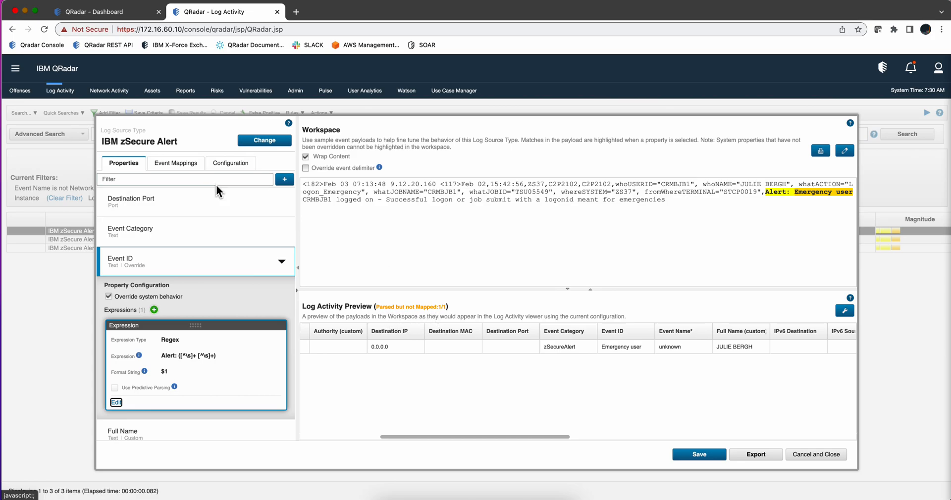
{"action": "mouse_move", "coordinate": [180, 165]}
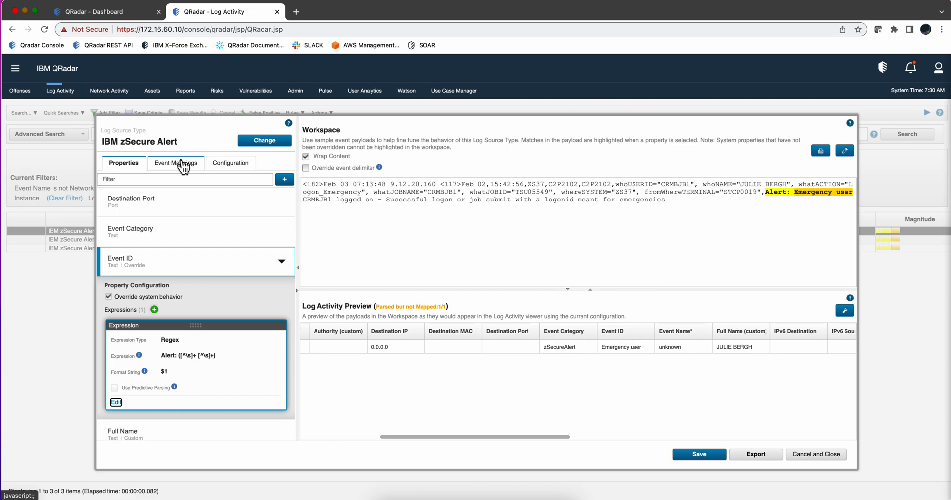
{"action": "left_click", "coordinate": [175, 162]}
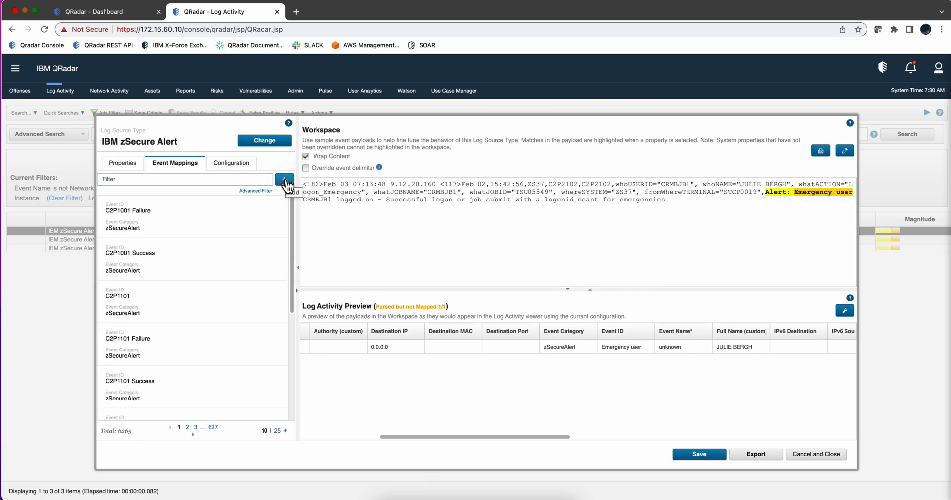
Step: Start a new event mapping for Event ID 'Emergency user' in category zSecureAlert
{"action": "left_click", "coordinate": [284, 179]}
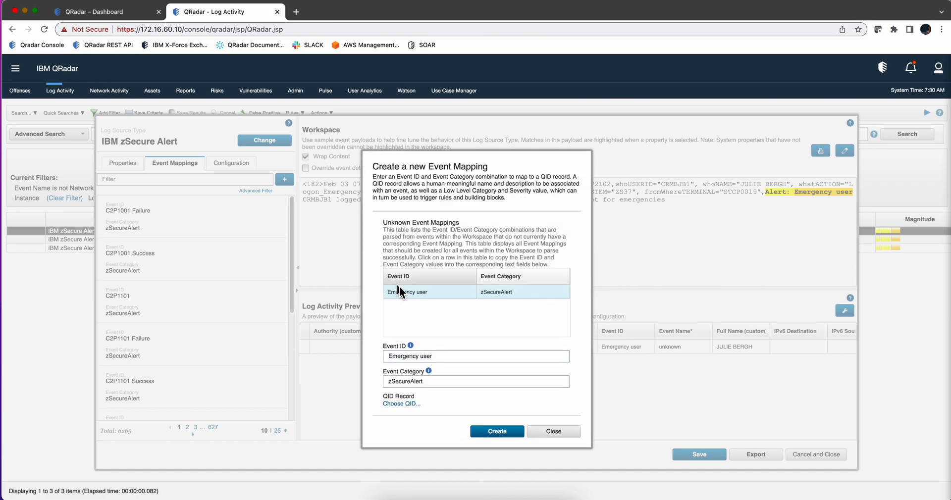
{"action": "mouse_move", "coordinate": [411, 302]}
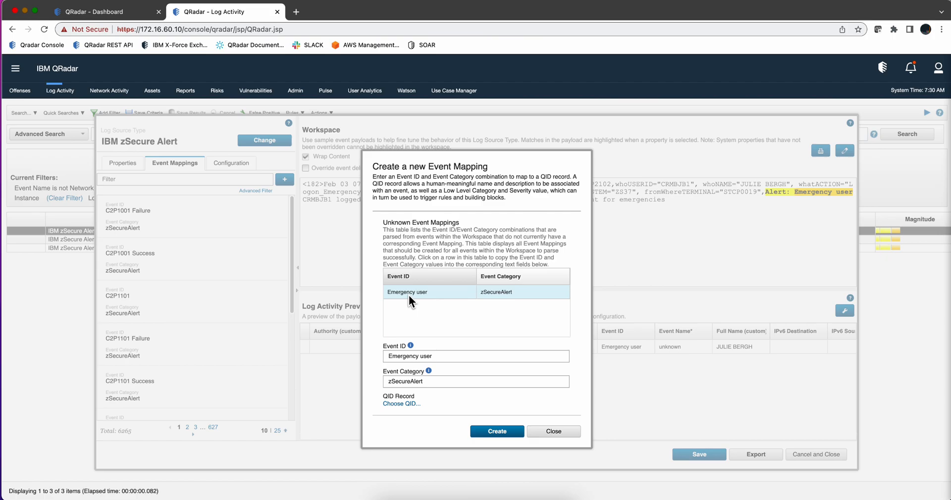
{"action": "mouse_move", "coordinate": [466, 411]}
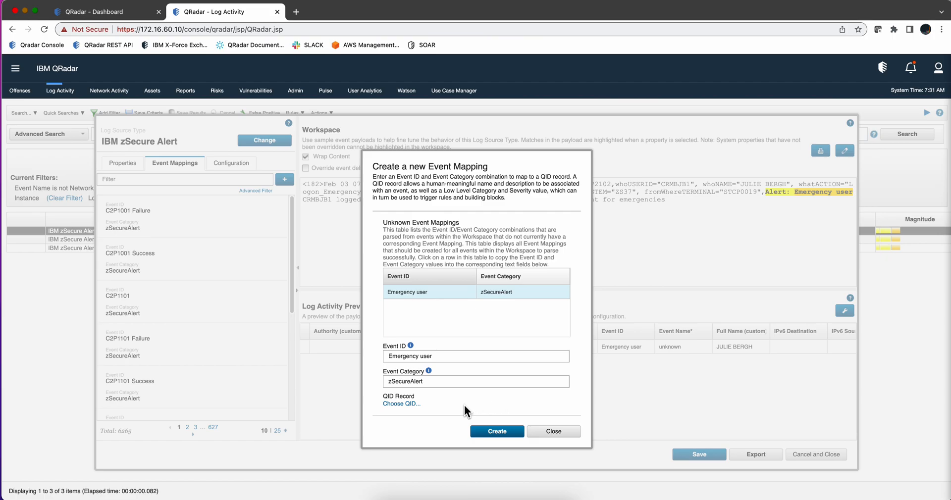
{"action": "mouse_move", "coordinate": [456, 402]}
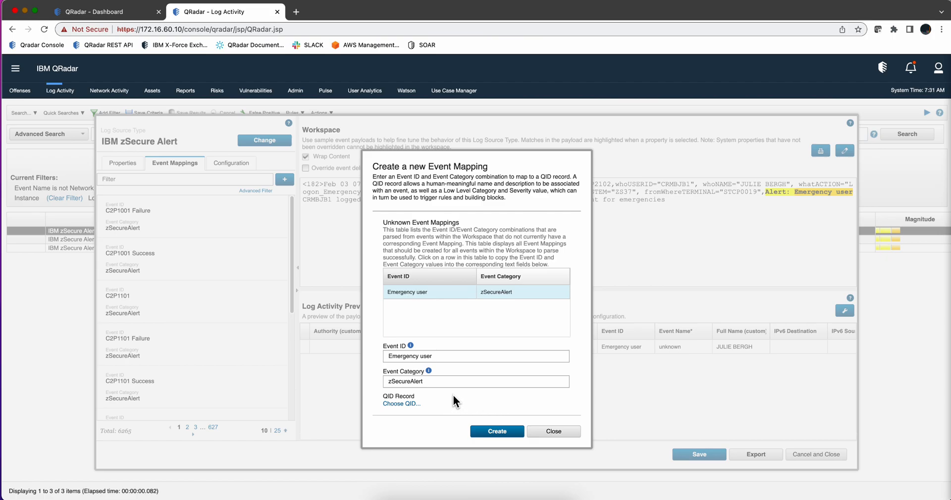
{"action": "mouse_move", "coordinate": [429, 410]}
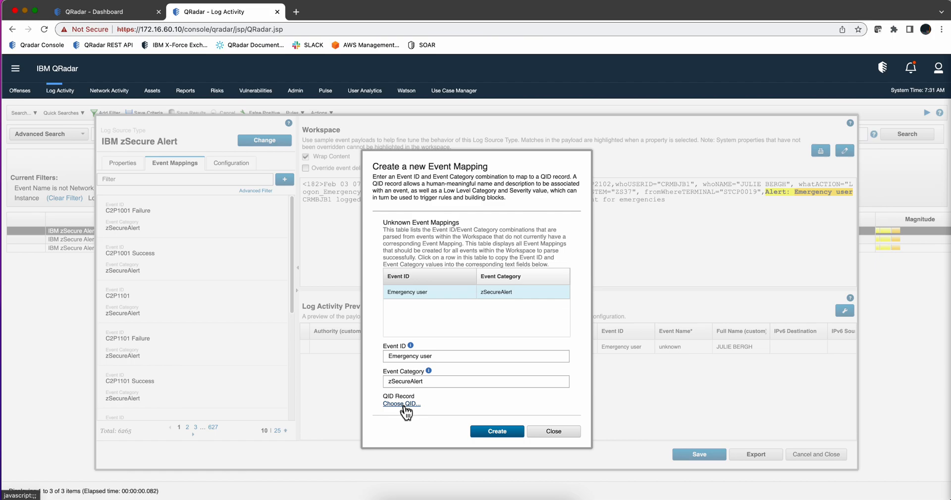
{"action": "mouse_move", "coordinate": [400, 409]}
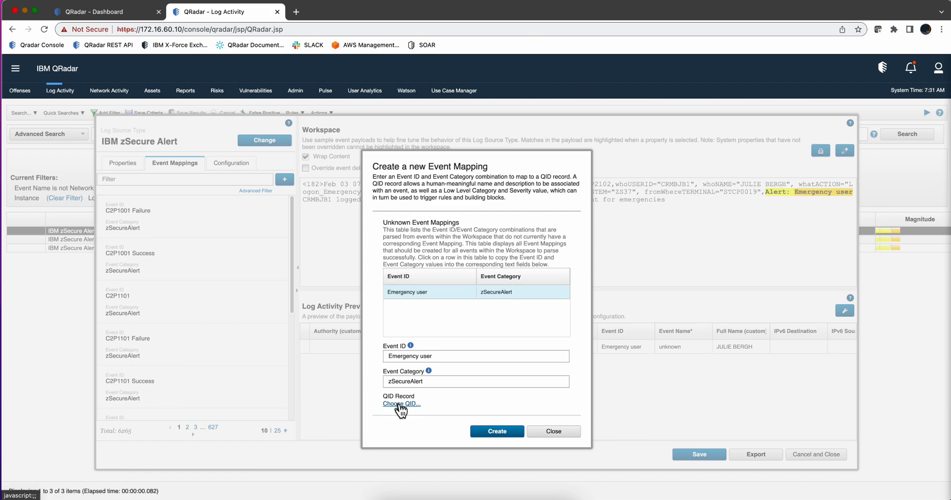
Step: Create a new QID record named 'User has used Emergency Credentials'
{"action": "left_click", "coordinate": [400, 403]}
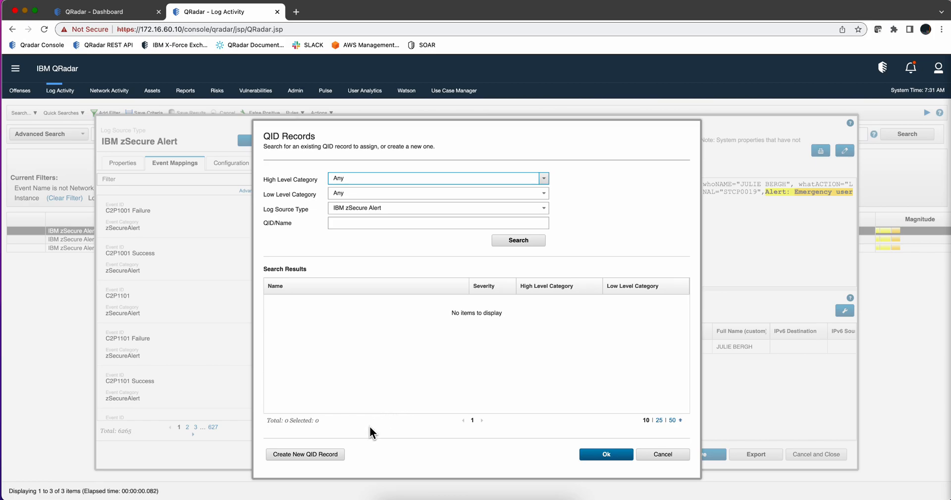
{"action": "mouse_move", "coordinate": [373, 278]}
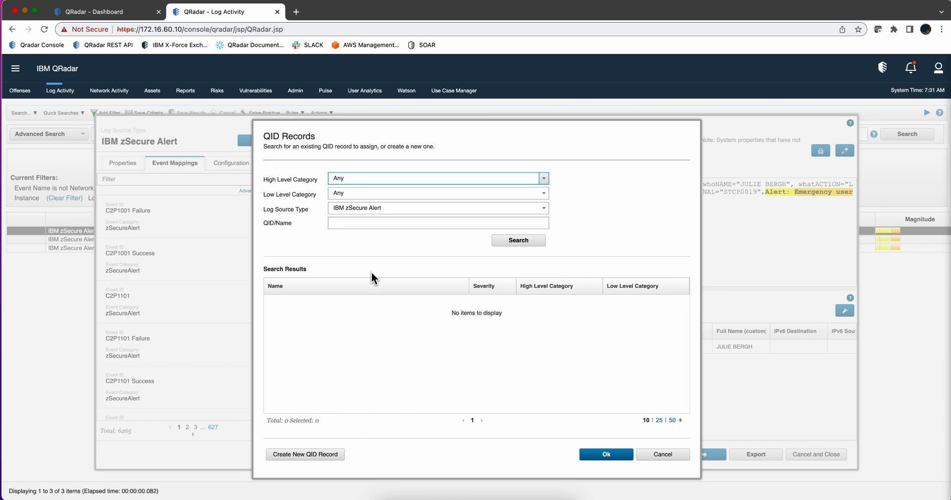
{"action": "mouse_move", "coordinate": [305, 454]}
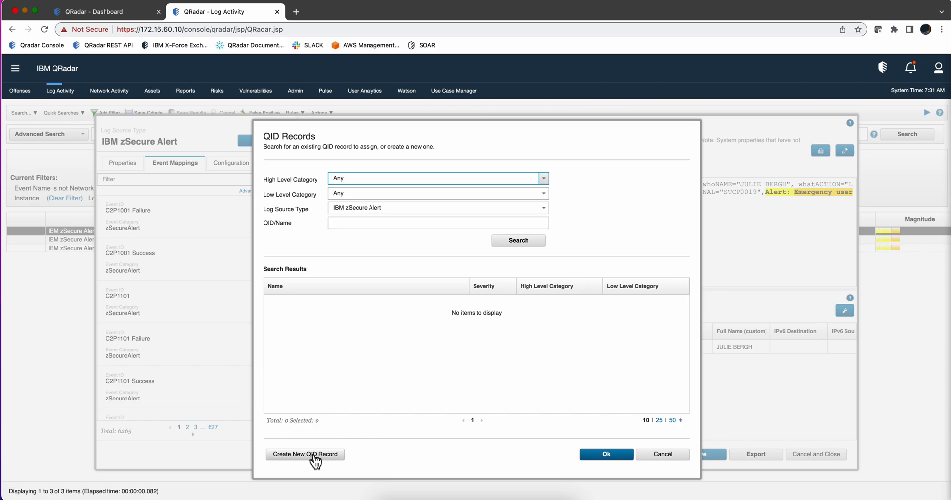
{"action": "left_click", "coordinate": [305, 454]}
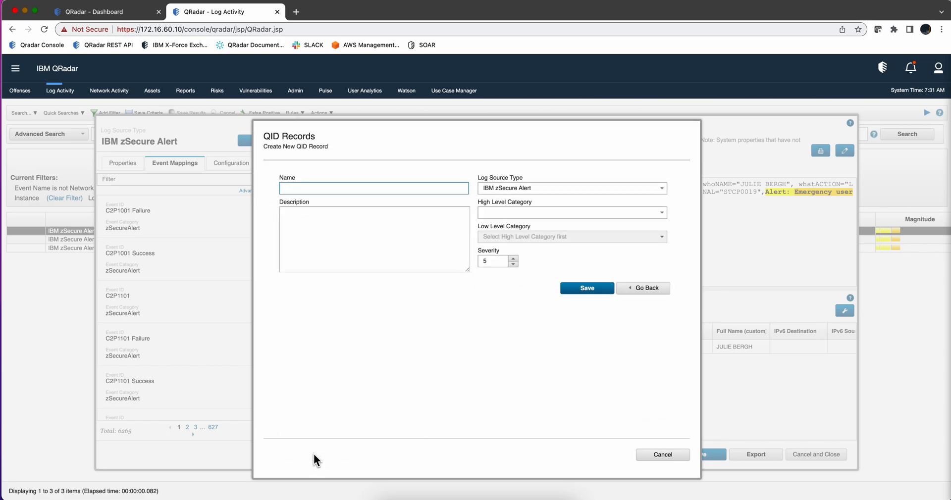
{"action": "left_click", "coordinate": [374, 188]}
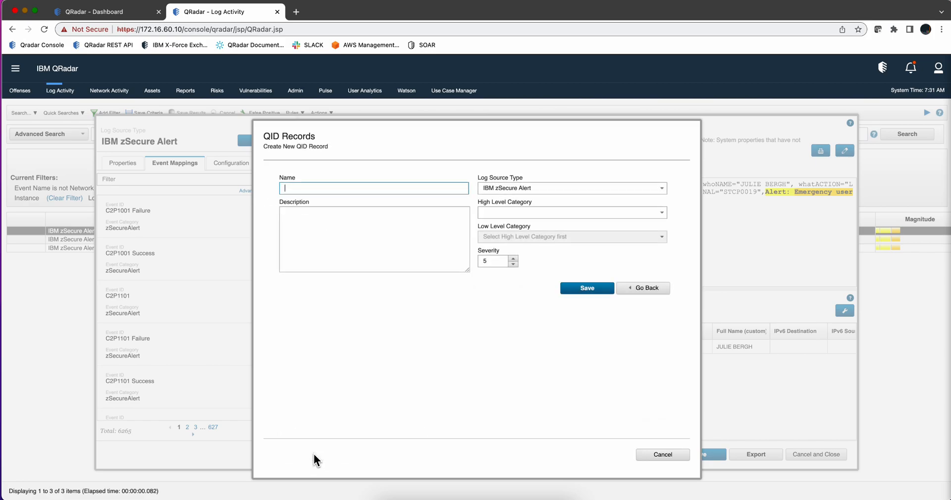
{"action": "type", "text": "User has used Emergency Credentials"}
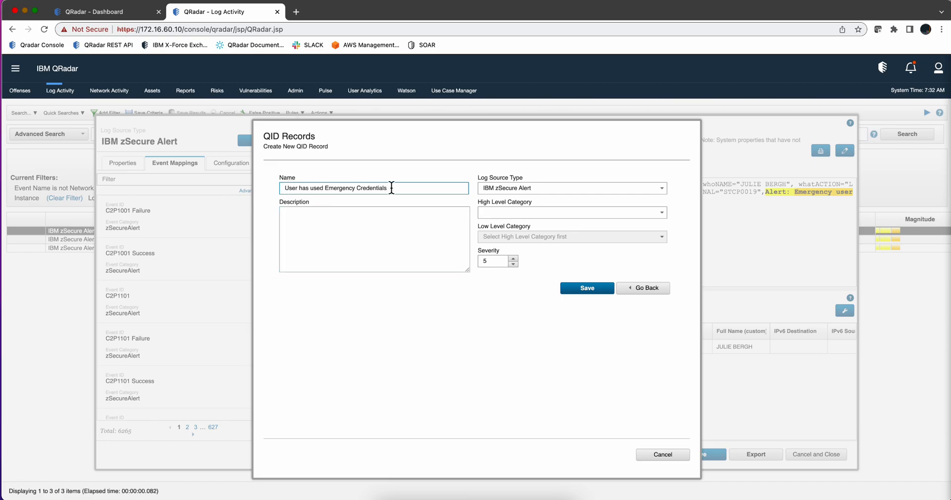
{"action": "left_click", "coordinate": [374, 239]}
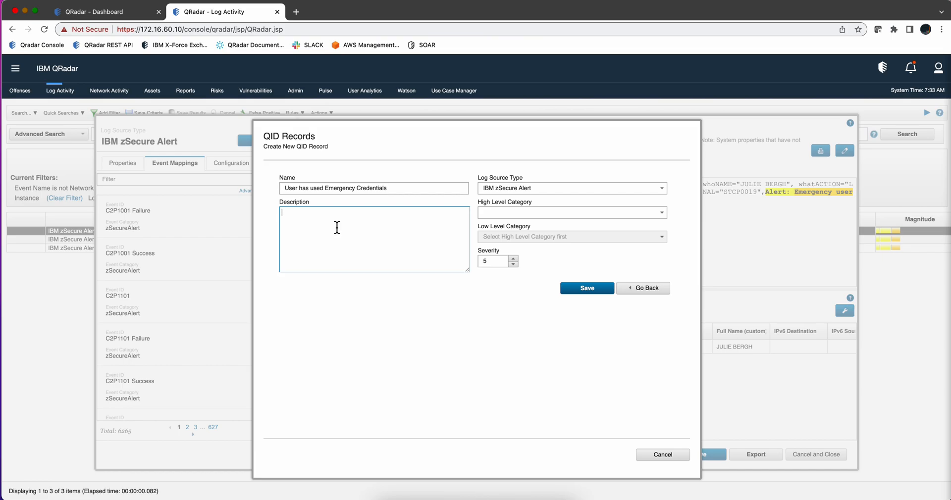
{"action": "mouse_move", "coordinate": [463, 207]}
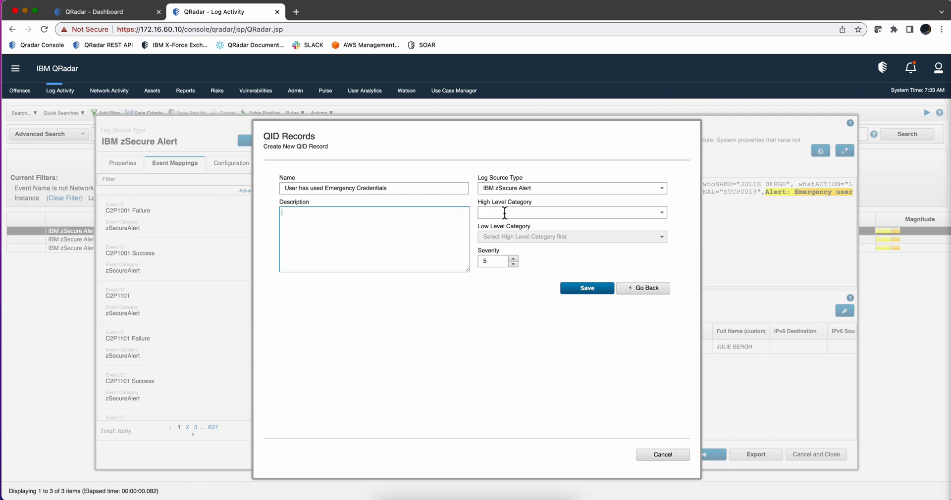
{"action": "mouse_move", "coordinate": [505, 238]}
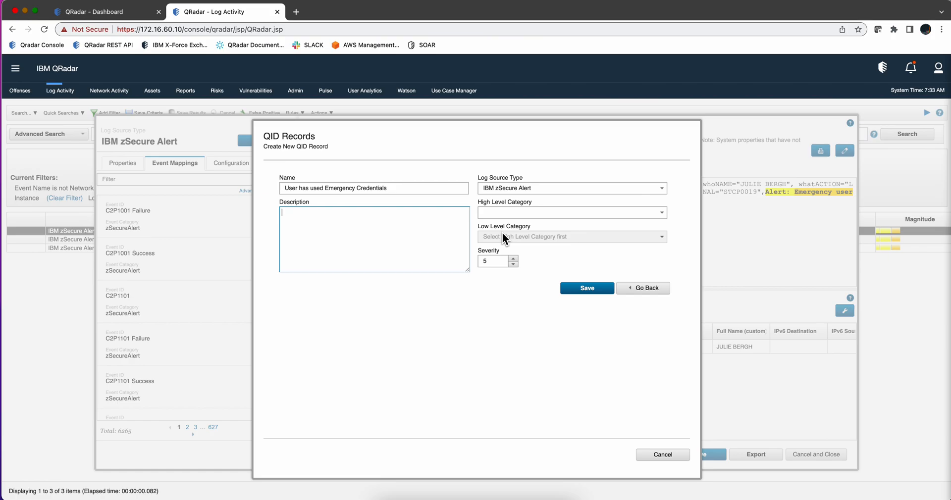
Step: Categorise the QID as Access / Access Permitted with severity 10 and save it
{"action": "left_click", "coordinate": [661, 212]}
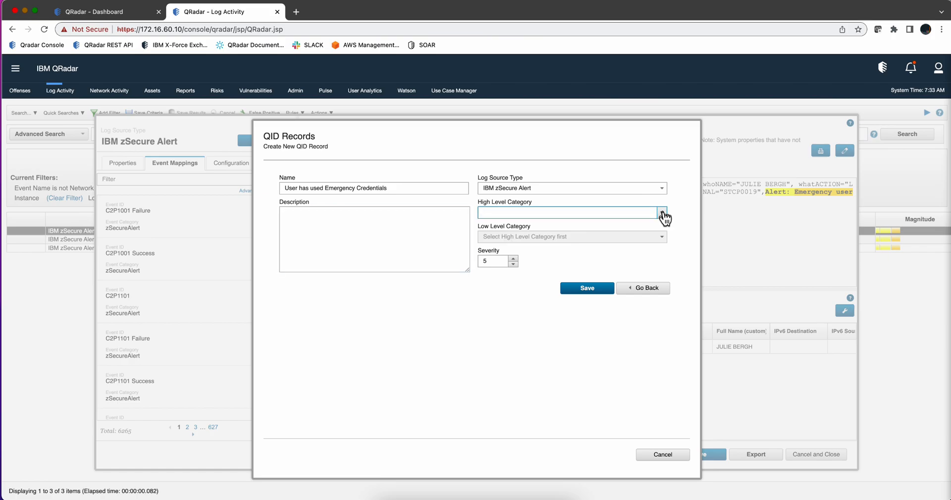
{"action": "left_click", "coordinate": [662, 212]}
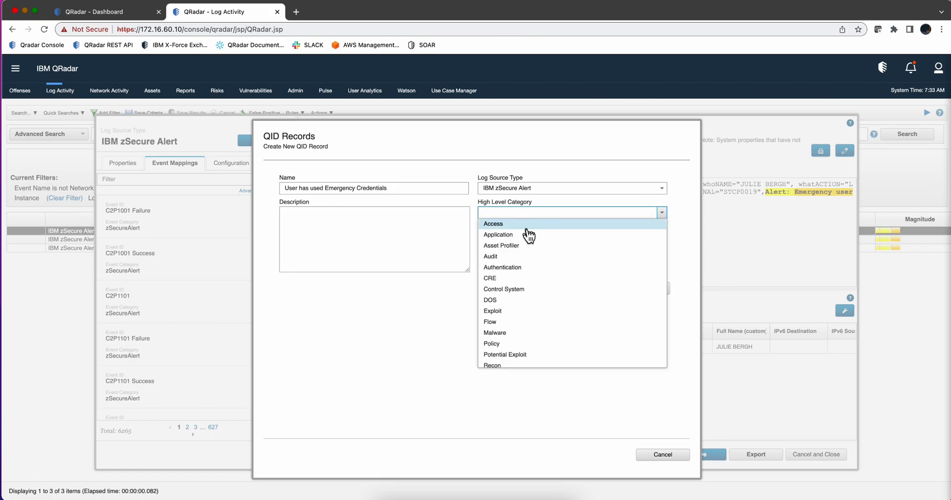
{"action": "mouse_move", "coordinate": [497, 228]}
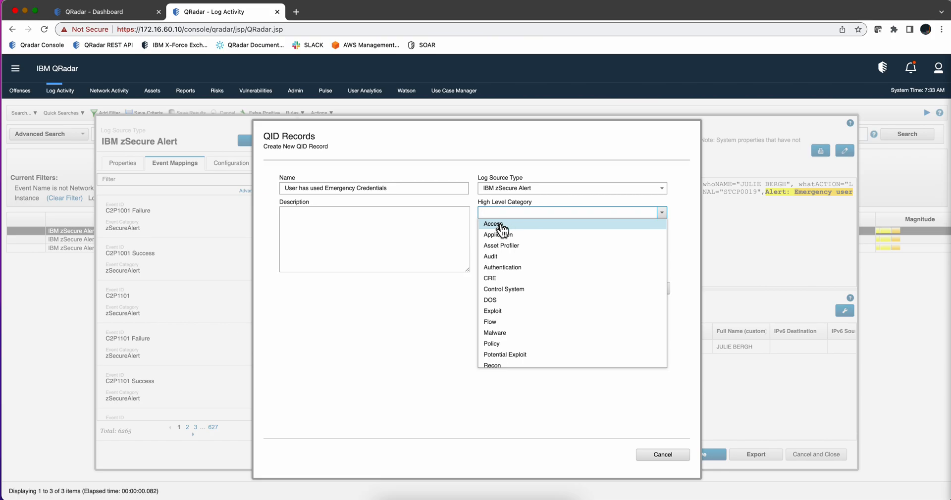
{"action": "left_click", "coordinate": [492, 224]}
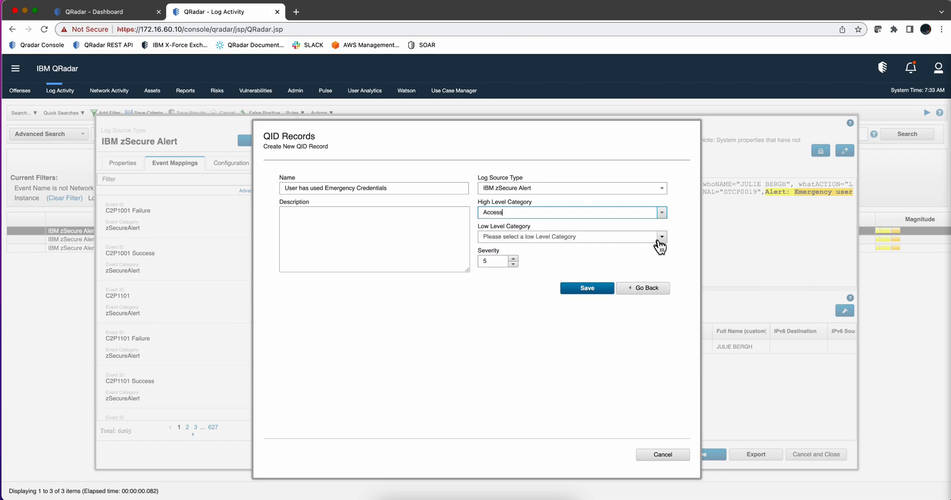
{"action": "left_click", "coordinate": [661, 236]}
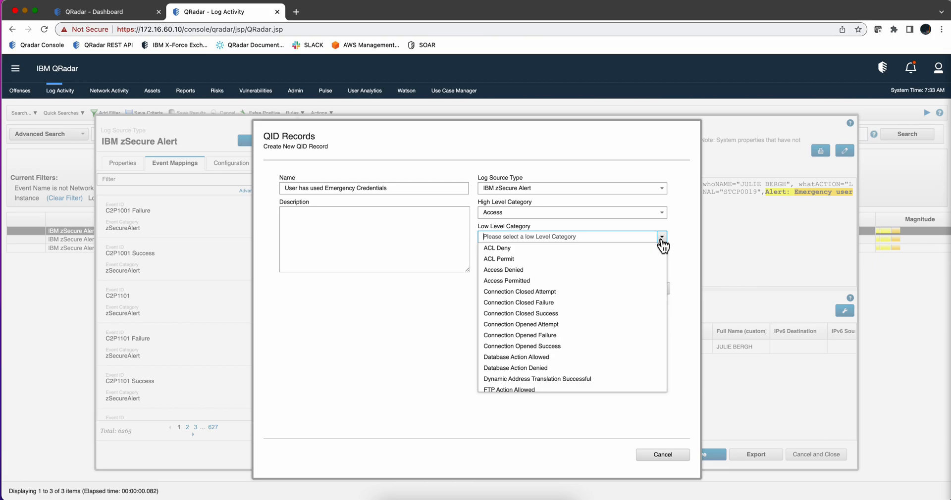
{"action": "left_click", "coordinate": [506, 280]}
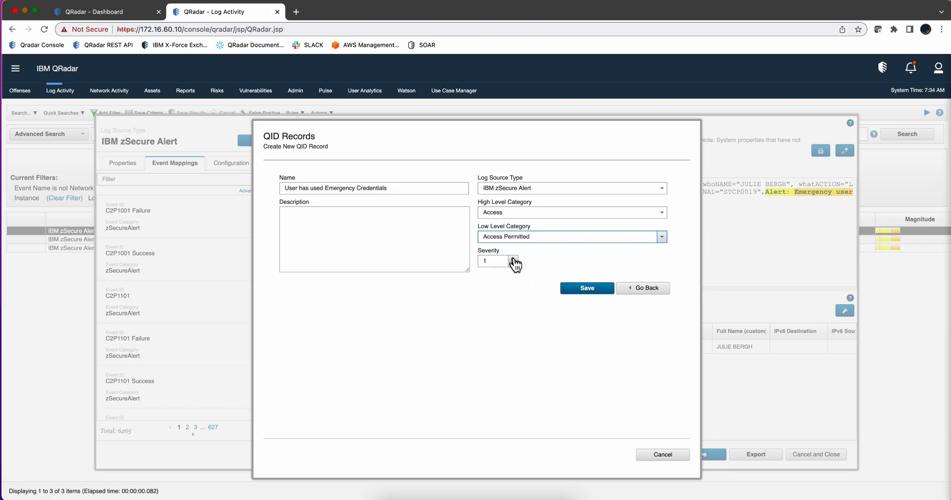
{"action": "left_click", "coordinate": [491, 261]}
{"action": "type", "text": "0"}
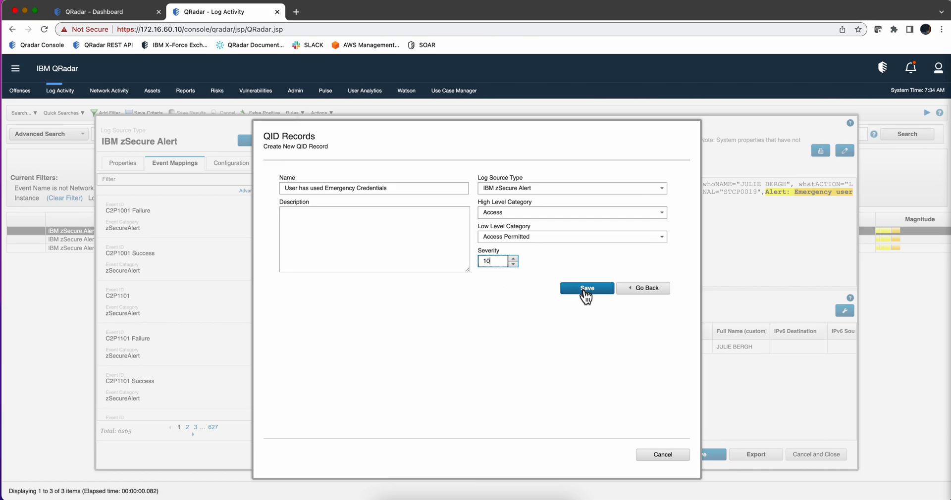
{"action": "left_click", "coordinate": [586, 287]}
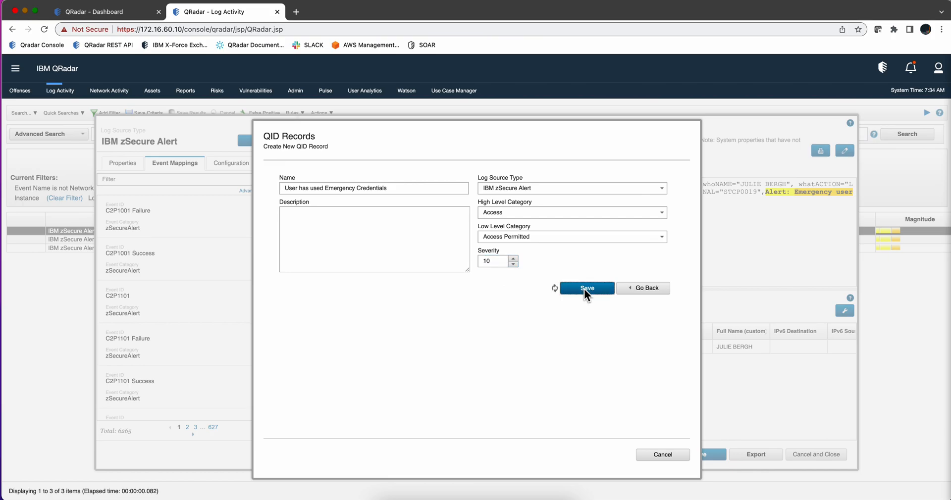
{"action": "left_click", "coordinate": [585, 289]}
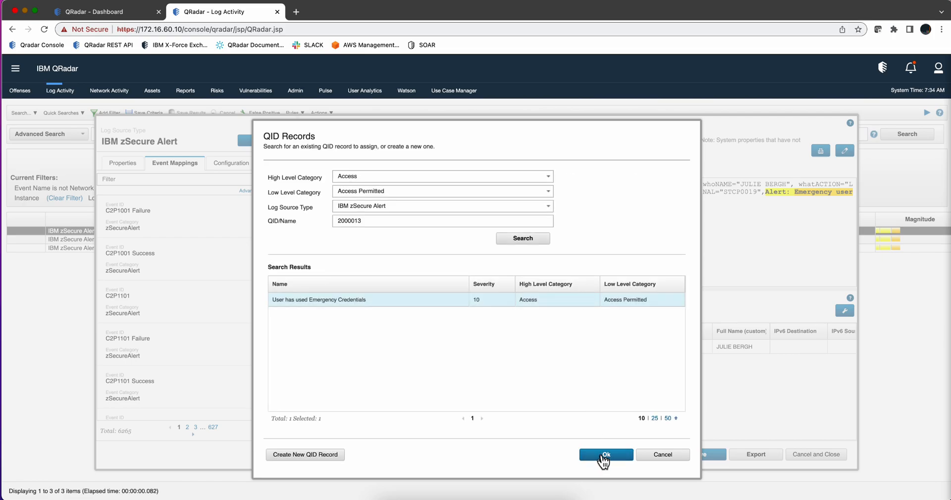
Step: Map 'Emergency user' to the new QID, check it shows Parsed and Mapped, and save
{"action": "left_click", "coordinate": [605, 455]}
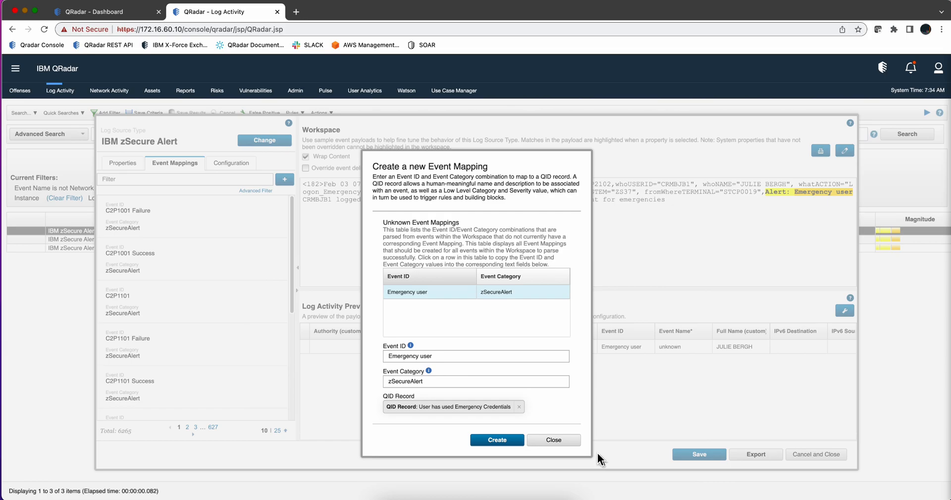
{"action": "left_click", "coordinate": [497, 440]}
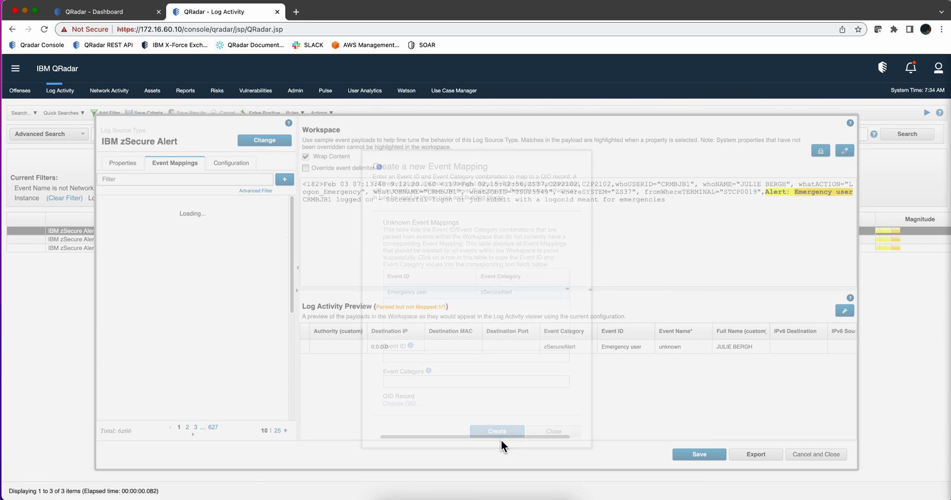
{"action": "left_click", "coordinate": [497, 431]}
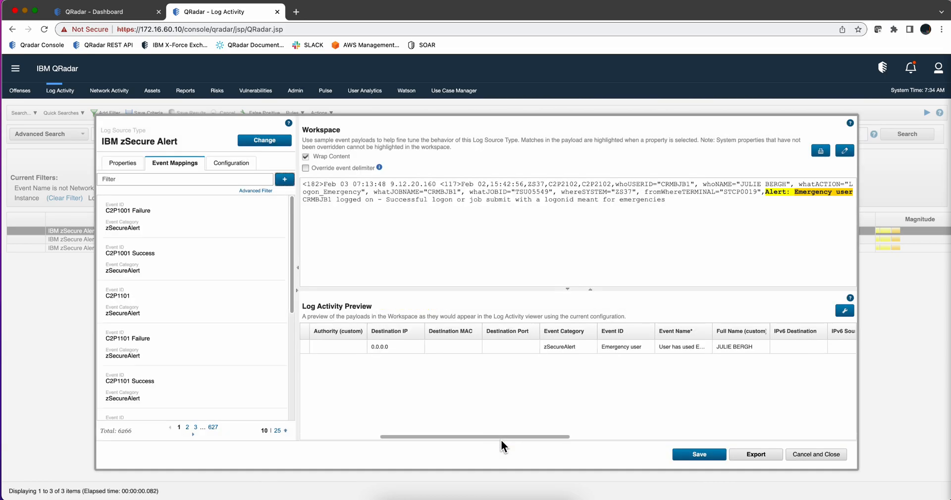
{"action": "scroll", "scroll_direction": "left", "scroll_amount": 3}
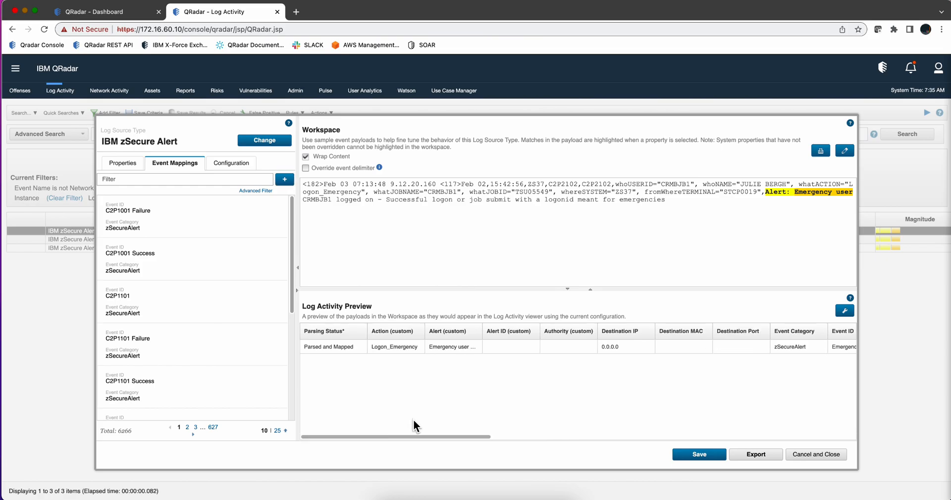
{"action": "mouse_move", "coordinate": [322, 367]}
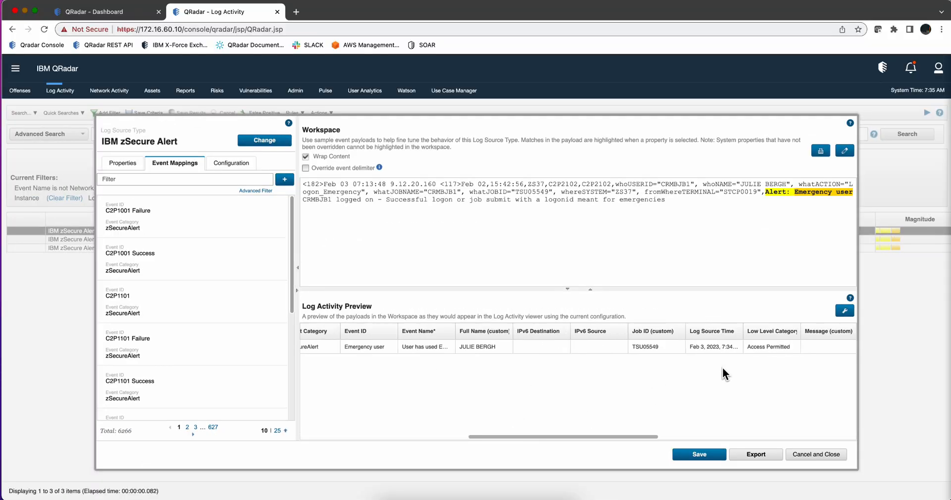
{"action": "mouse_move", "coordinate": [418, 340]}
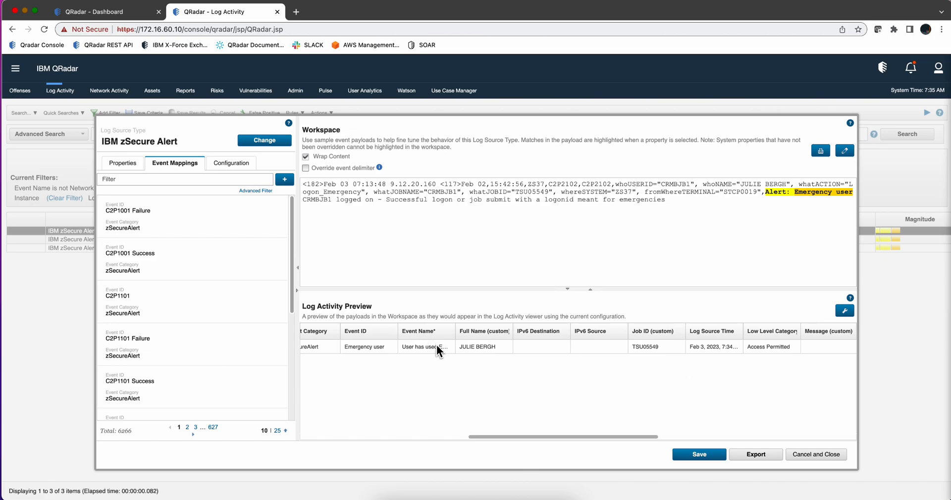
{"action": "left_click", "coordinate": [699, 454]}
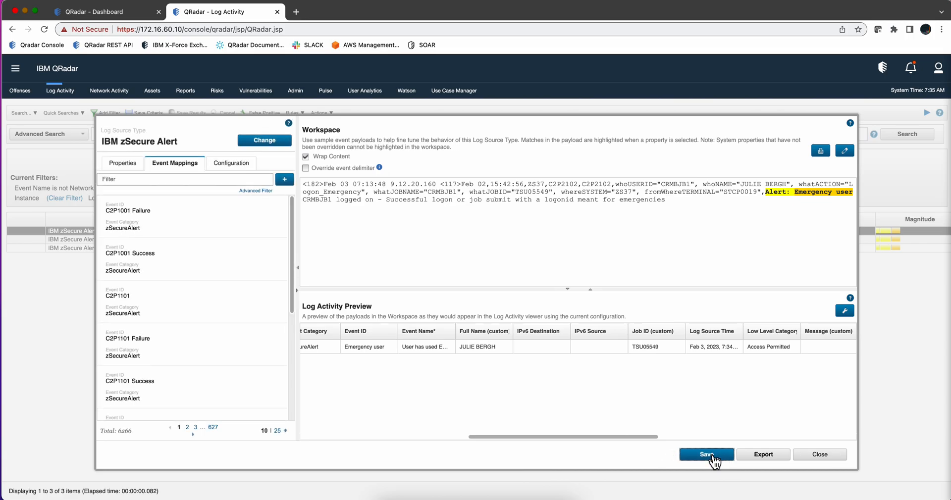
{"action": "mouse_move", "coordinate": [819, 455]}
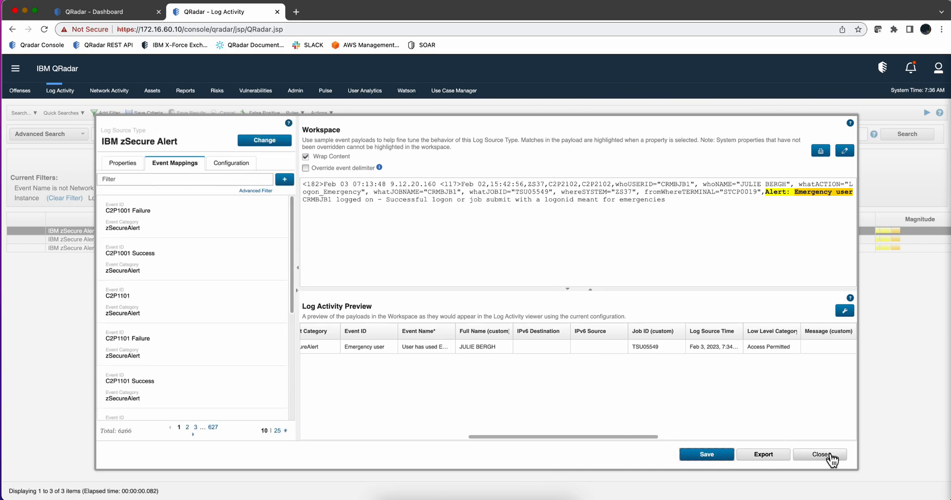
Step: Close the DSM Editor and review the new 'User has used Emergency Credentials' event's details
{"action": "left_click", "coordinate": [820, 454]}
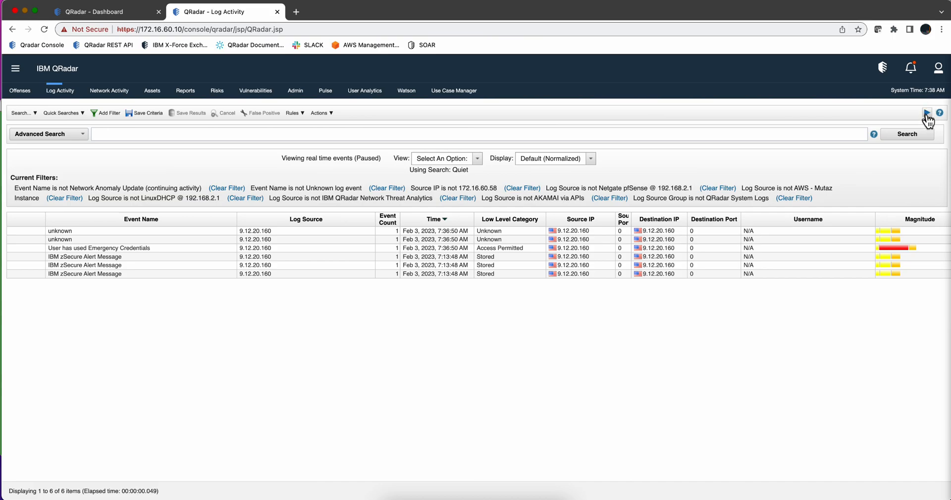
{"action": "mouse_move", "coordinate": [112, 255]}
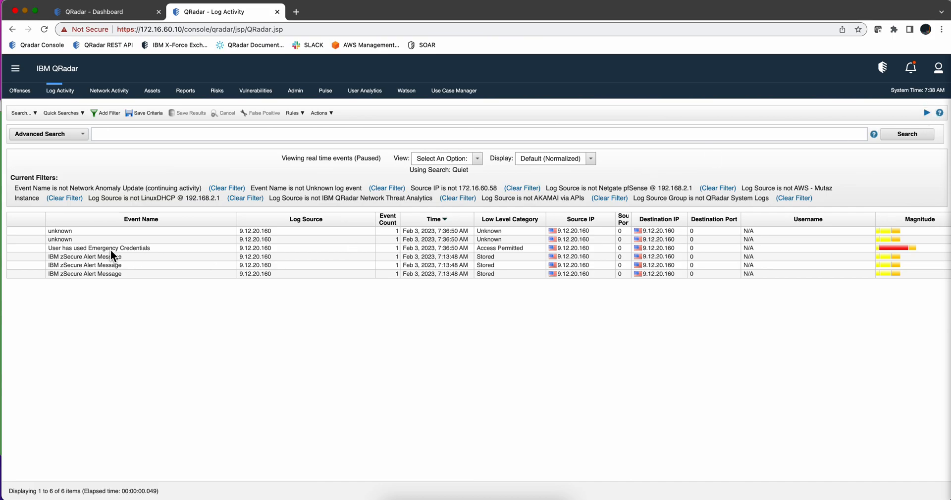
{"action": "left_click", "coordinate": [99, 247]}
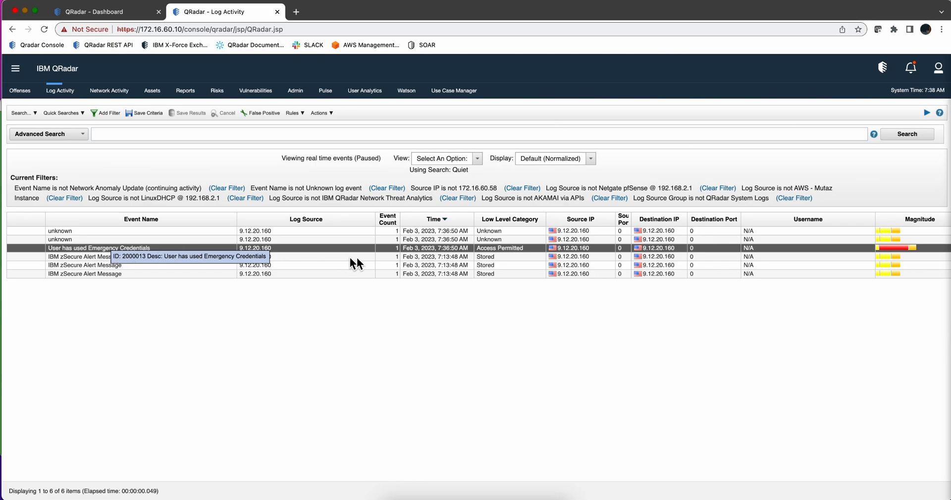
{"action": "mouse_move", "coordinate": [202, 242]}
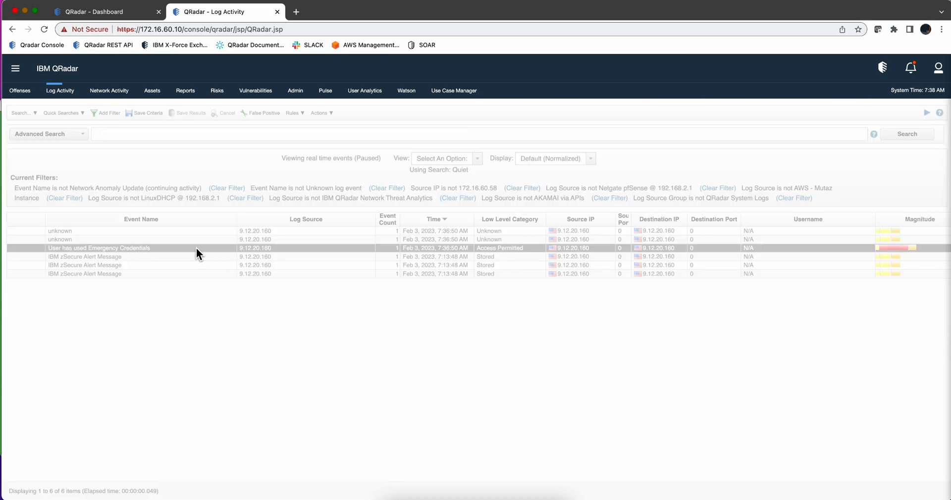
{"action": "double_click", "coordinate": [99, 247]}
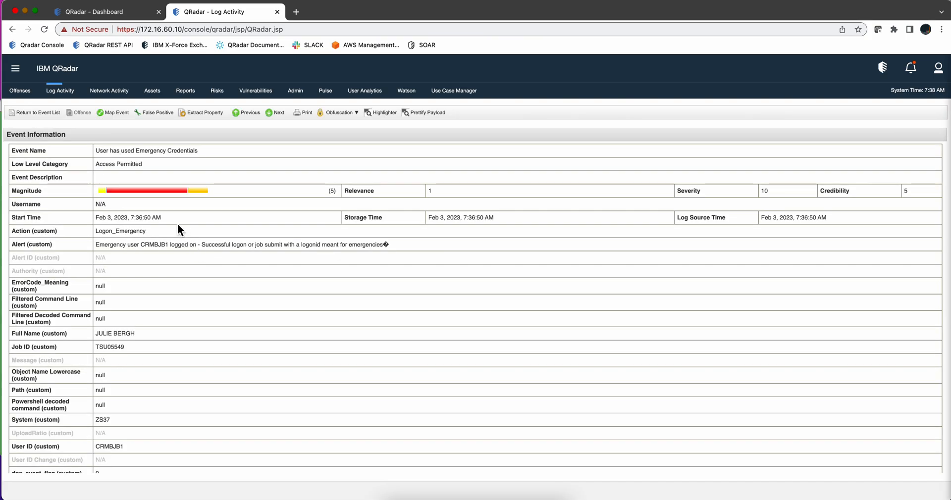
{"action": "mouse_move", "coordinate": [120, 216]}
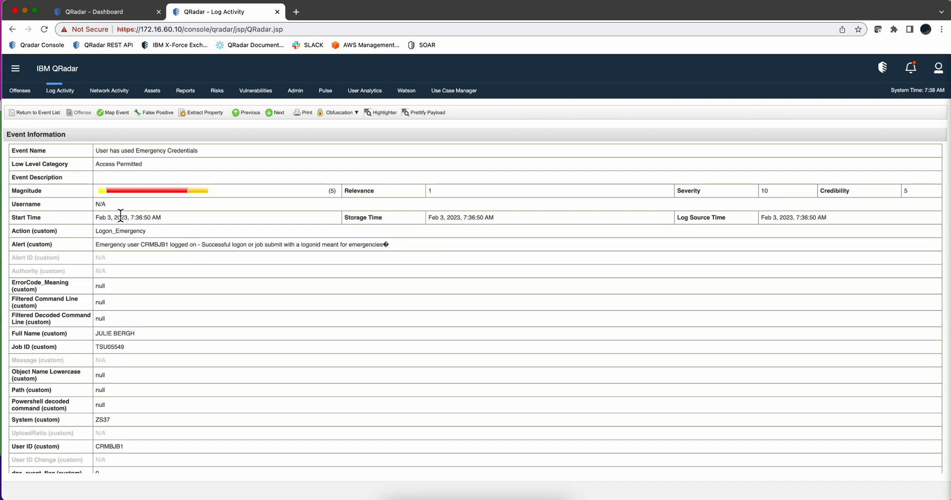
{"action": "left_click", "coordinate": [113, 112]}
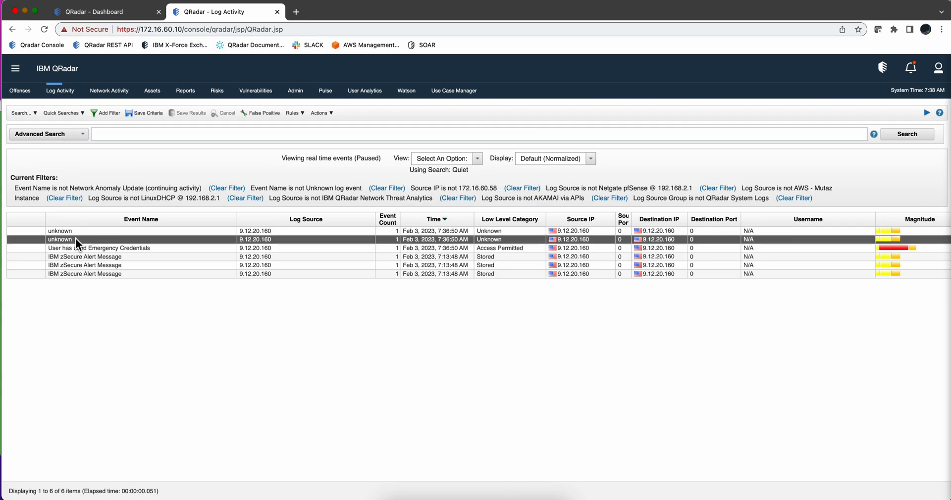
{"action": "mouse_move", "coordinate": [84, 237]}
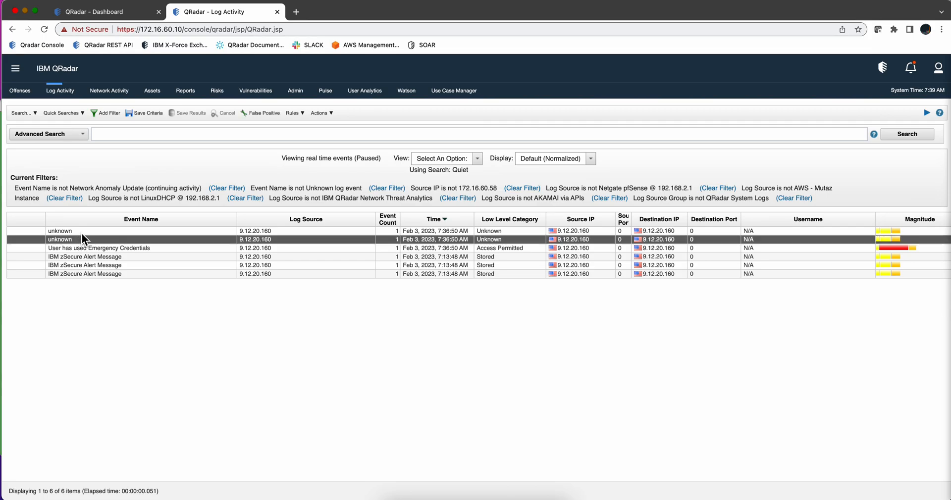
Step: Open the unknown 'System authority' event in the DSM Editor and start a new event mapping
{"action": "right_click", "coordinate": [83, 239]}
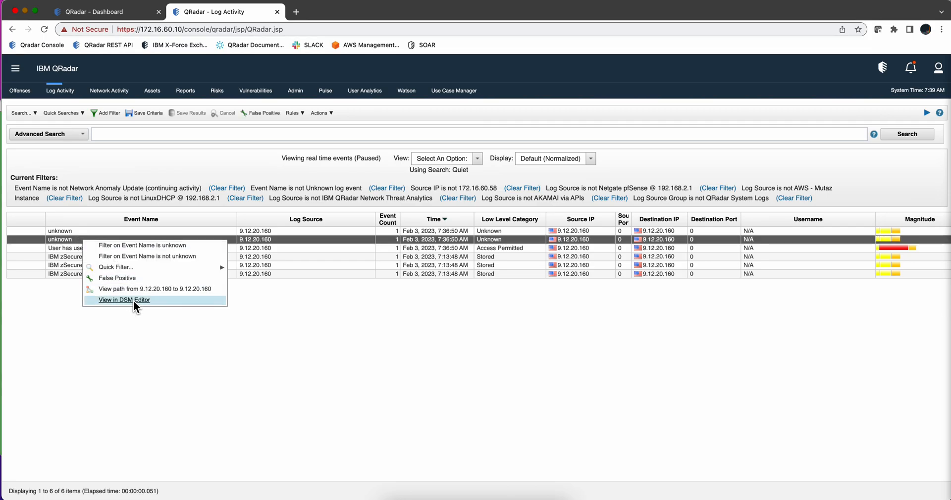
{"action": "left_click", "coordinate": [123, 299]}
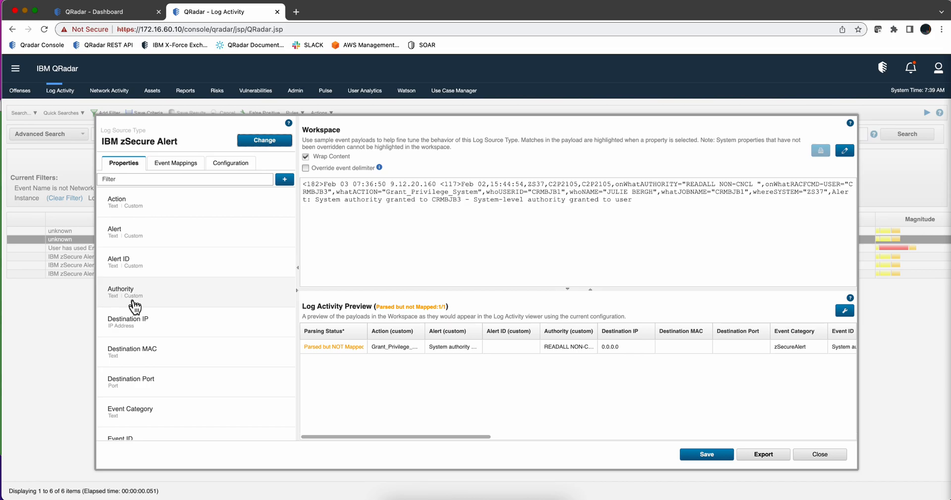
{"action": "mouse_move", "coordinate": [336, 358]}
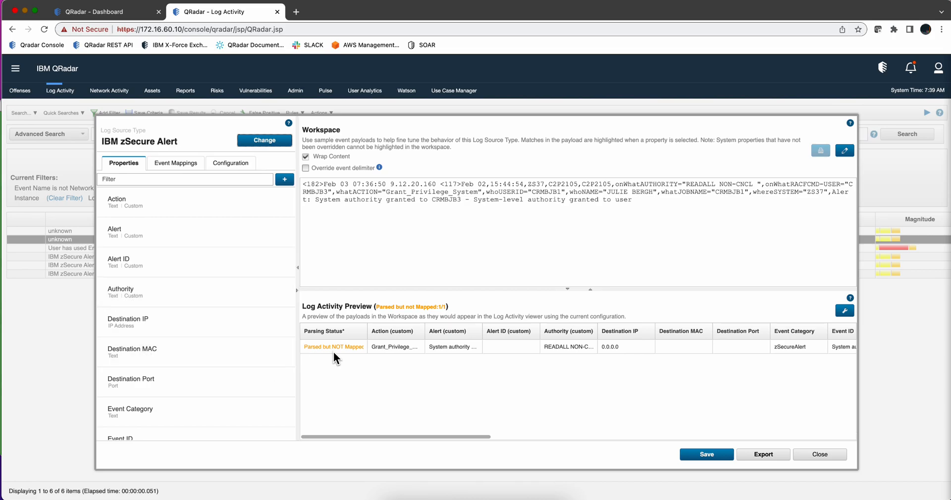
{"action": "mouse_move", "coordinate": [509, 397]}
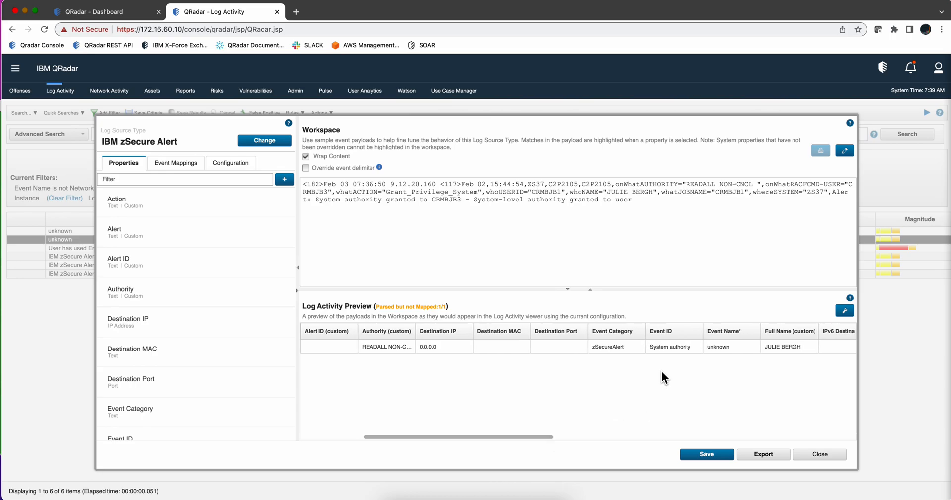
{"action": "mouse_move", "coordinate": [666, 354]}
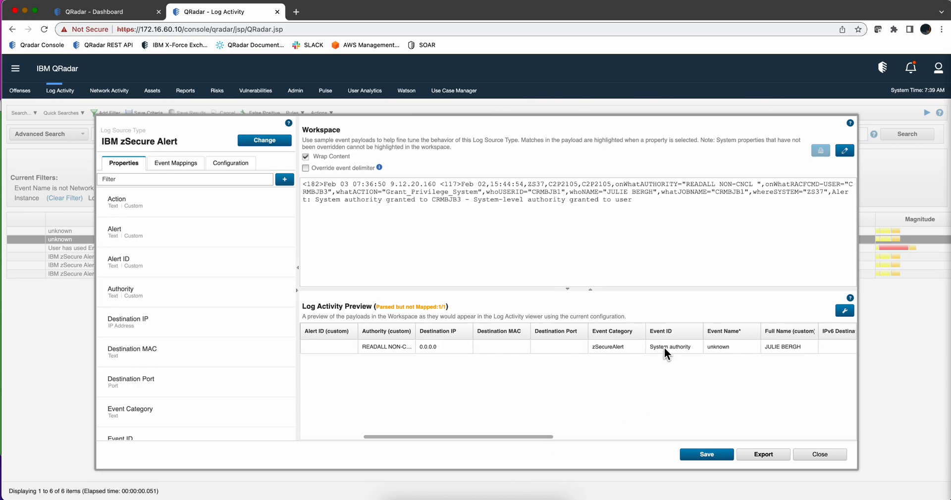
{"action": "mouse_move", "coordinate": [615, 344]}
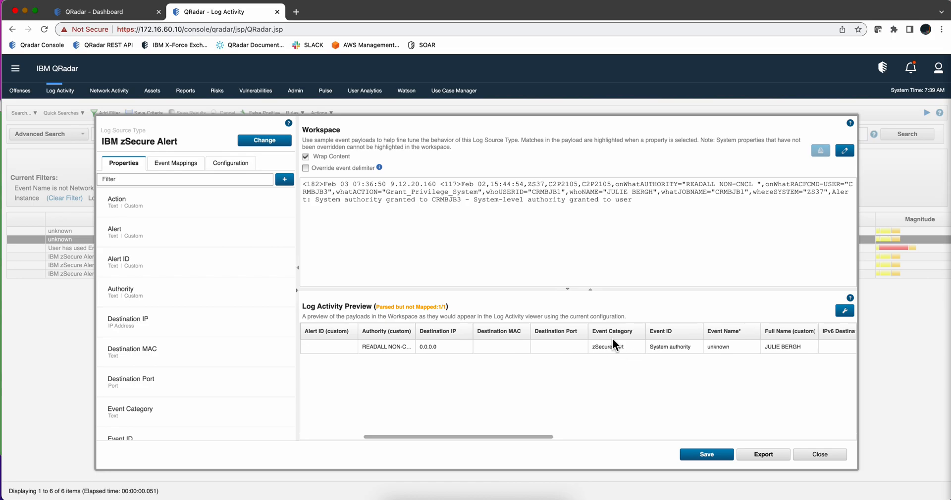
{"action": "mouse_move", "coordinate": [724, 351]}
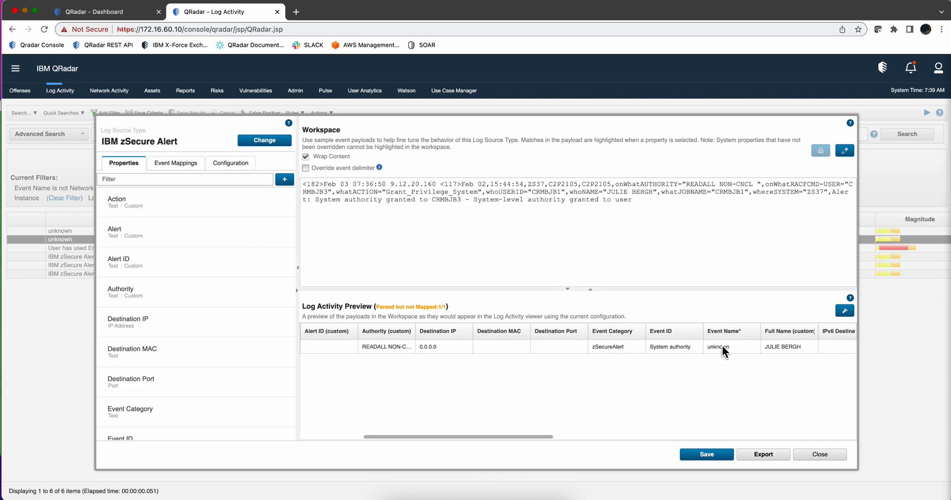
{"action": "mouse_move", "coordinate": [467, 319]}
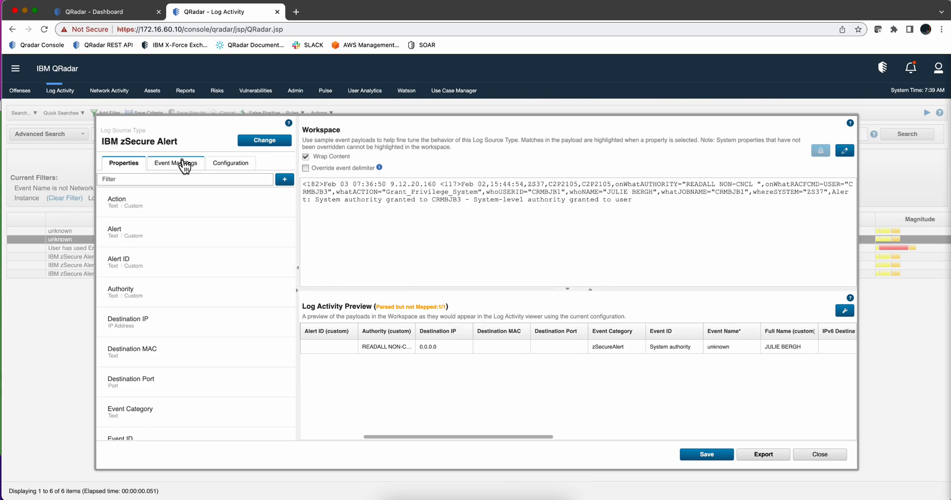
{"action": "left_click", "coordinate": [175, 162]}
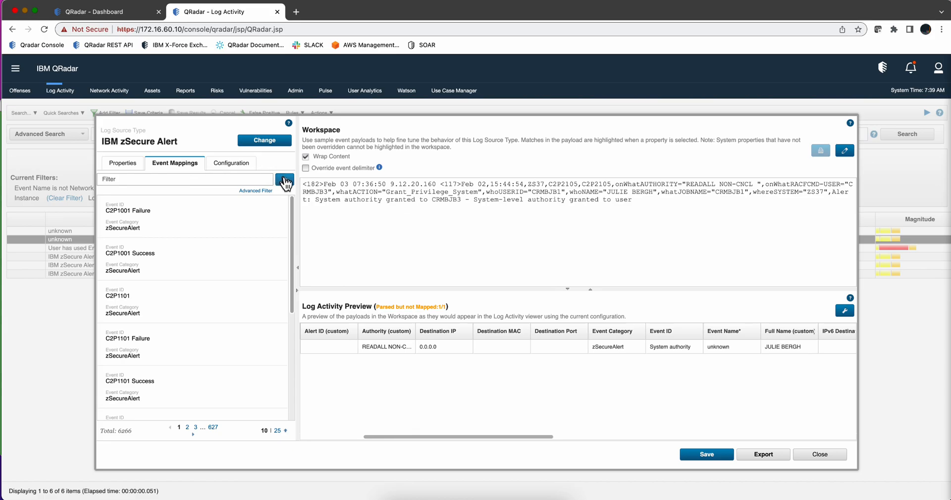
{"action": "left_click", "coordinate": [284, 180]}
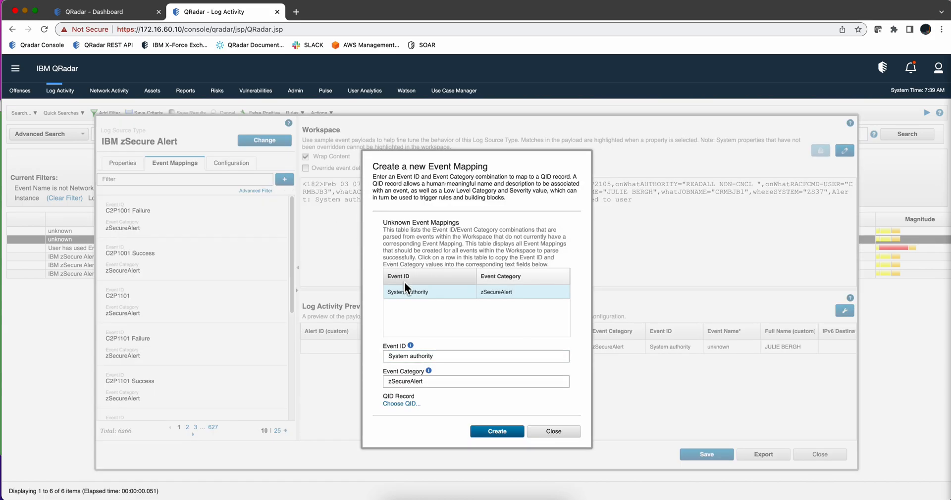
{"action": "mouse_move", "coordinate": [435, 305]}
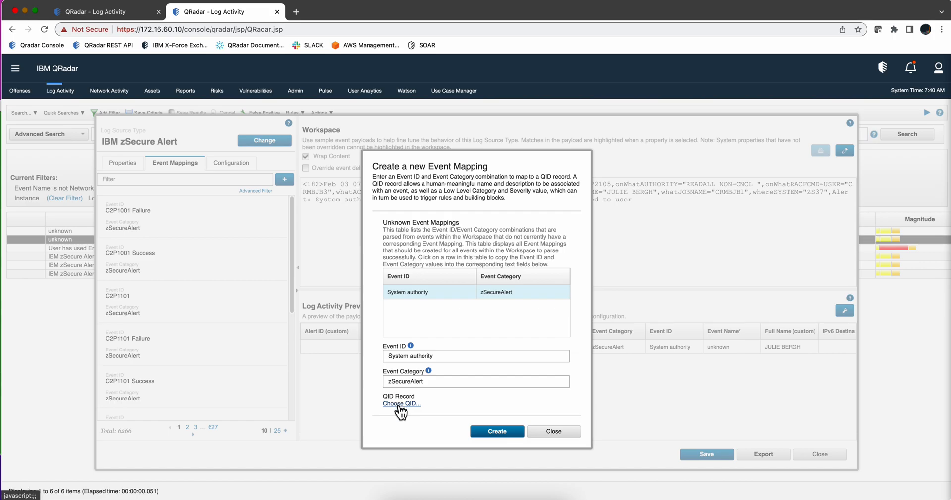
Step: Create QID 2000014 'System authority granted', Access / Permission Change Success, severity 10
{"action": "left_click", "coordinate": [400, 403]}
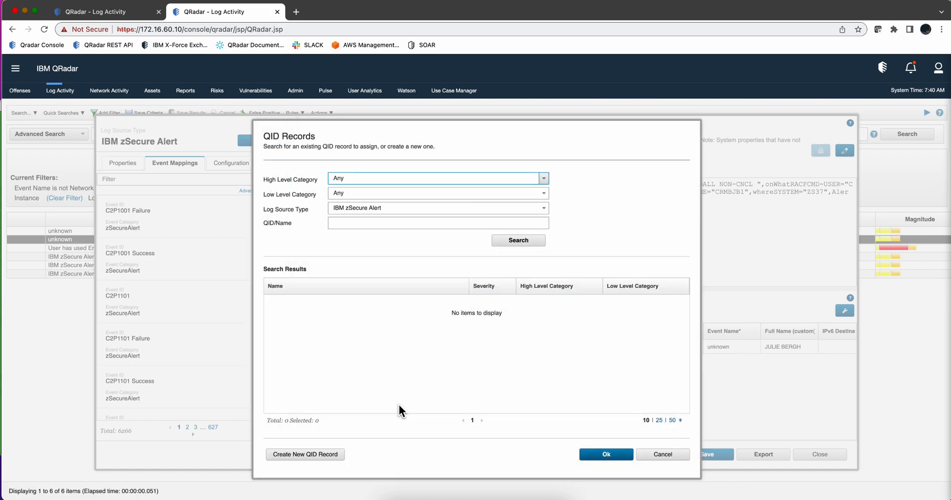
{"action": "mouse_move", "coordinate": [386, 251]}
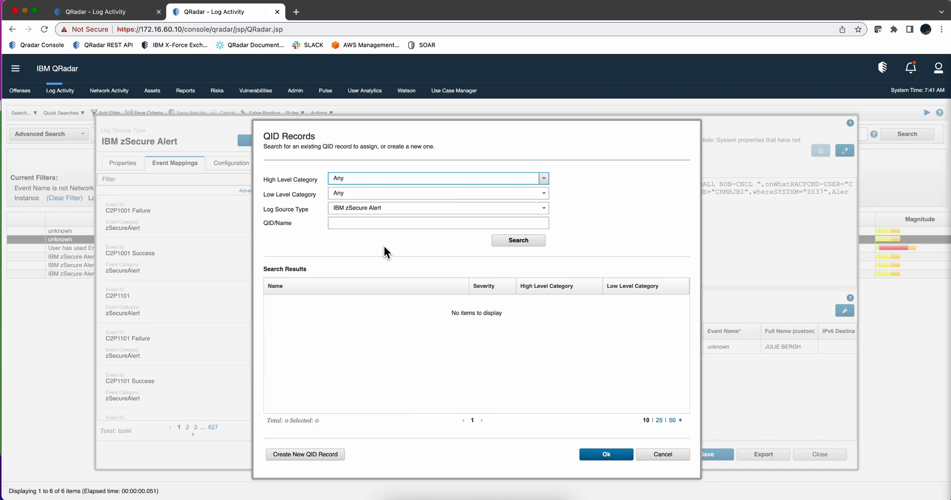
{"action": "mouse_move", "coordinate": [305, 466]}
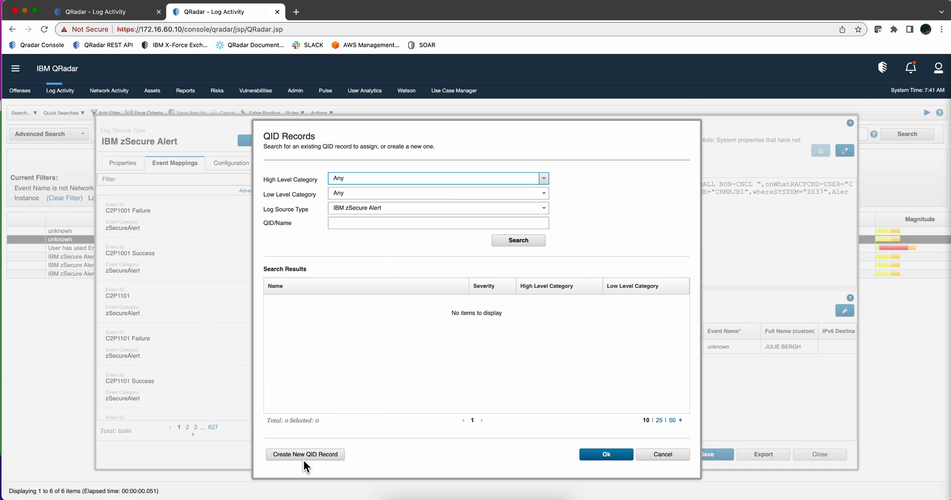
{"action": "left_click", "coordinate": [305, 455]}
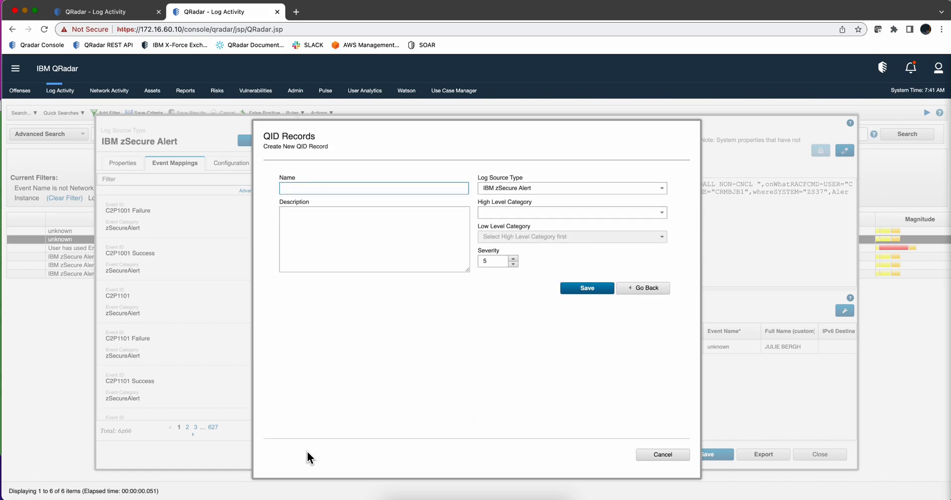
{"action": "type", "text": "System authority granted"}
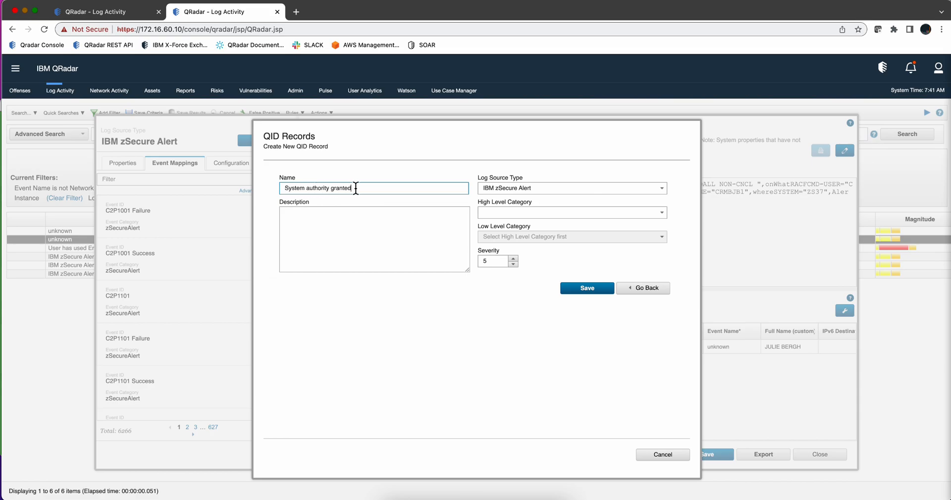
{"action": "mouse_move", "coordinate": [603, 203]}
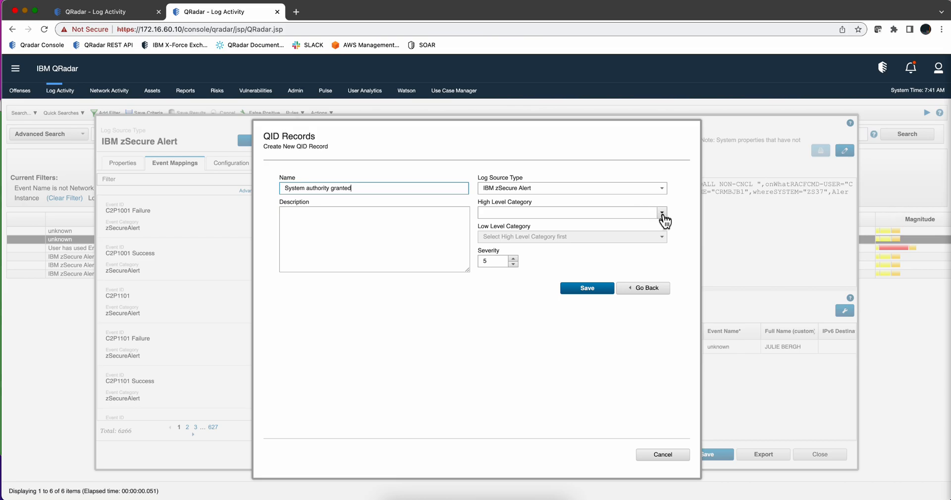
{"action": "left_click", "coordinate": [661, 212]}
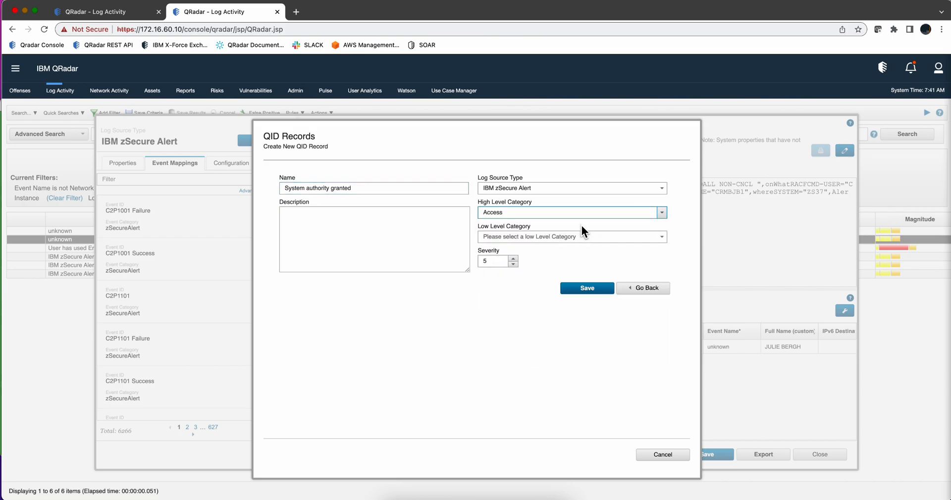
{"action": "left_click", "coordinate": [661, 236]}
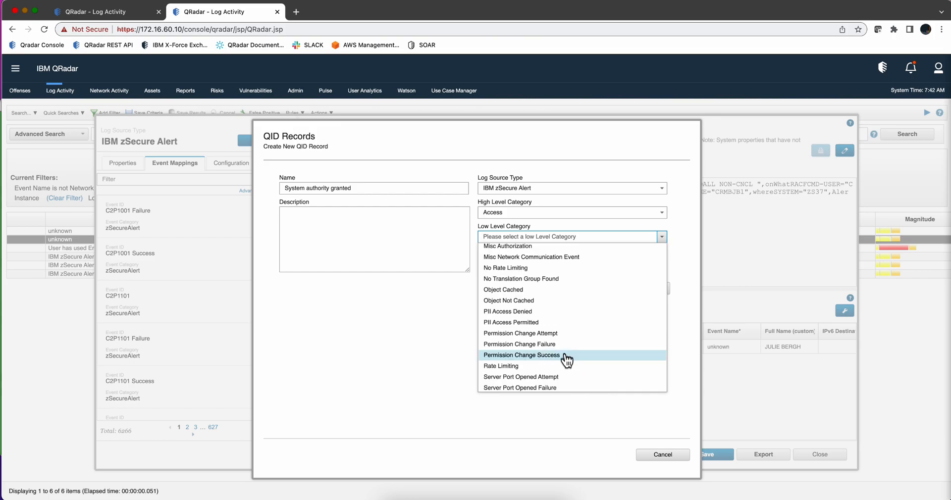
{"action": "mouse_move", "coordinate": [554, 359]}
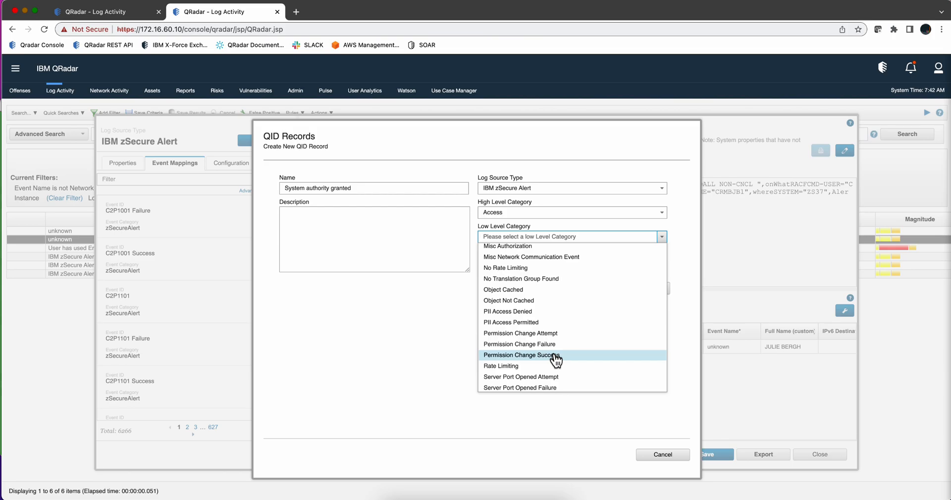
{"action": "left_click", "coordinate": [521, 355]}
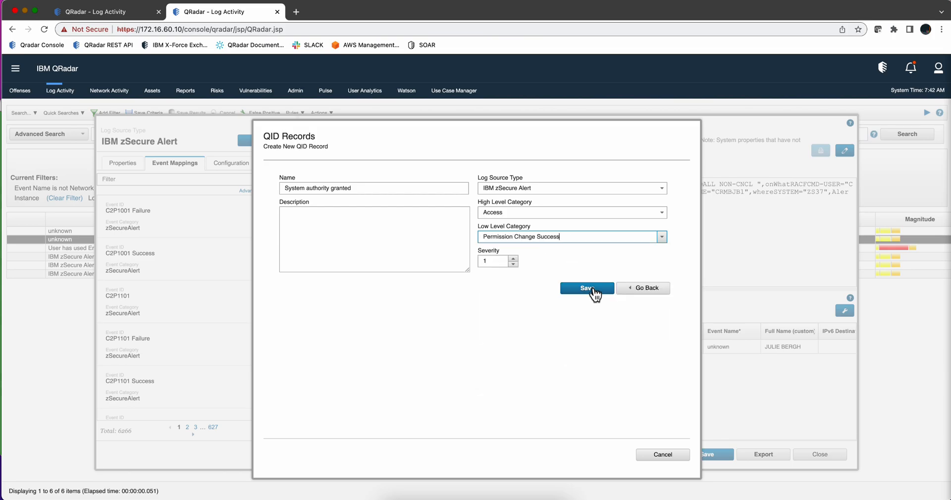
{"action": "left_click", "coordinate": [492, 260]}
{"action": "type", "text": "0"}
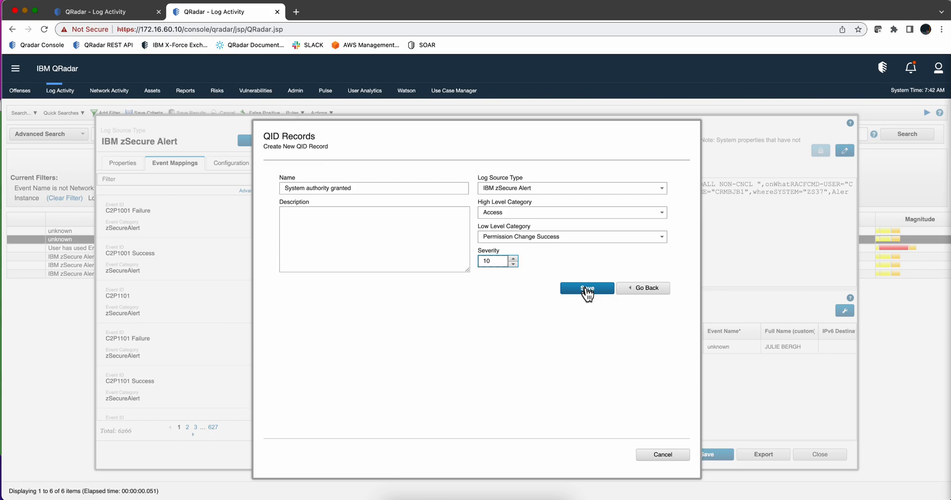
{"action": "left_click", "coordinate": [586, 288]}
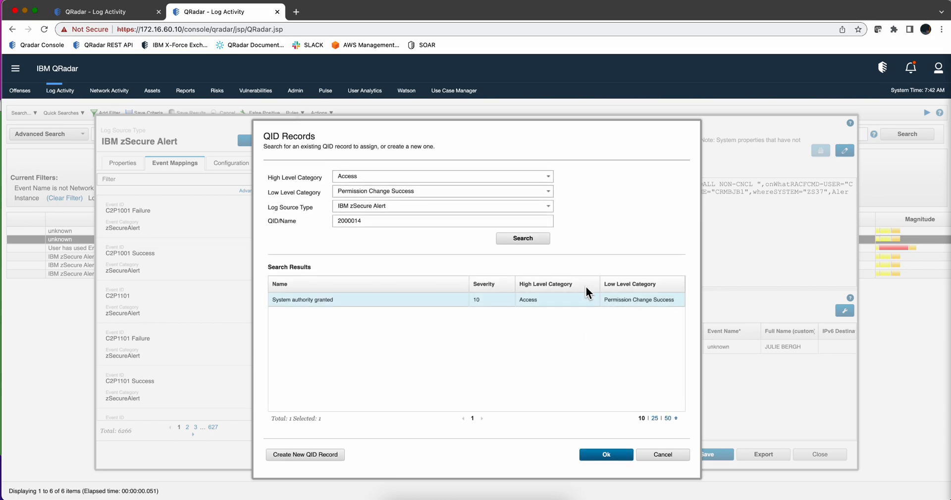
{"action": "mouse_move", "coordinate": [605, 455]}
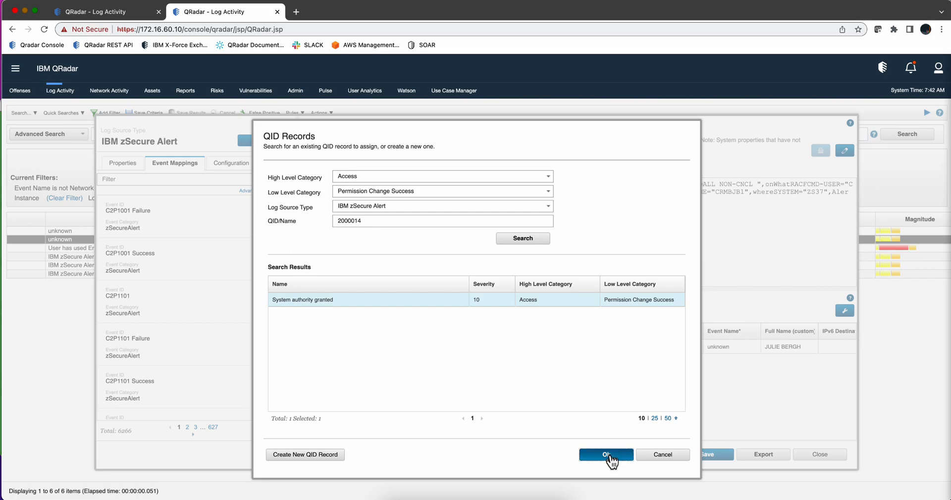
Step: Map the System authority event to 'System authority granted', save, and close the DSM Editor
{"action": "left_click", "coordinate": [605, 455]}
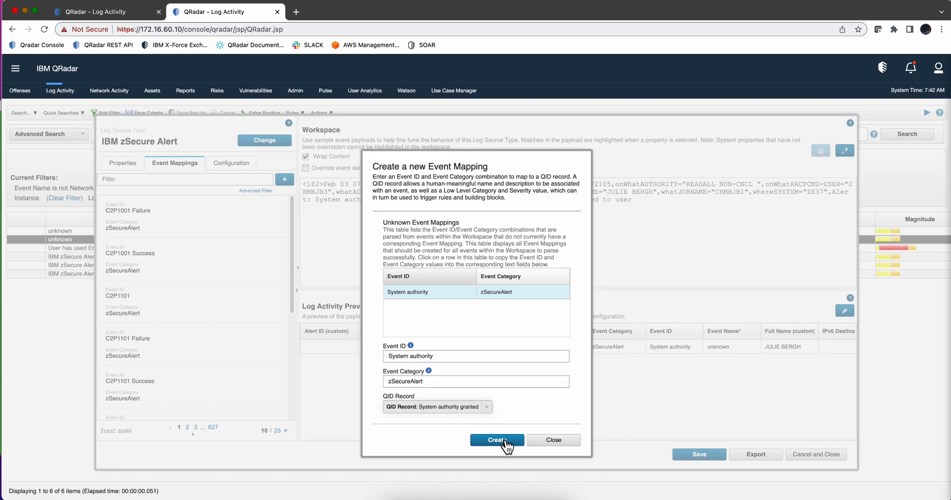
{"action": "left_click", "coordinate": [496, 440]}
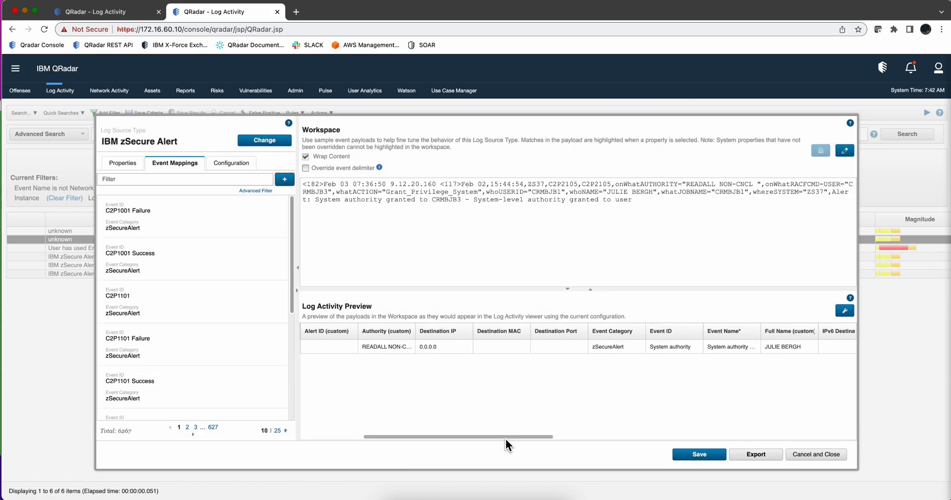
{"action": "mouse_move", "coordinate": [439, 452]}
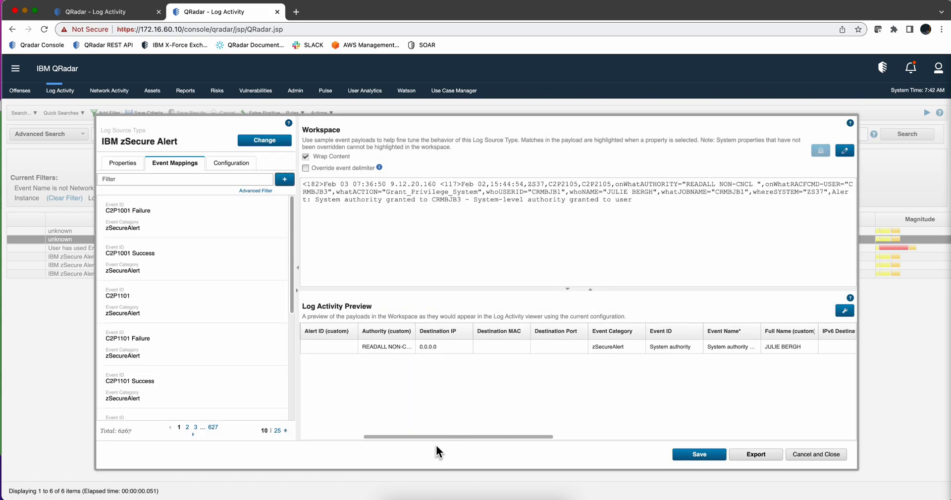
{"action": "scroll", "scroll_direction": "left", "scroll_amount": 3}
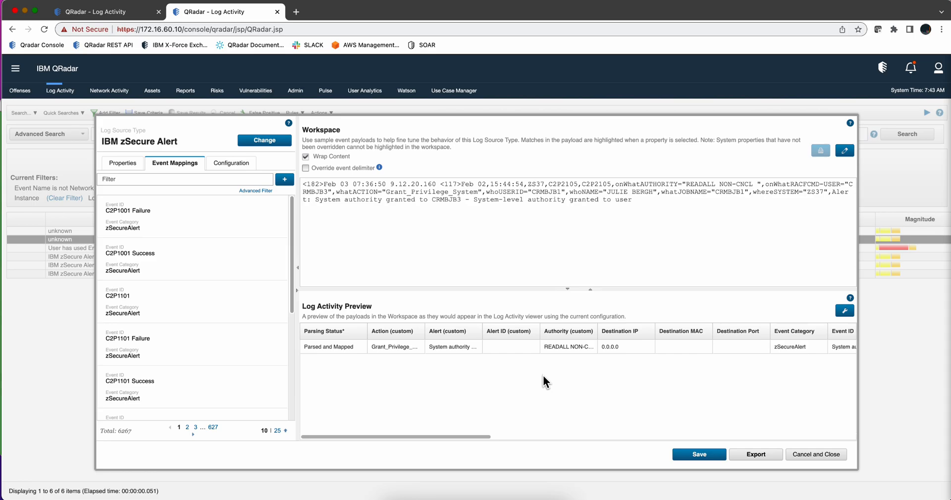
{"action": "left_click", "coordinate": [699, 454]}
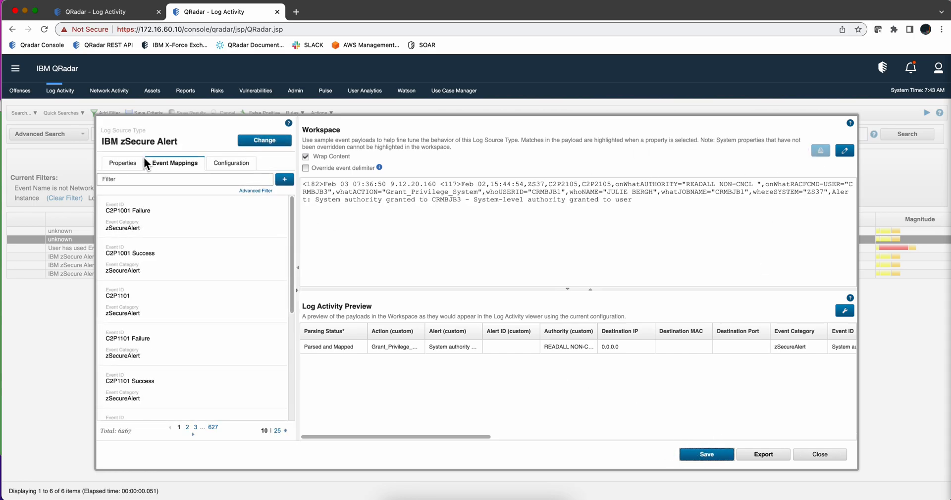
{"action": "left_click", "coordinate": [819, 454]}
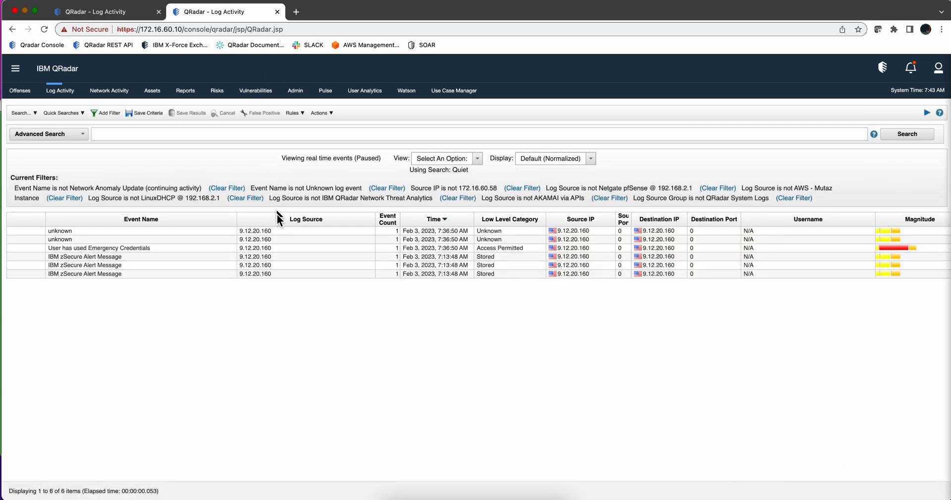
{"action": "mouse_move", "coordinate": [89, 278]}
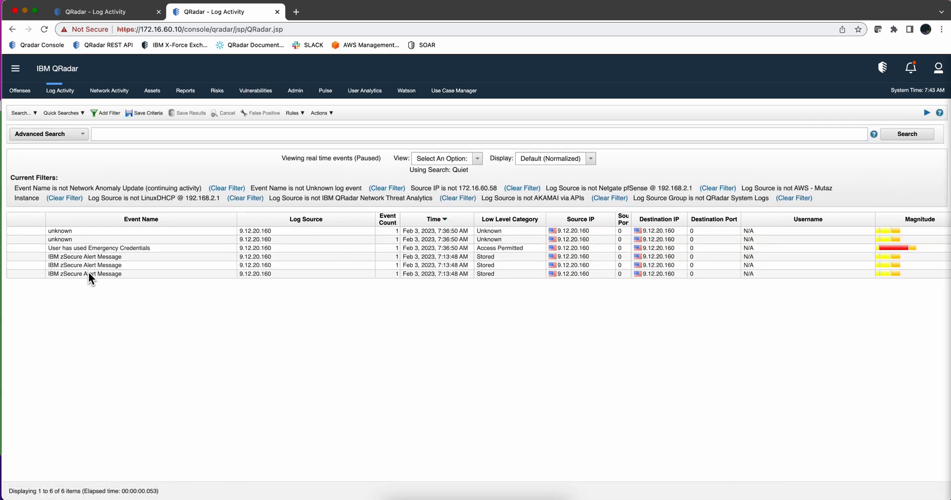
{"action": "mouse_move", "coordinate": [128, 261]}
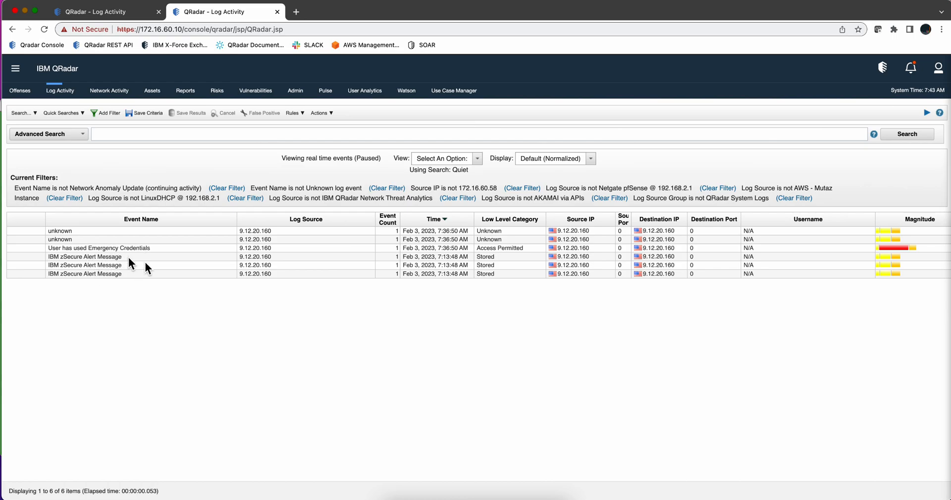
{"action": "mouse_move", "coordinate": [91, 250]}
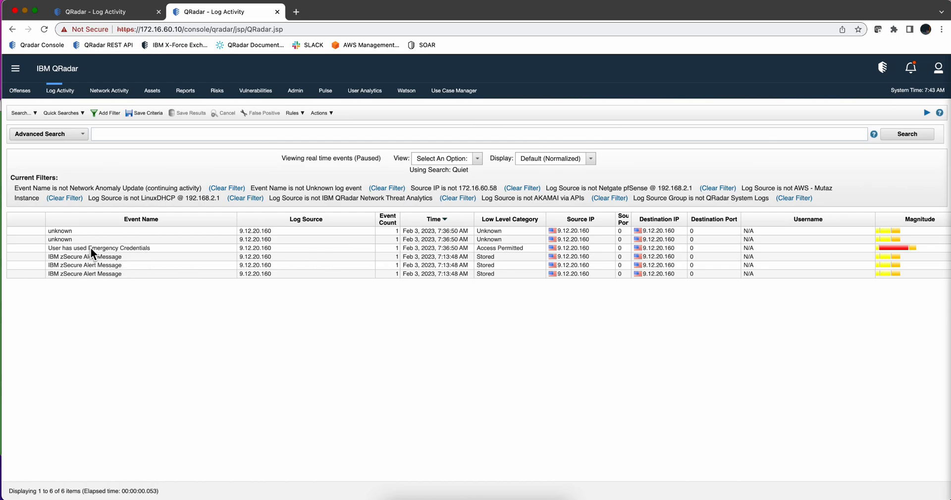
{"action": "mouse_move", "coordinate": [154, 243]}
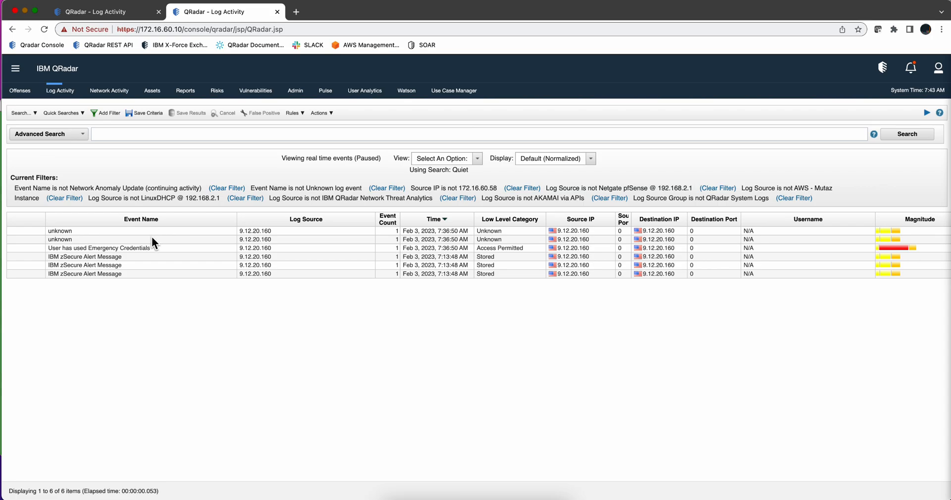
Step: Resume live events until new System authority granted and Emergency Credentials events arrive, then pause
{"action": "left_click", "coordinate": [927, 113]}
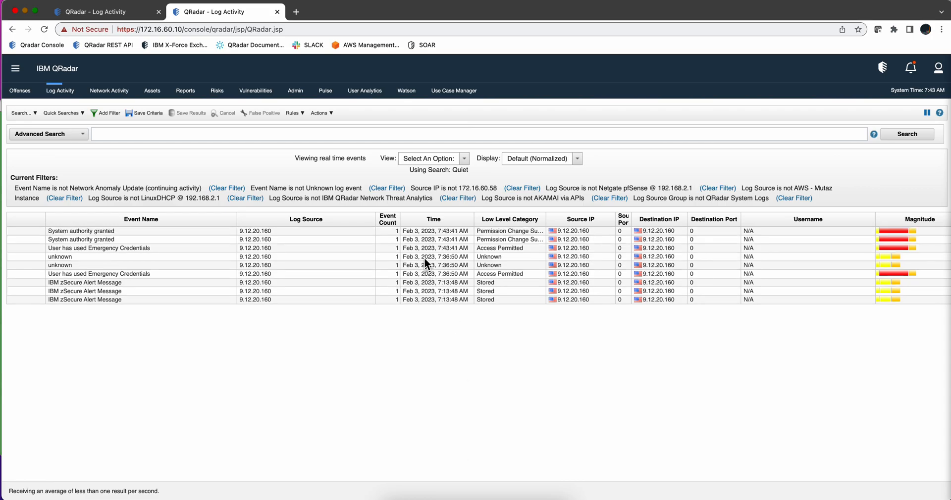
{"action": "mouse_move", "coordinate": [221, 231]}
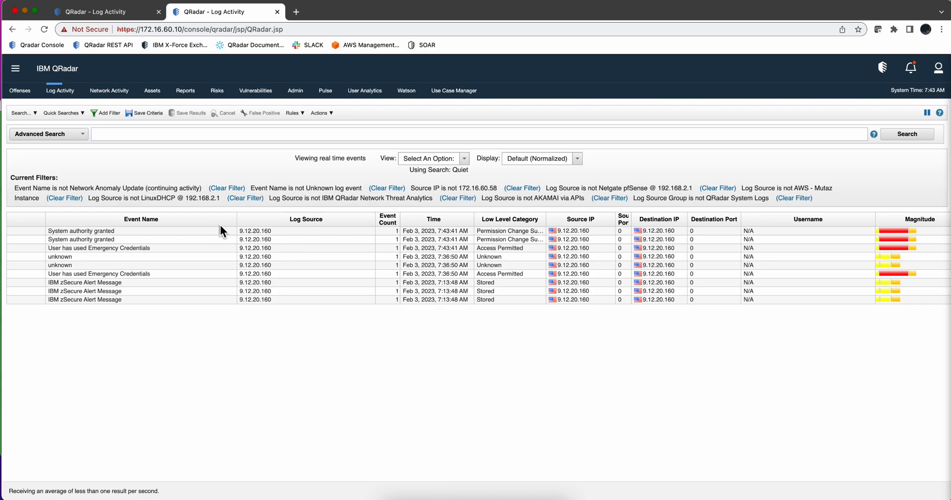
{"action": "mouse_move", "coordinate": [120, 237]}
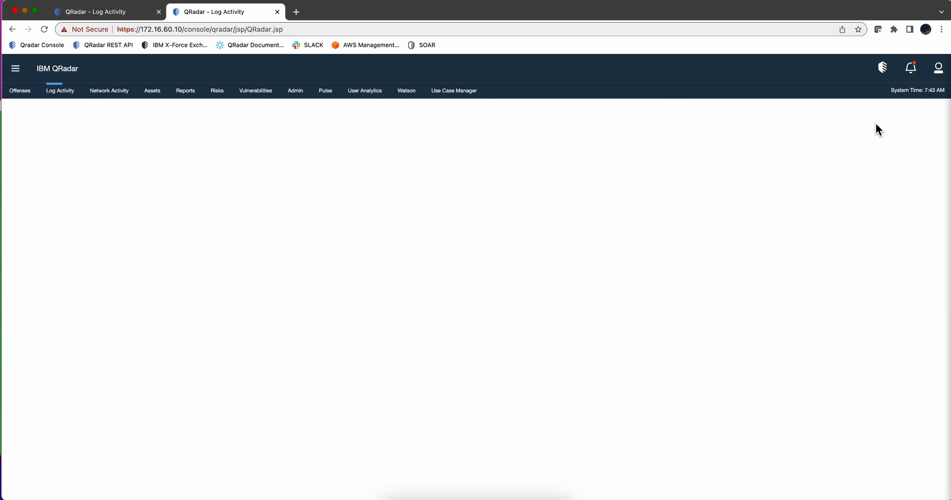
{"action": "left_click", "coordinate": [59, 90]}
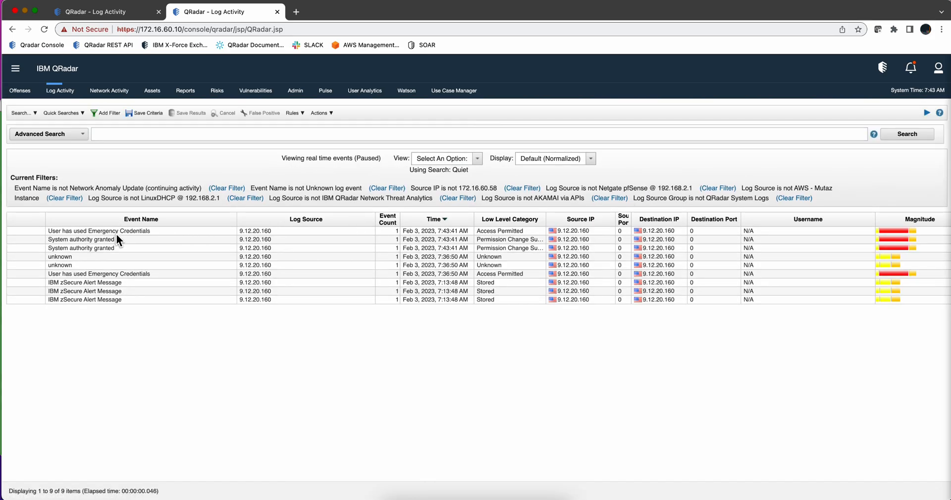
Step: Open a System authority granted event's details, dismiss the Map Event popup, and select the full name
{"action": "left_click", "coordinate": [81, 239]}
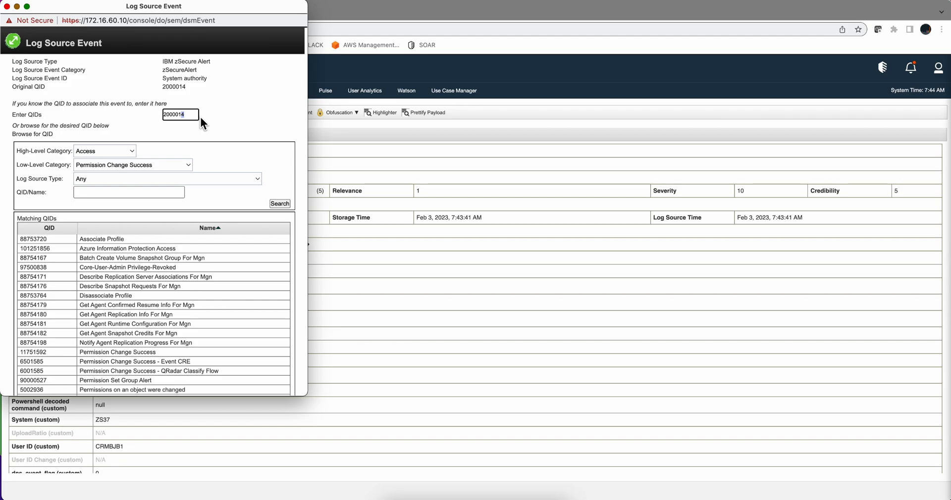
{"action": "left_click", "coordinate": [7, 6]}
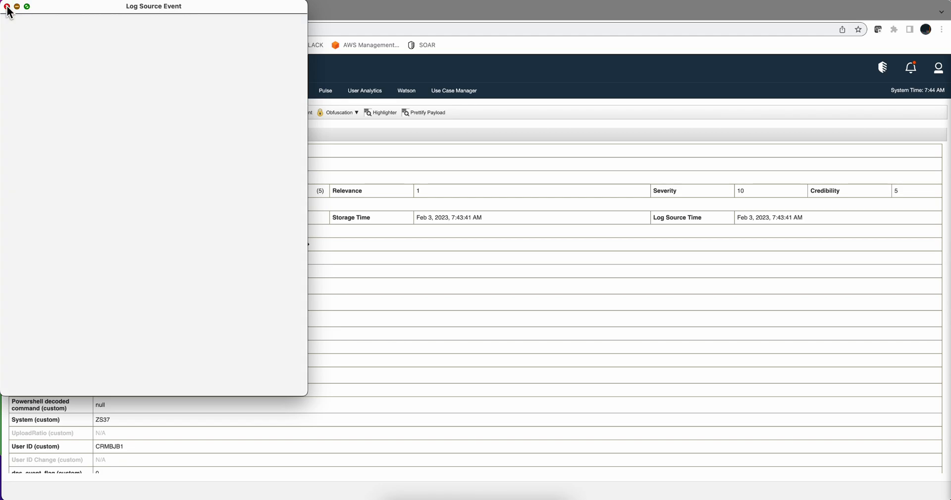
{"action": "left_click", "coordinate": [6, 6]}
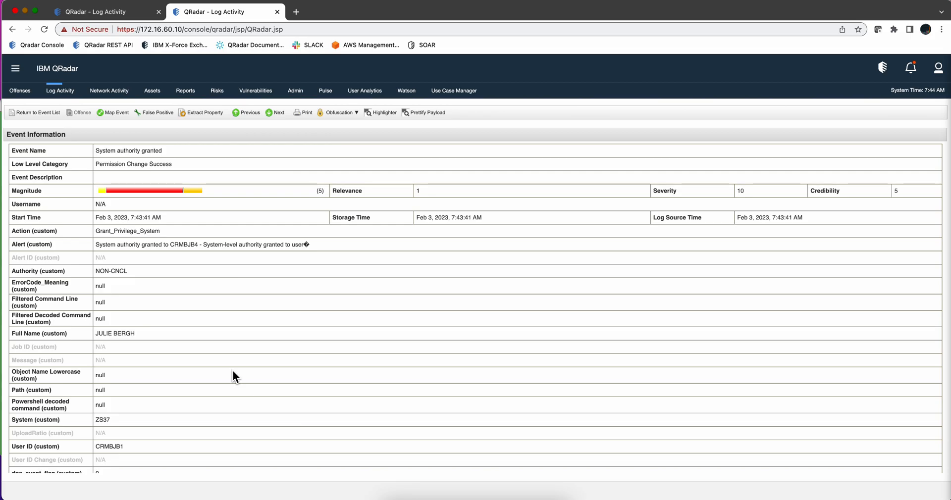
{"action": "mouse_move", "coordinate": [190, 358]}
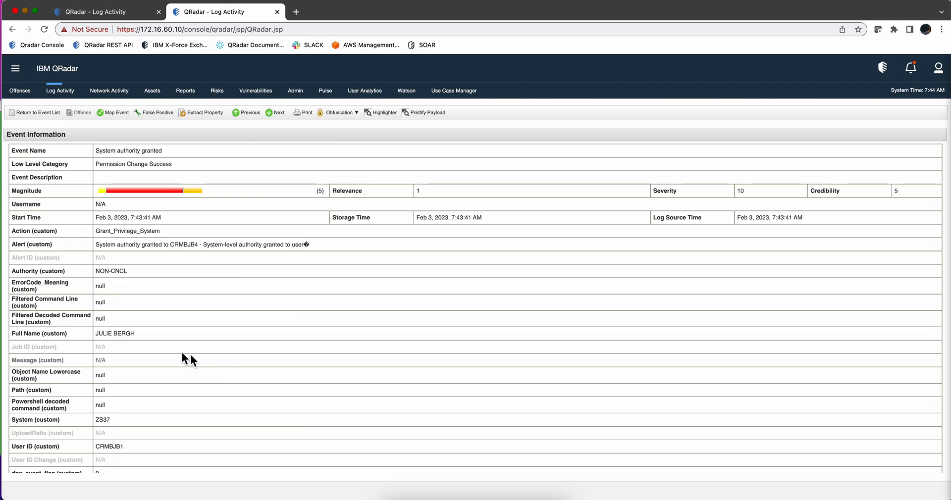
{"action": "mouse_move", "coordinate": [143, 338]}
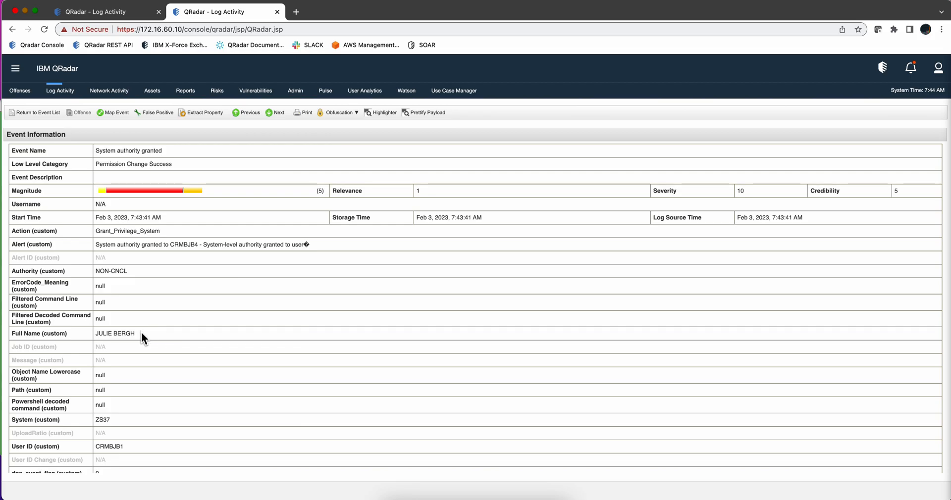
{"action": "double_click", "coordinate": [114, 333]}
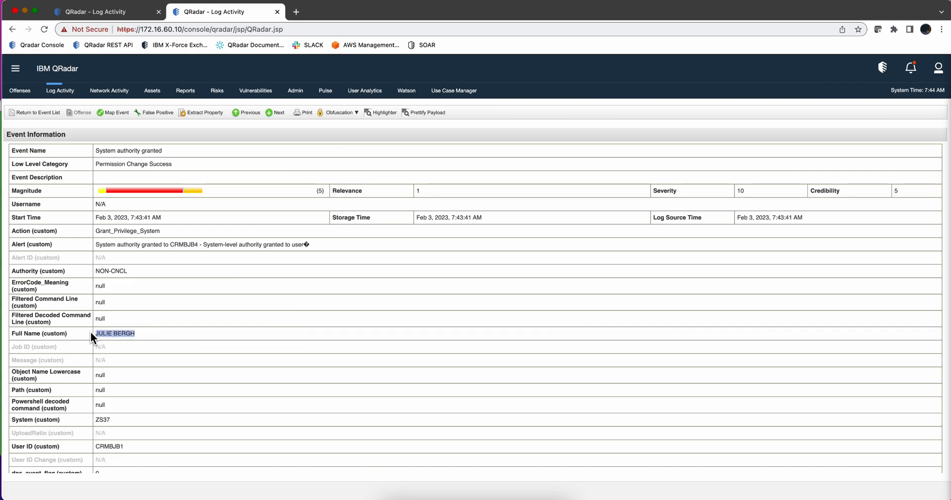